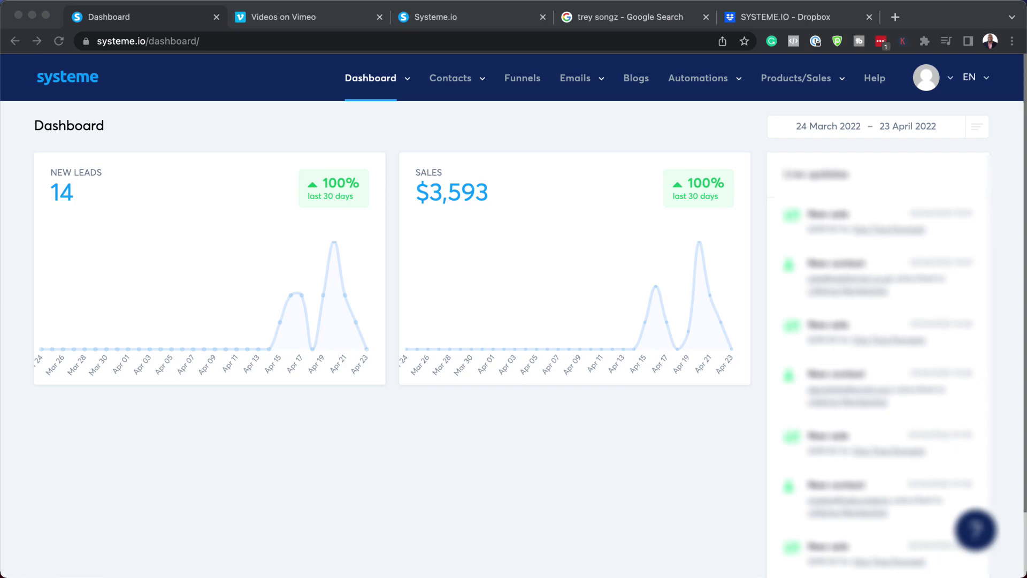
Copy the video link of the Getting Started video in Vimeo's Online Business Mastery folder
left_click(297, 16)
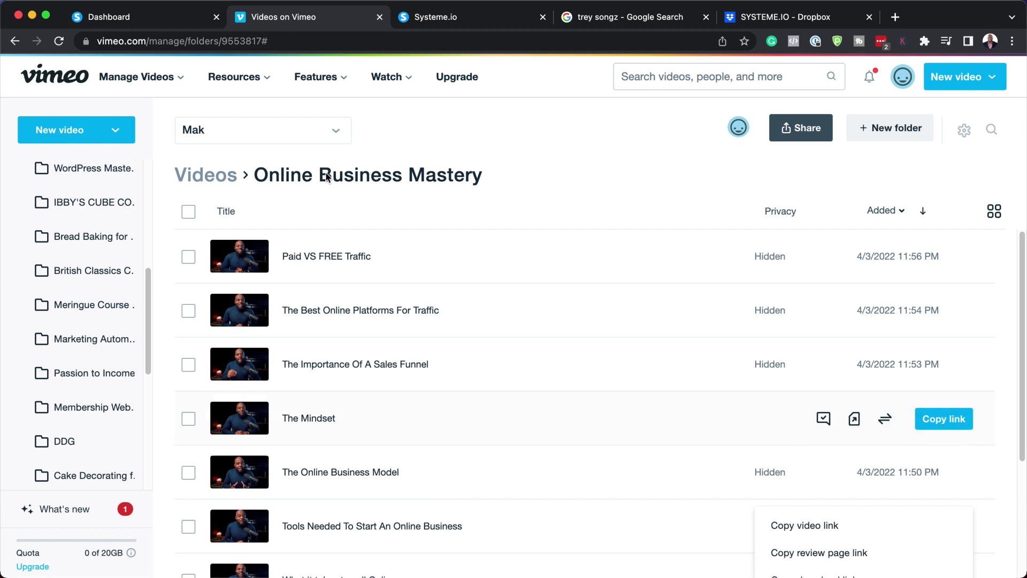
scroll("down", 3)
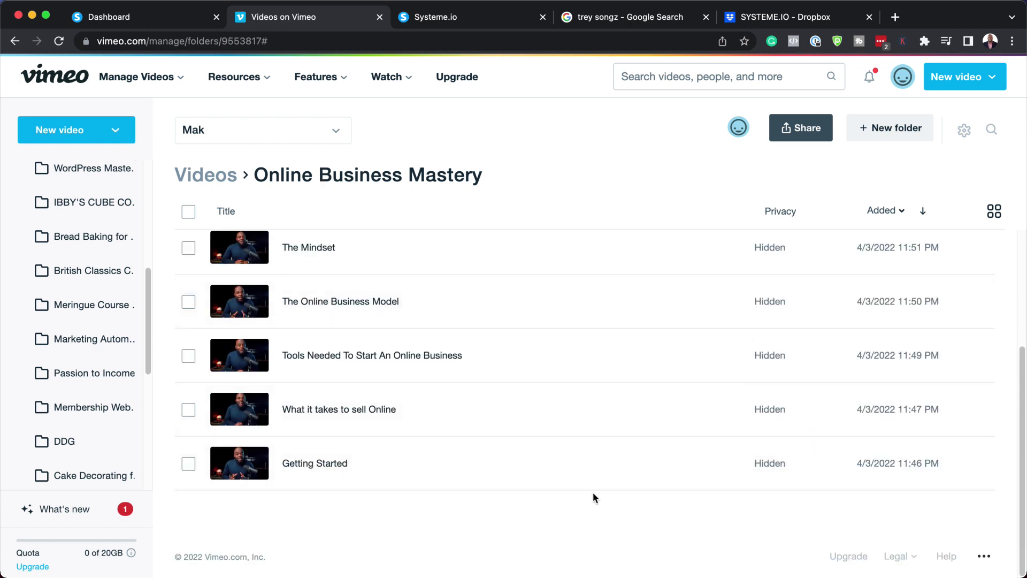
mouse_move(459, 541)
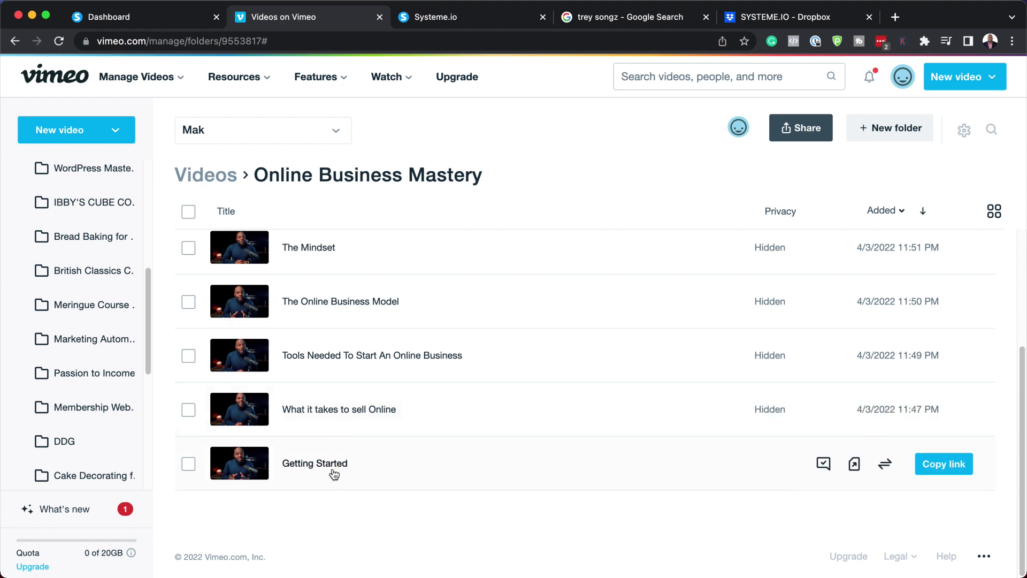
mouse_move(643, 462)
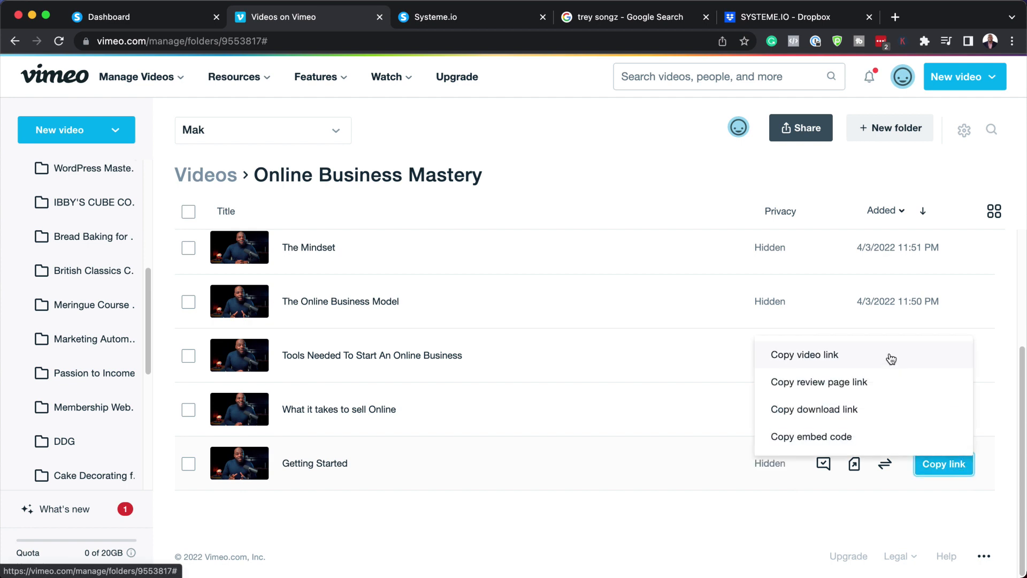
mouse_move(879, 359)
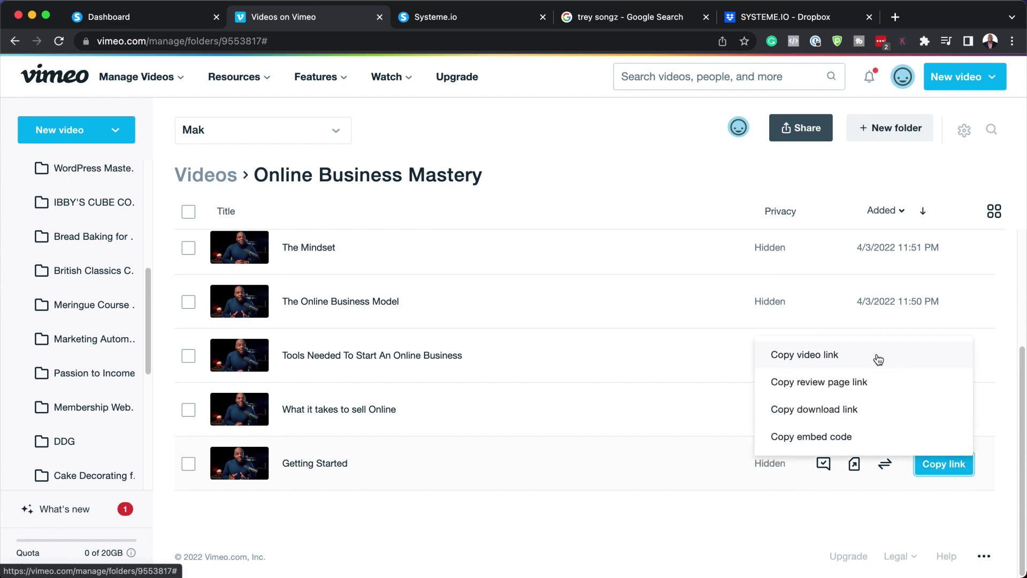
left_click(804, 354)
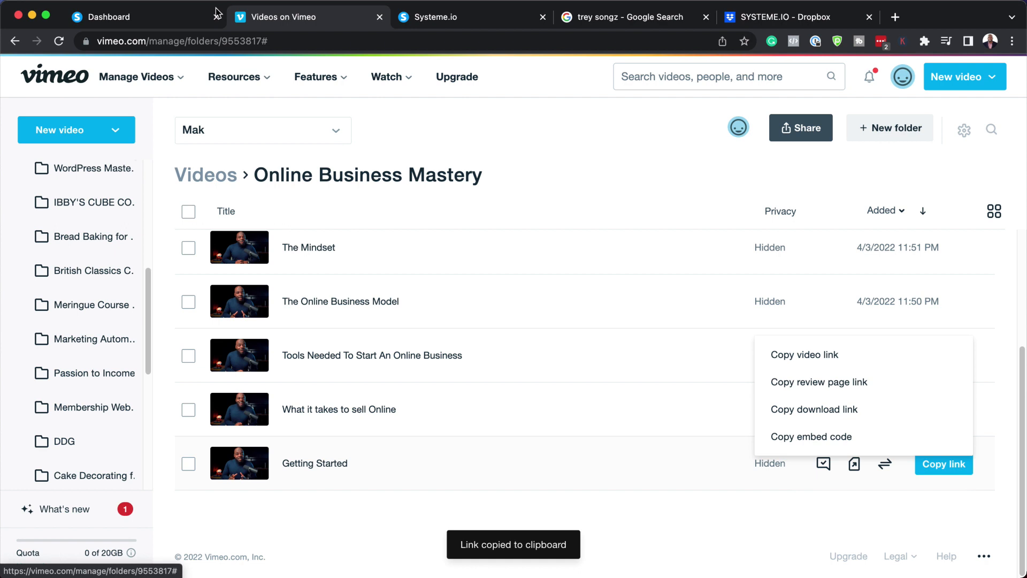
Navigate from the Systeme.io dashboard to Courses under Products/Sales
left_click(136, 16)
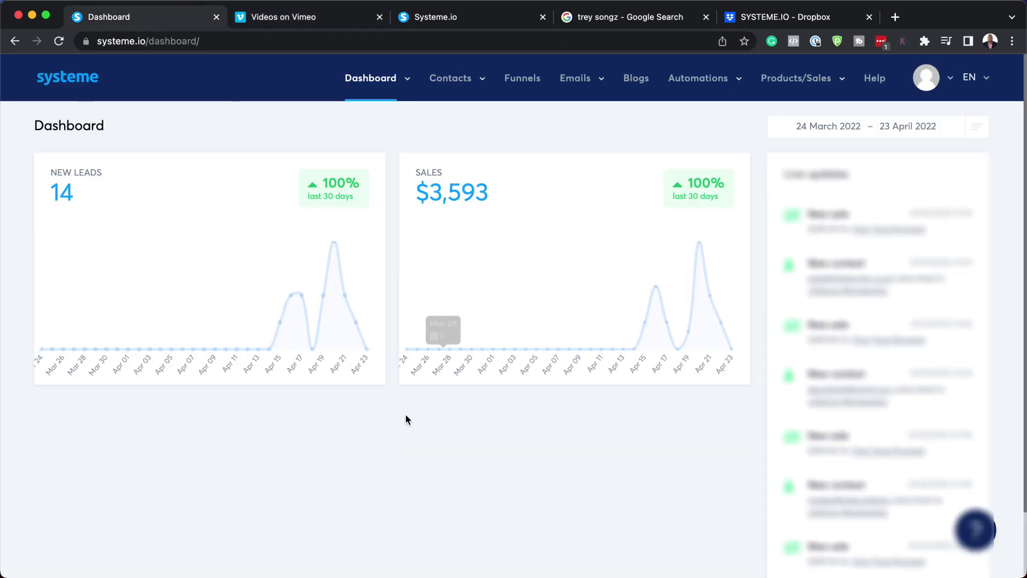
mouse_move(811, 108)
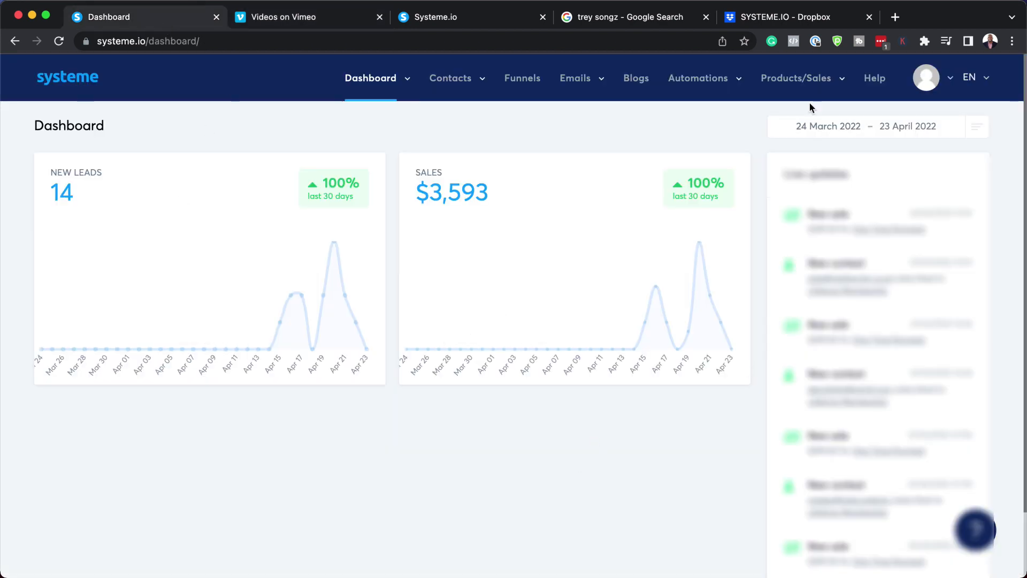
left_click(797, 78)
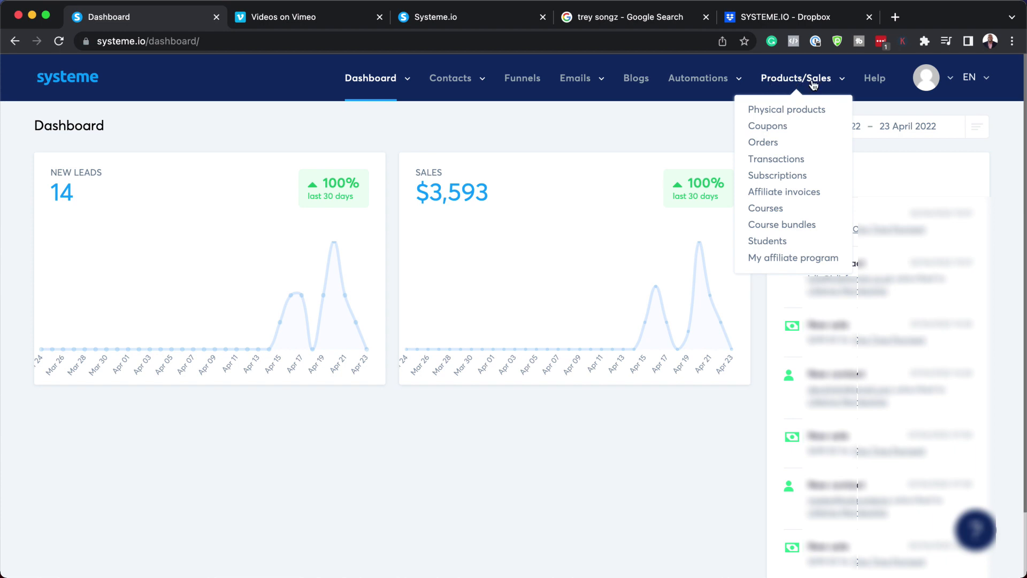
mouse_move(786, 213)
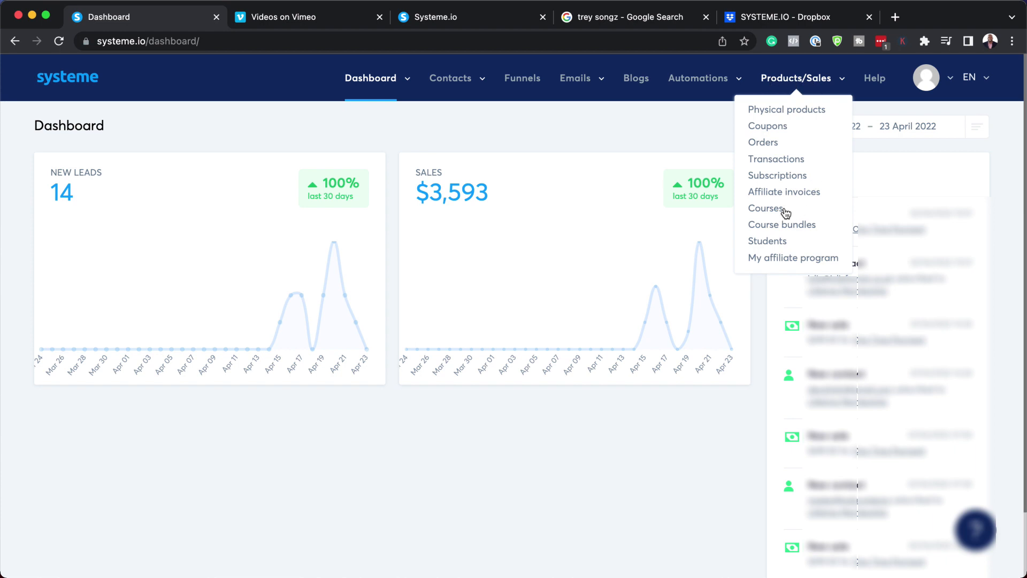
mouse_move(785, 213)
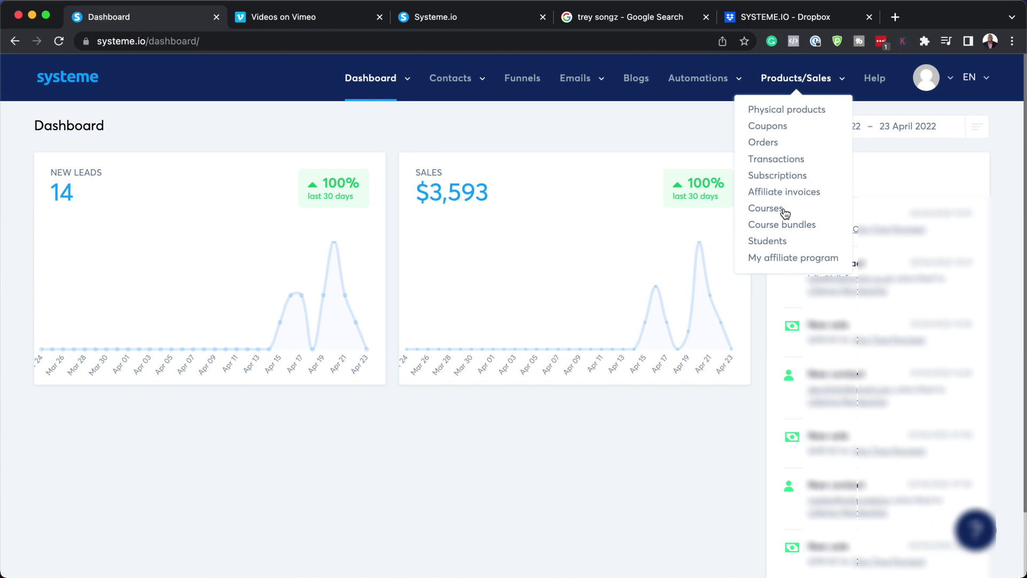
left_click(765, 209)
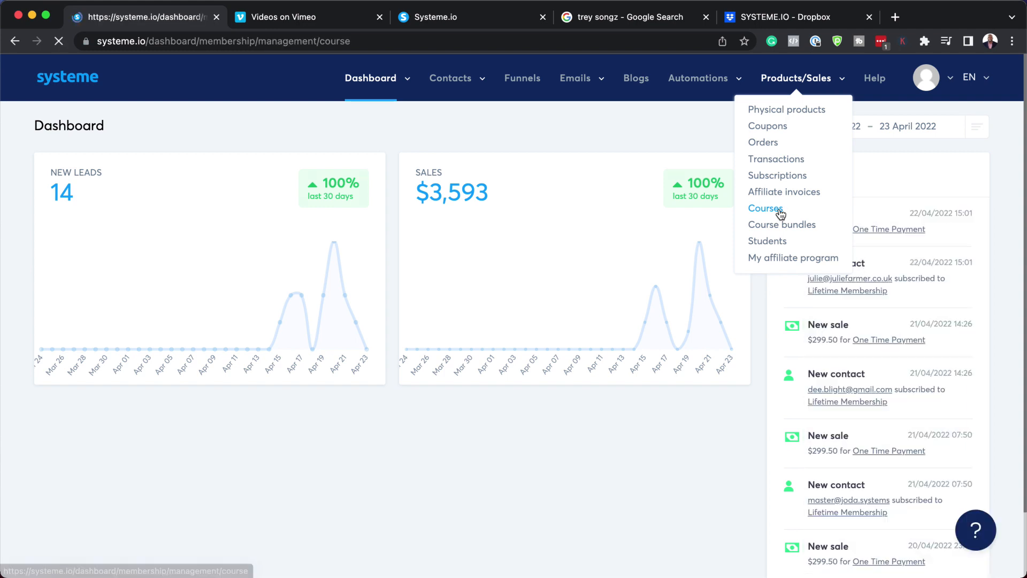
Create a course named 'My First Course' with URL path 'firstcourse' and save it
left_click(765, 208)
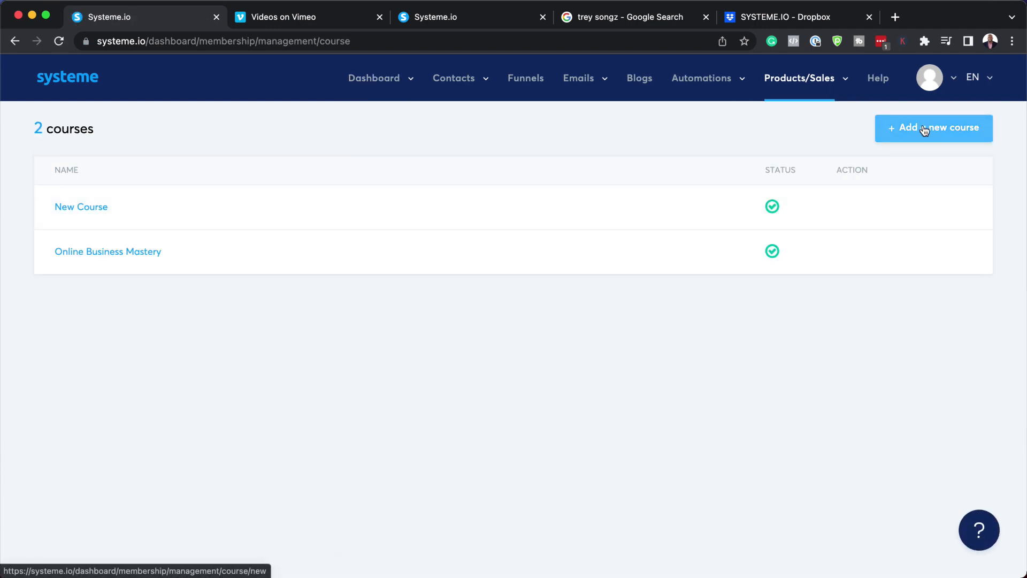
left_click(933, 127)
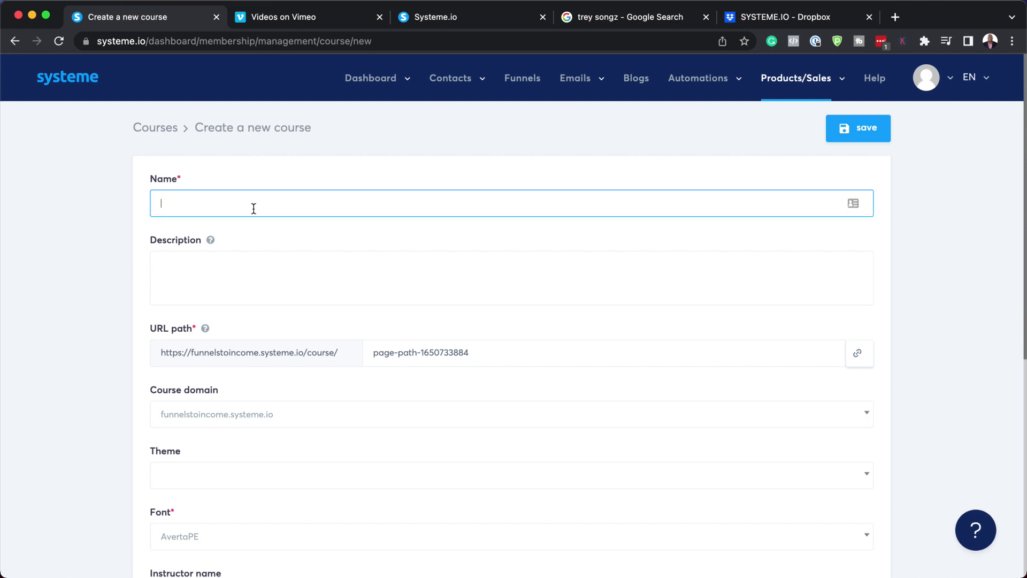
type("My First")
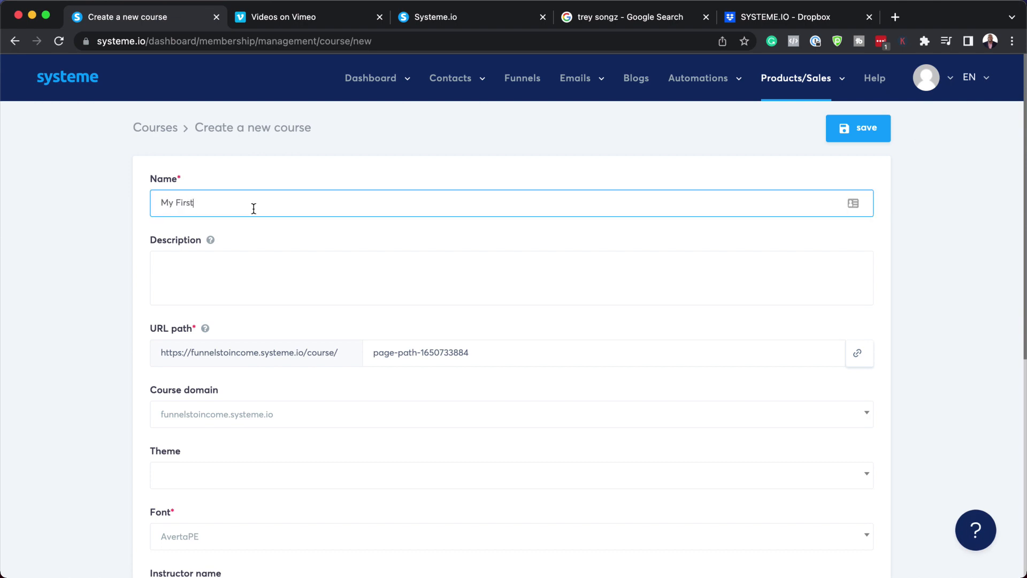
type("Course")
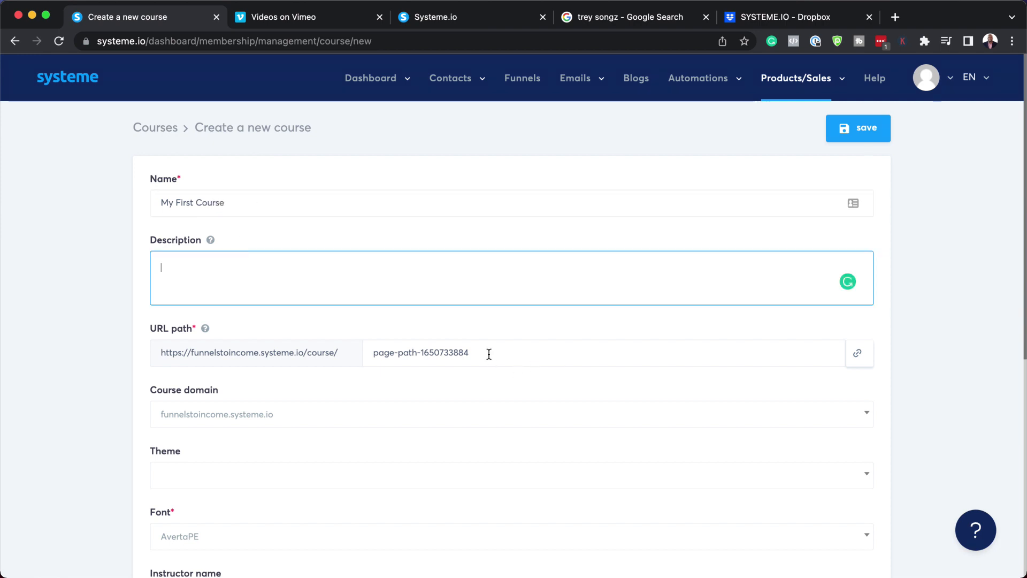
double_click(421, 352)
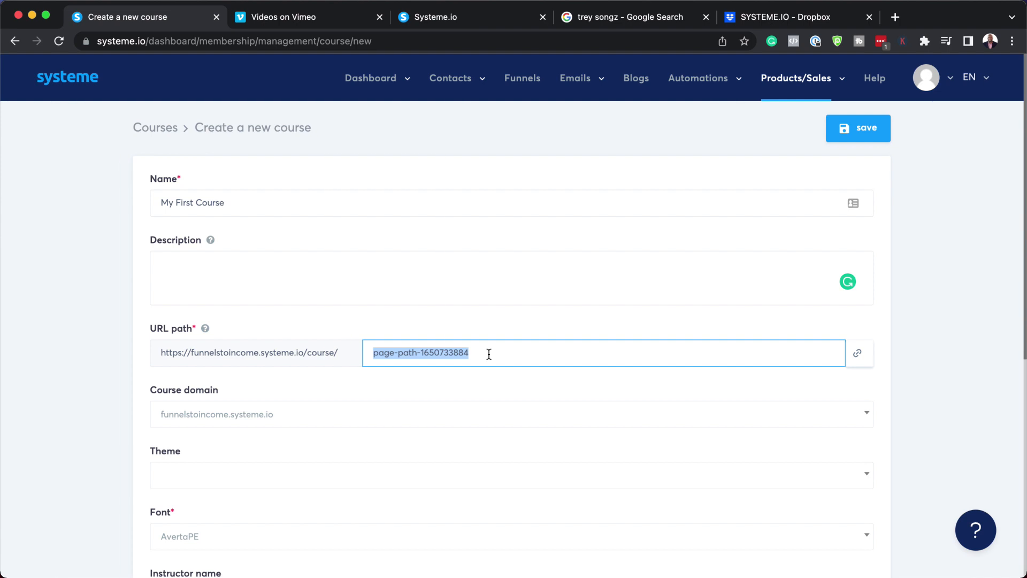
type("first course")
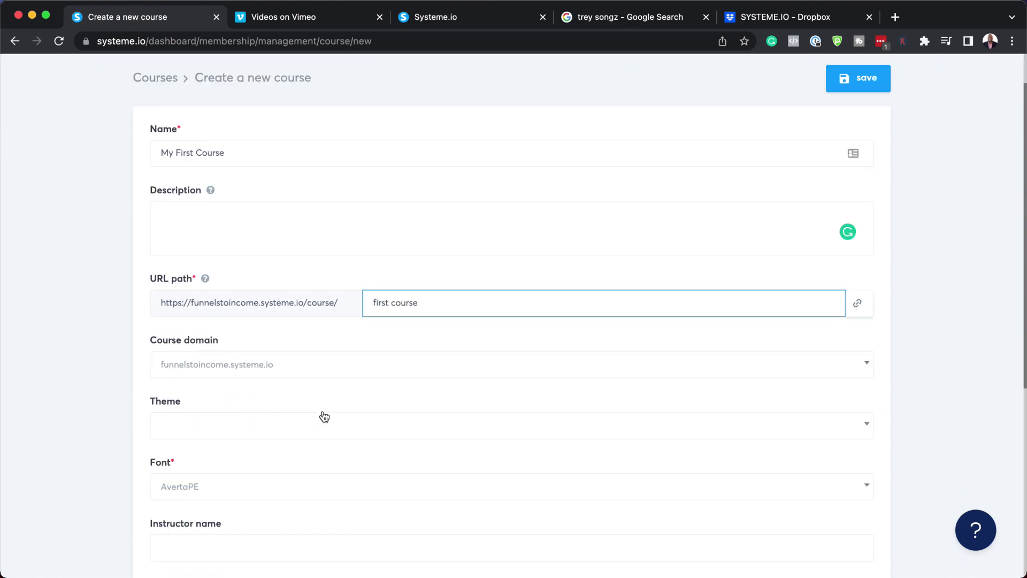
scroll("down", 3)
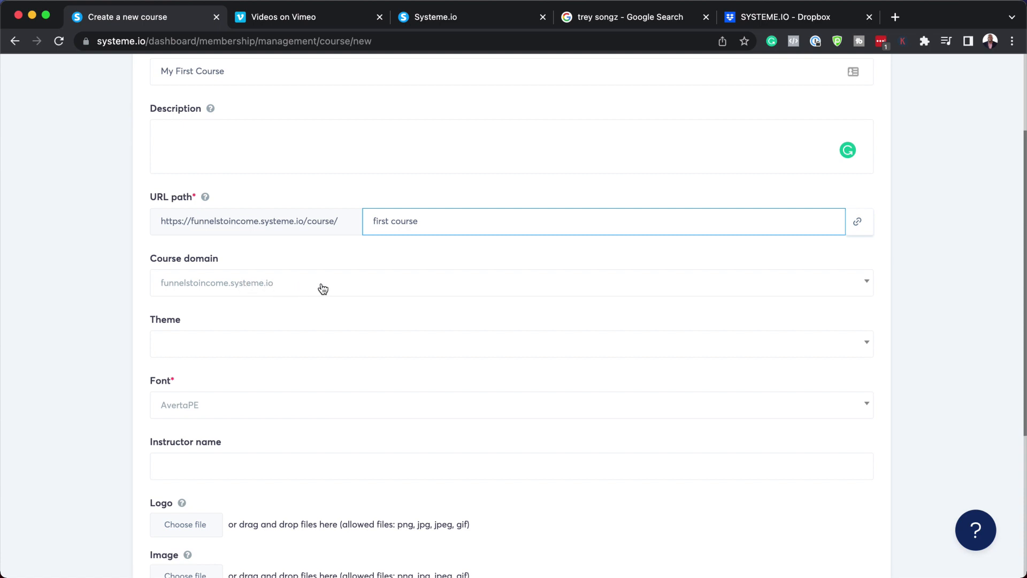
scroll("down", 3)
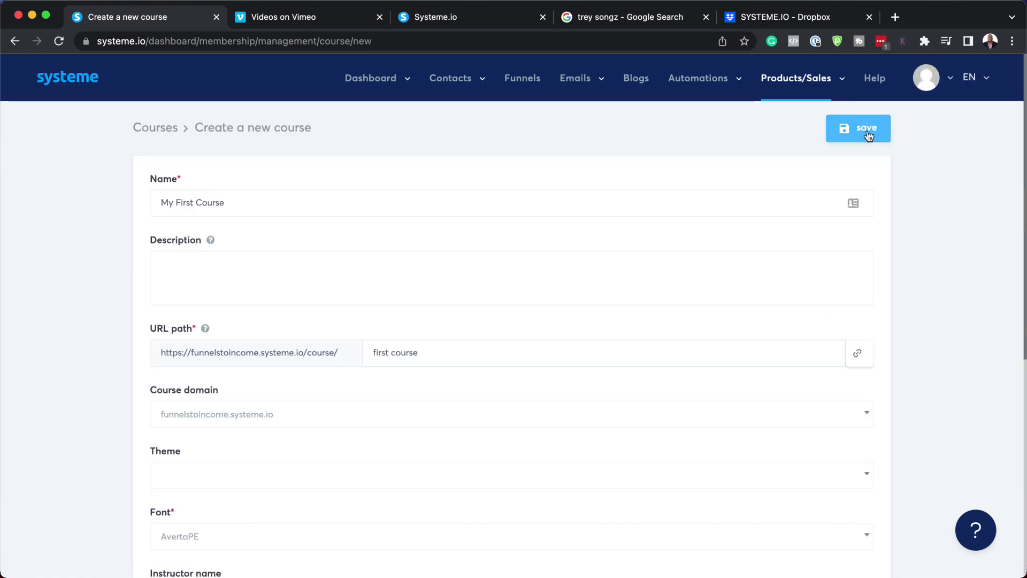
left_click(858, 127)
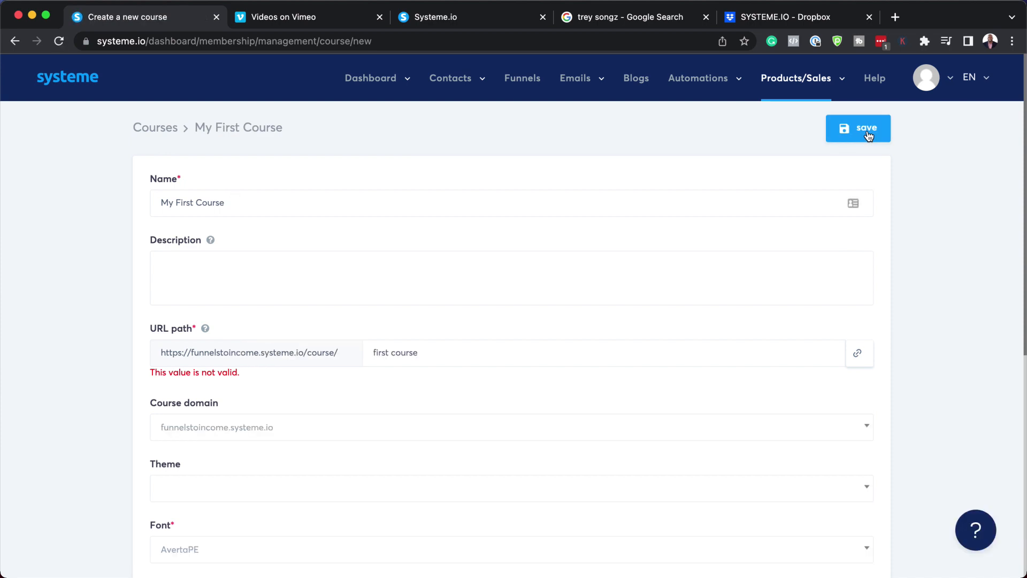
mouse_move(392, 358)
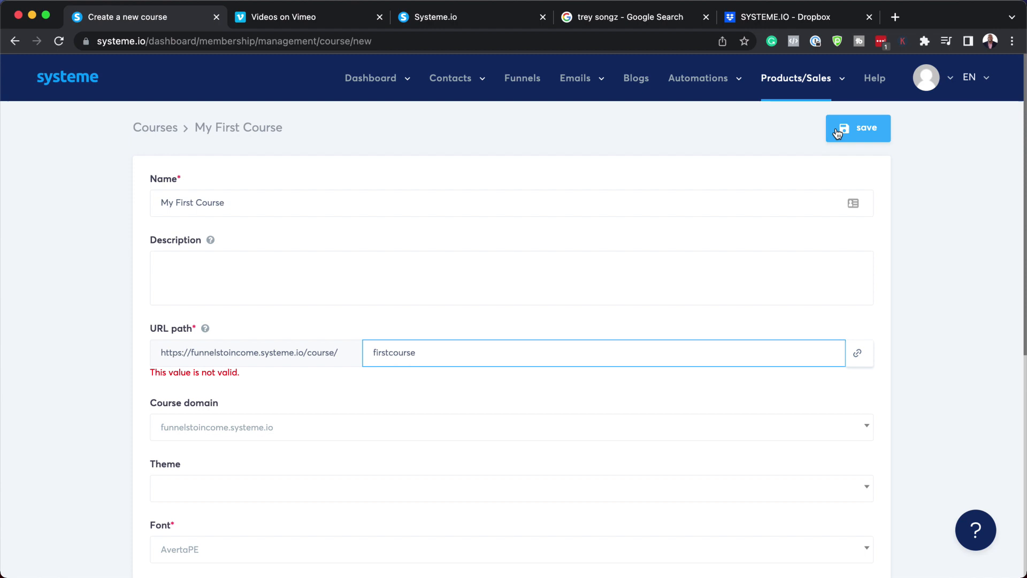
Save the course, then create its first module named 'Getting Started'
left_click(857, 128)
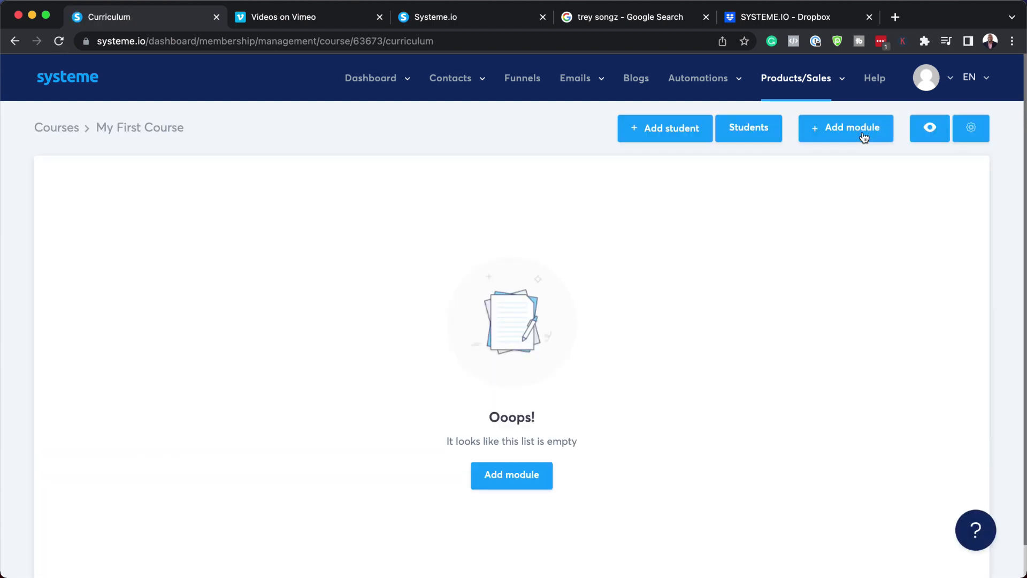
mouse_move(459, 257)
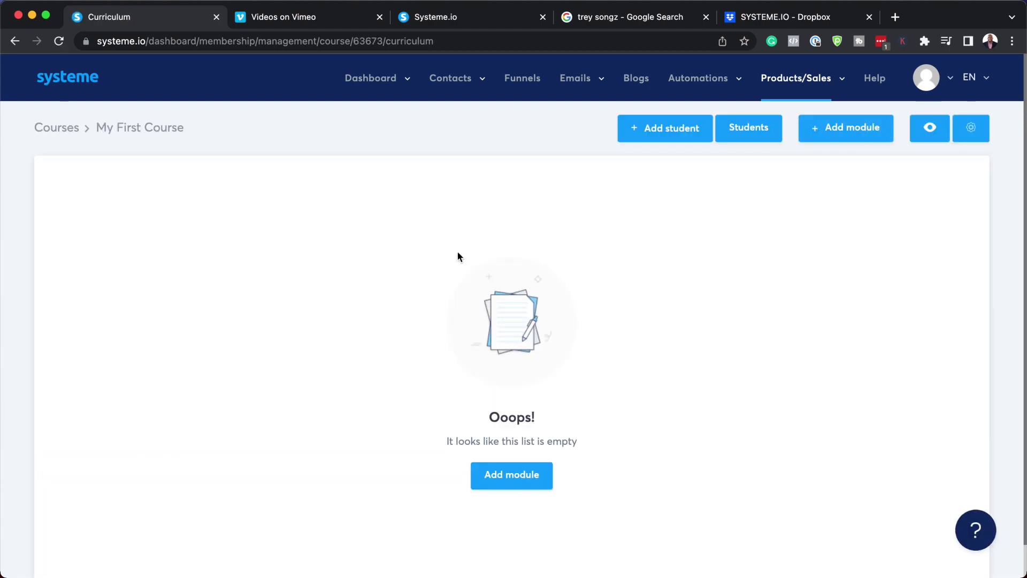
mouse_move(503, 339)
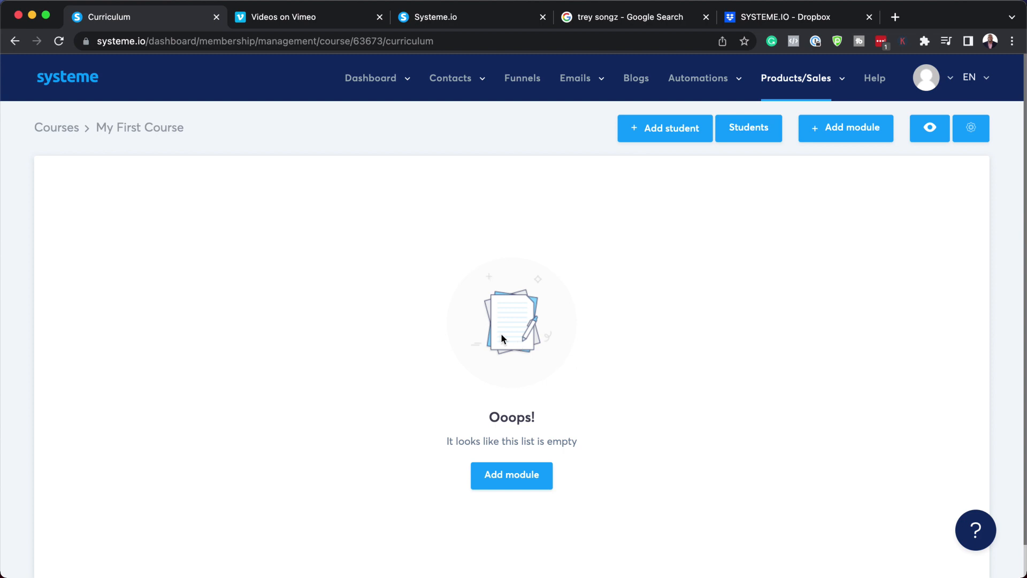
mouse_move(559, 520)
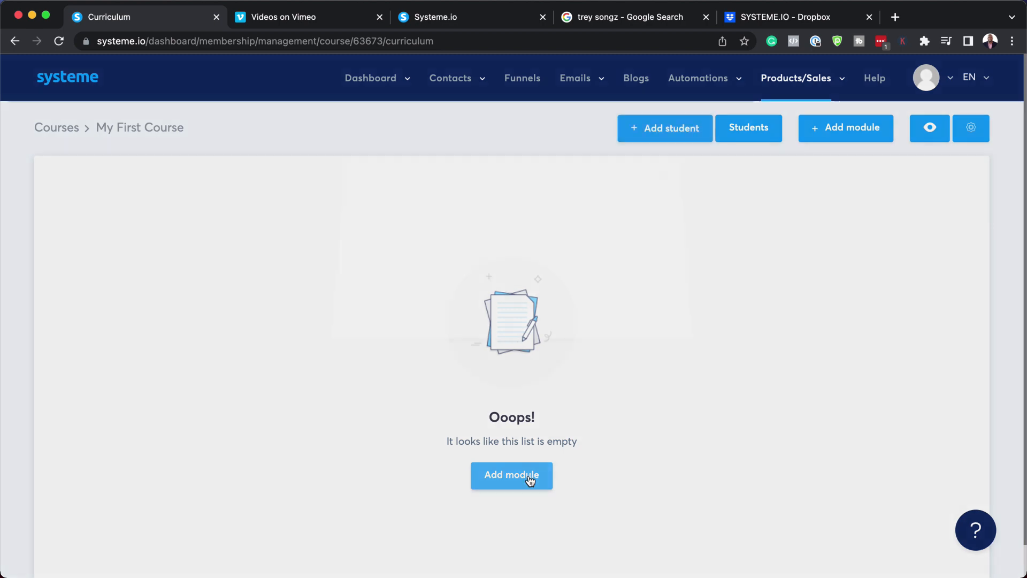
left_click(511, 475)
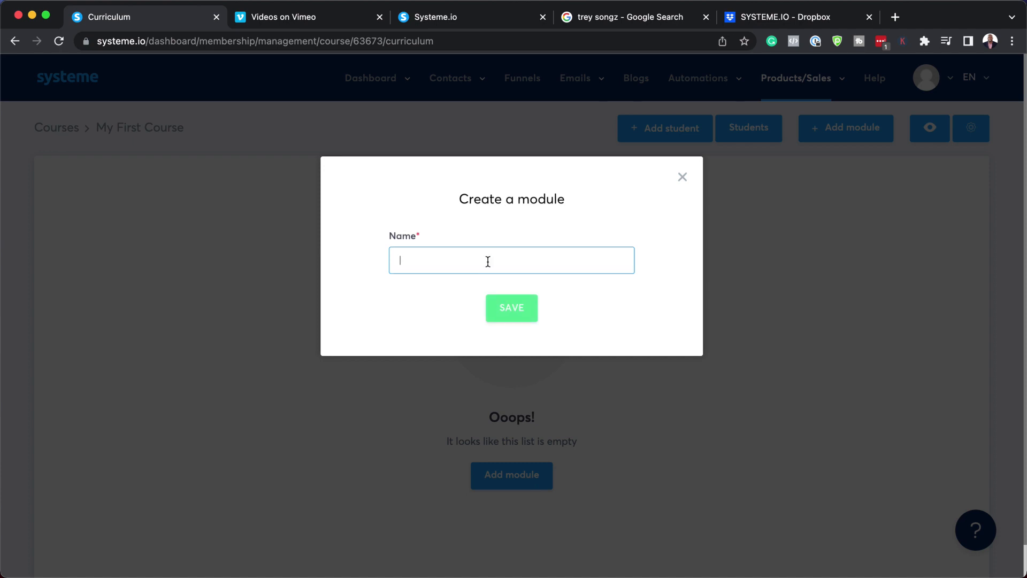
type("M")
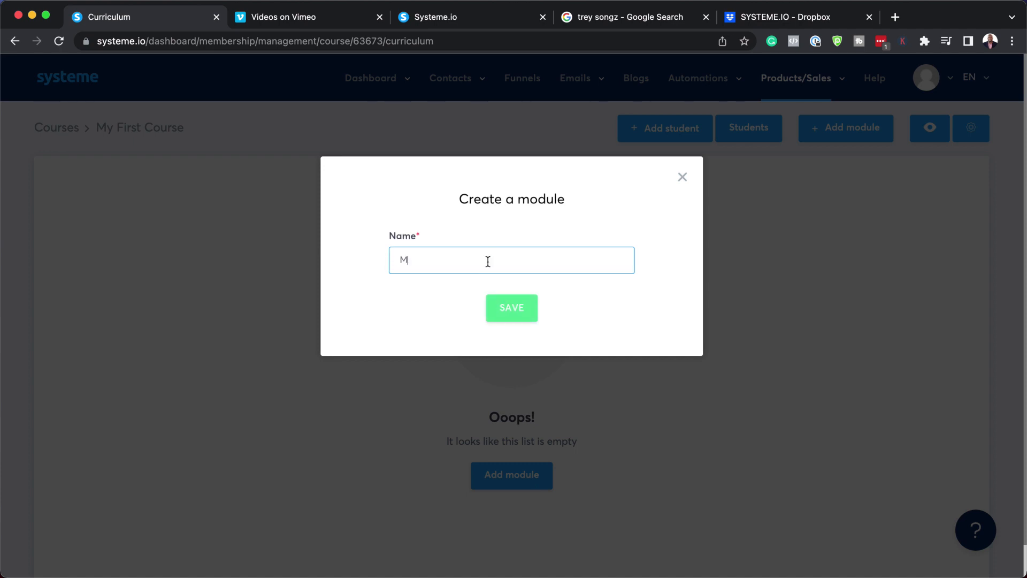
type("o")
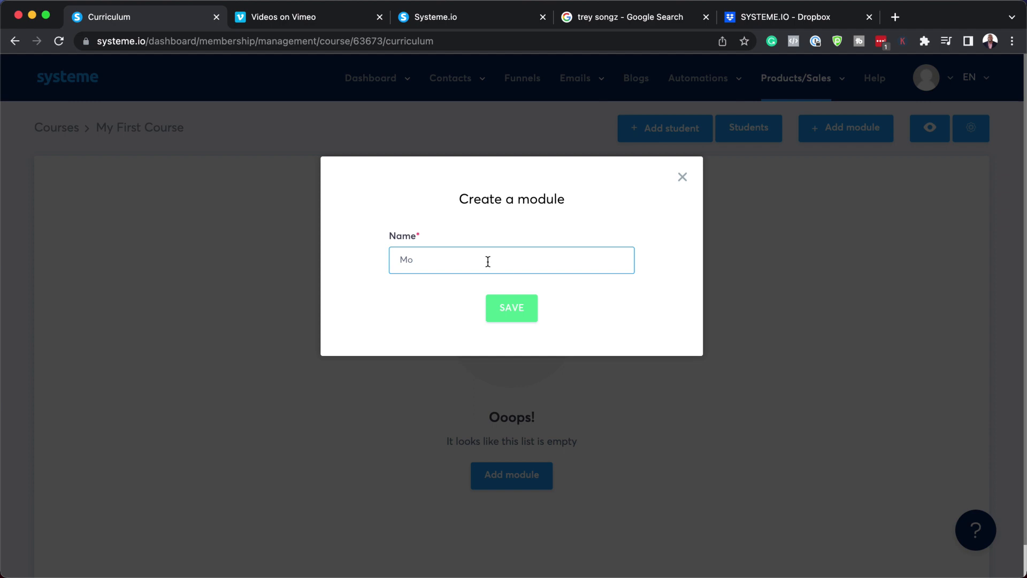
type("Getting")
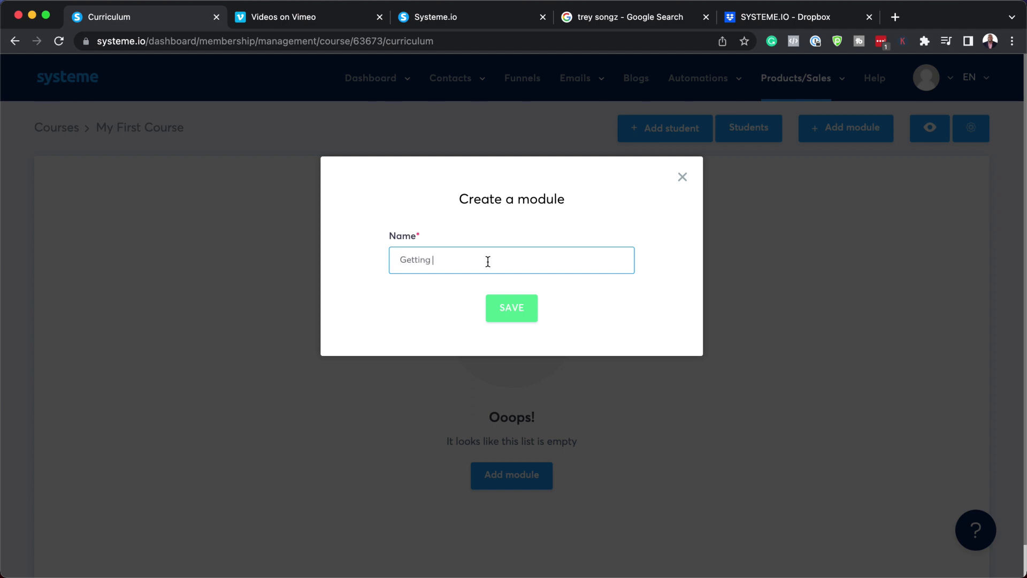
type("Started")
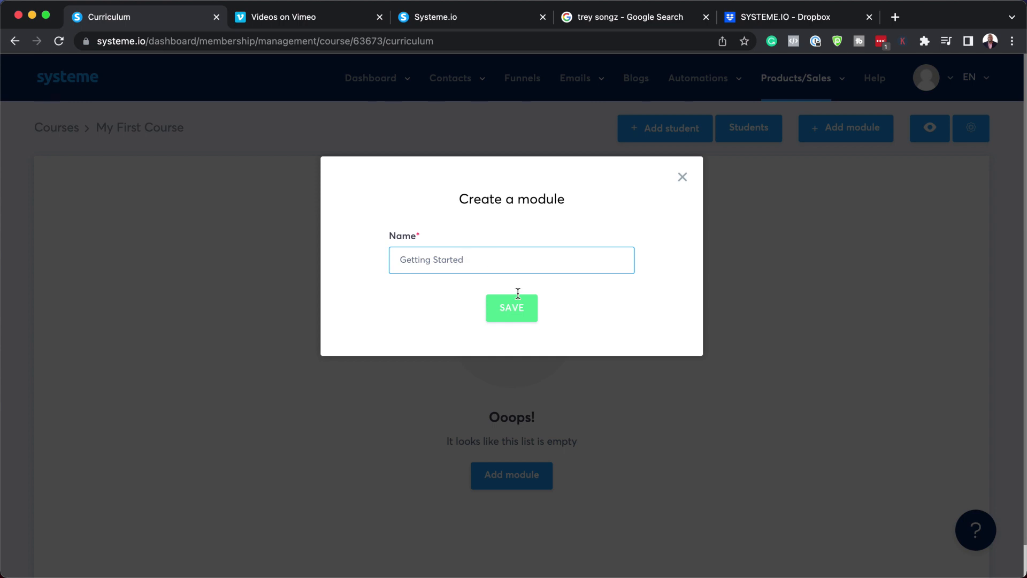
left_click(512, 308)
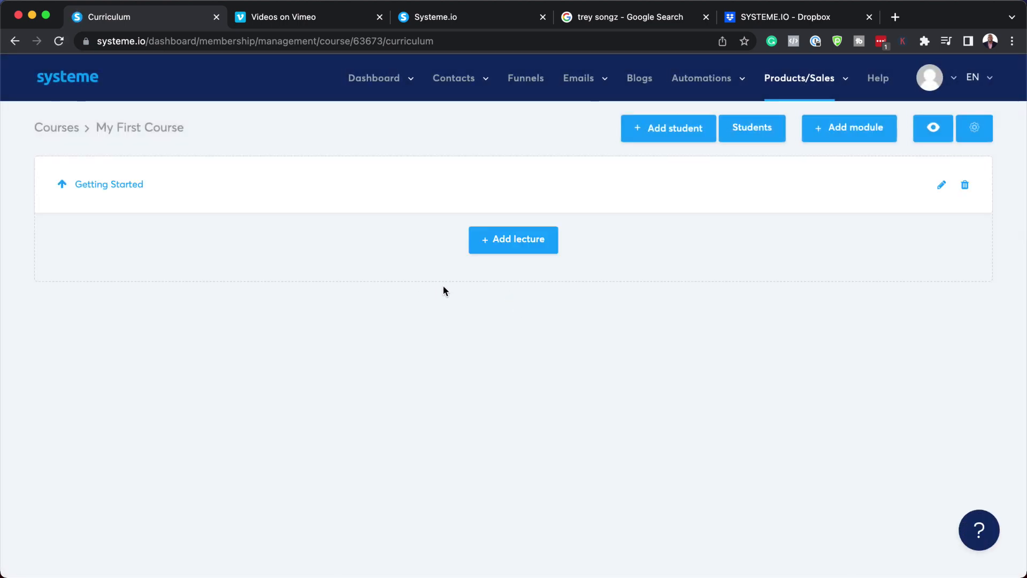
mouse_move(513, 239)
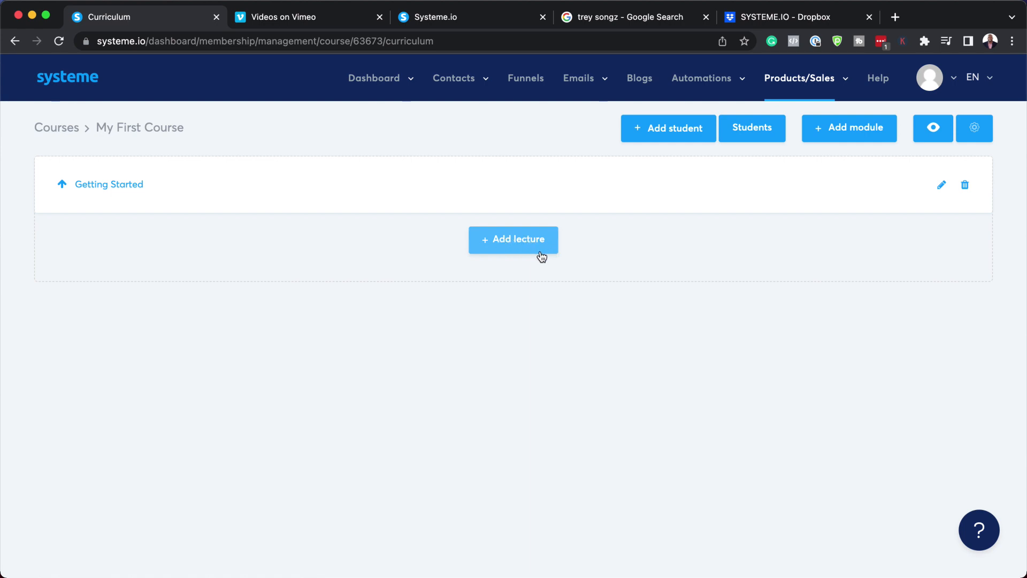
Add a lecture 'Lesson One' with 0 delay using the VIDEO page template
left_click(513, 238)
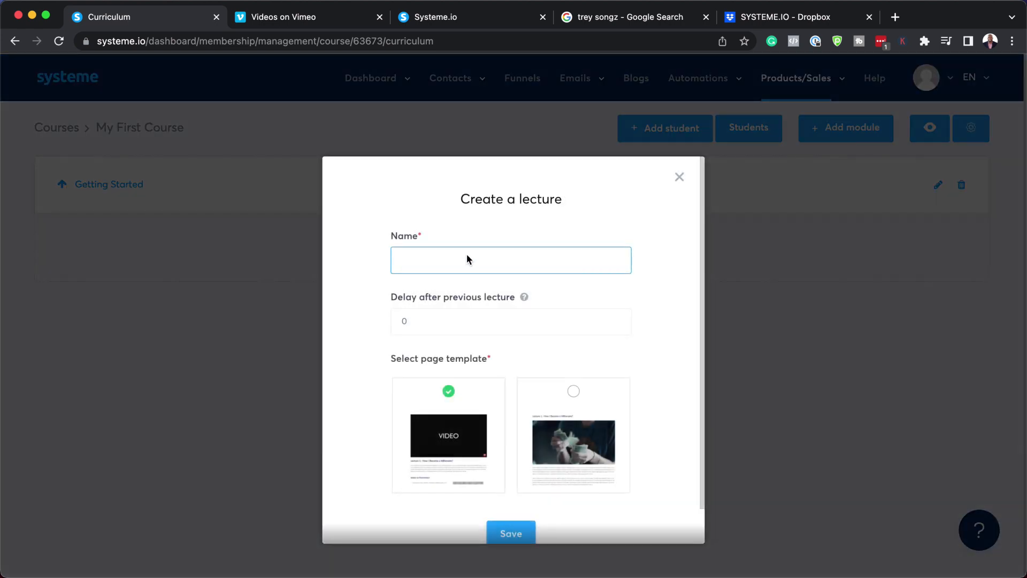
type("Lesson One")
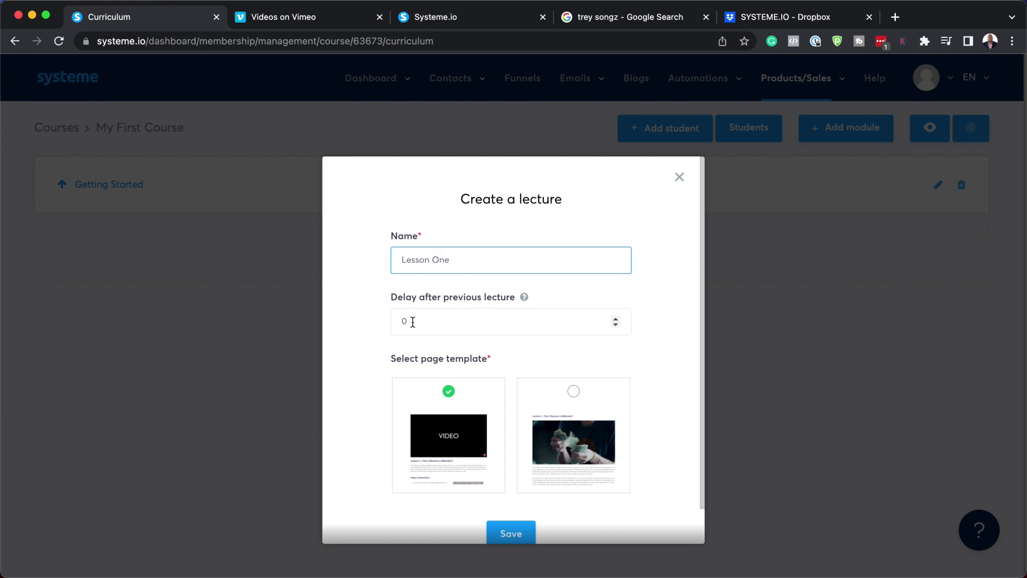
left_click(510, 259)
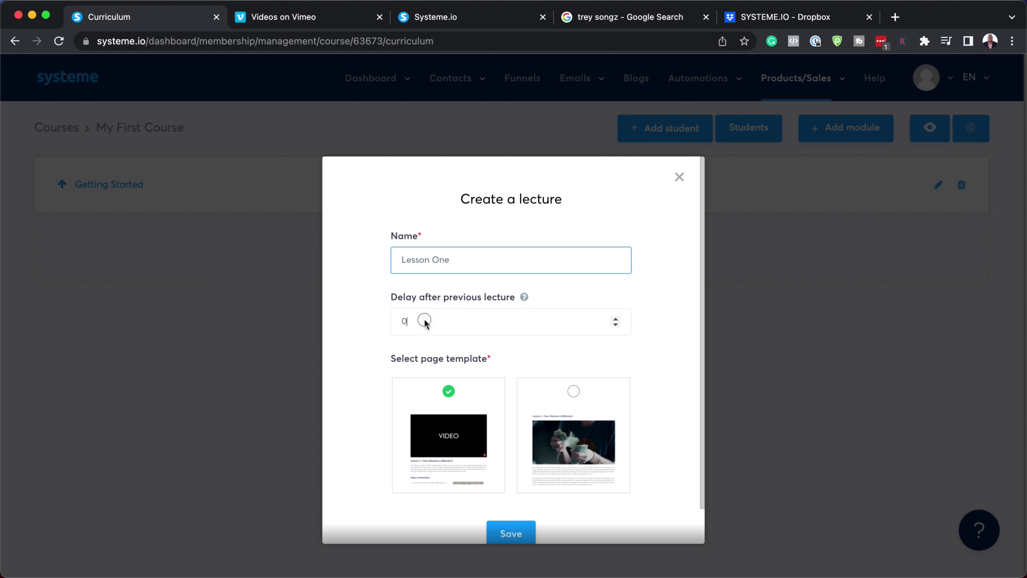
left_click(459, 322)
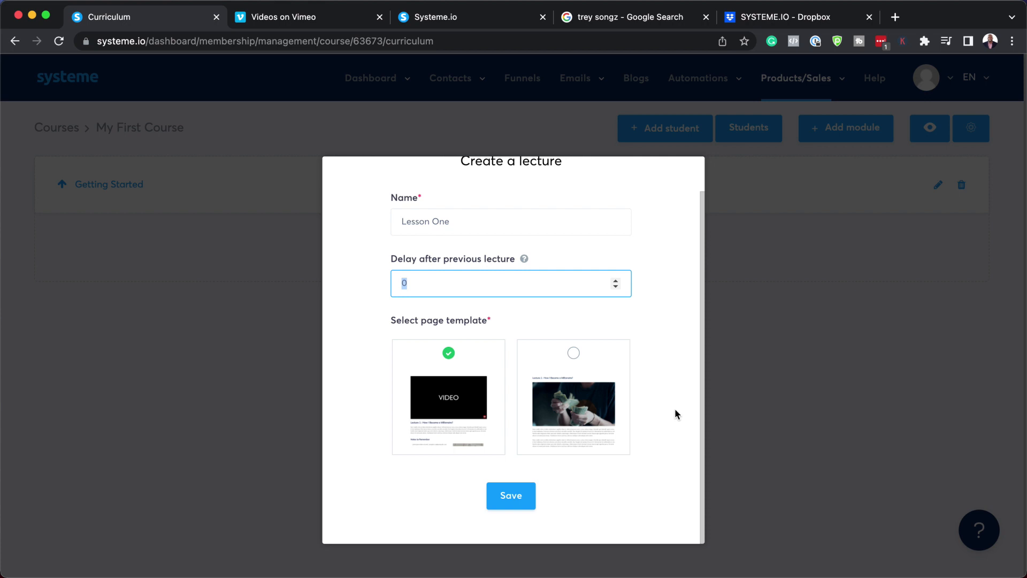
mouse_move(448, 415)
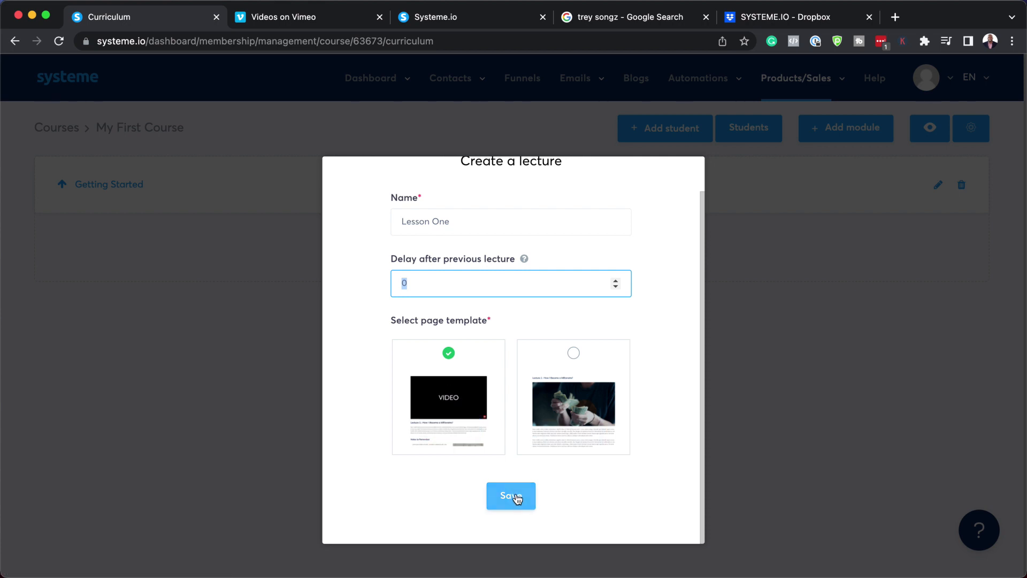
mouse_move(573, 411)
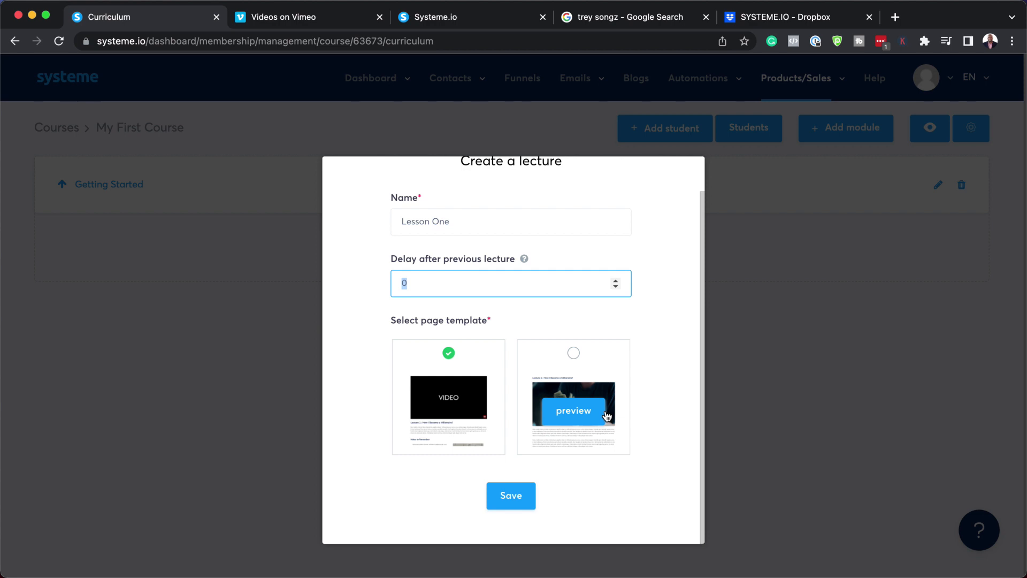
mouse_move(511, 496)
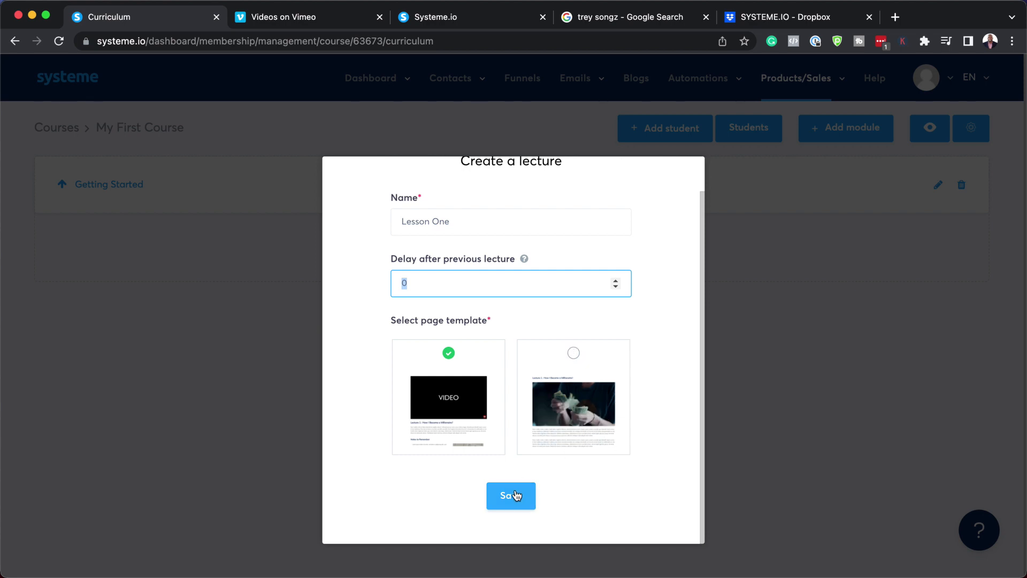
left_click(512, 495)
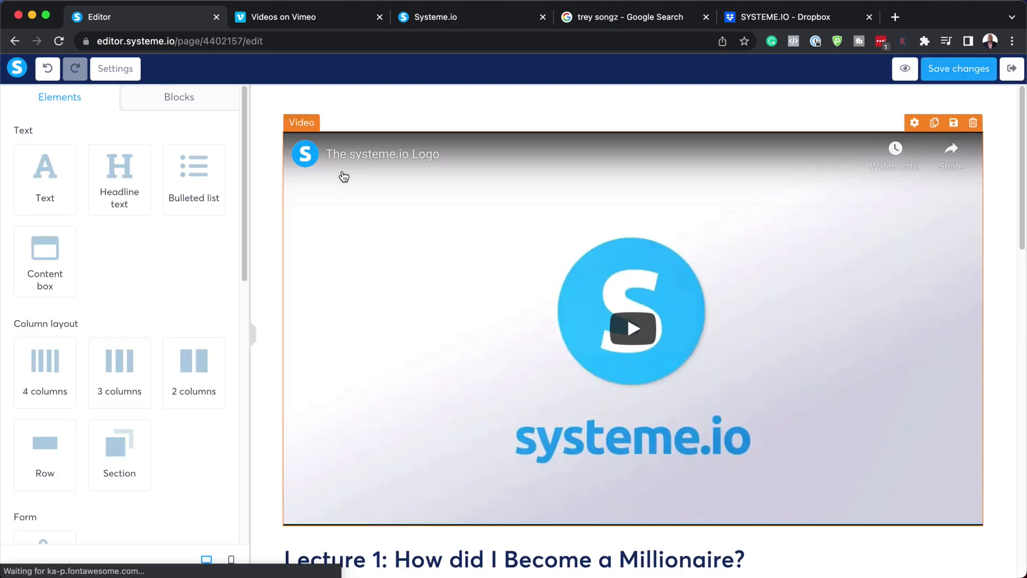
left_click(632, 311)
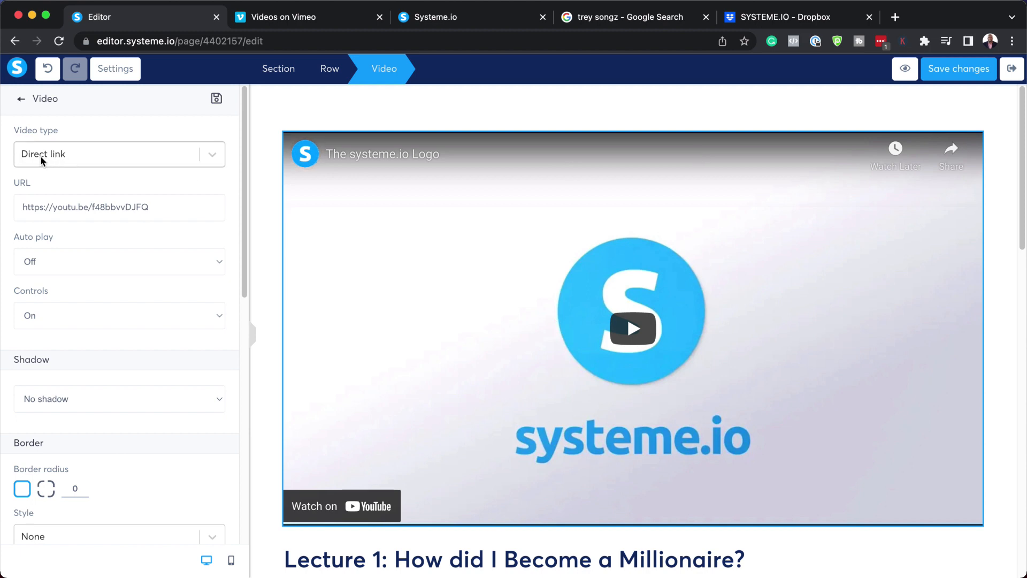
mouse_move(92, 158)
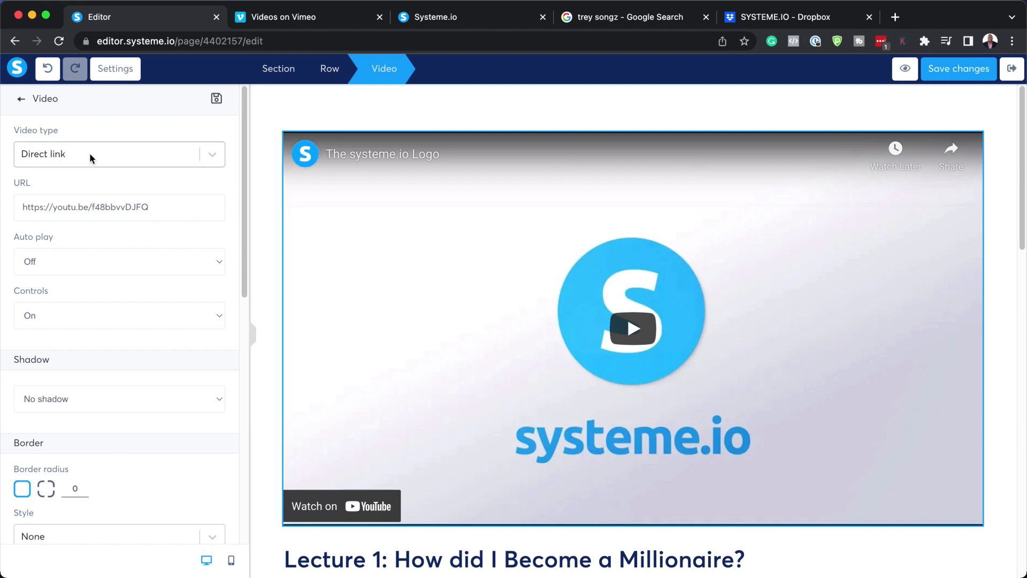
triple_click(86, 207)
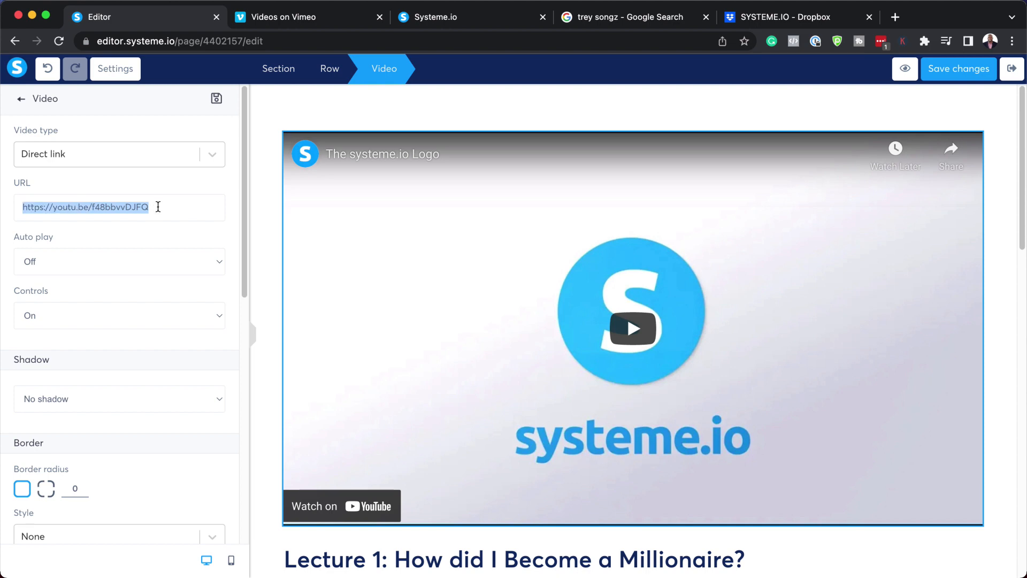
type("https://vimeo.com/695505598")
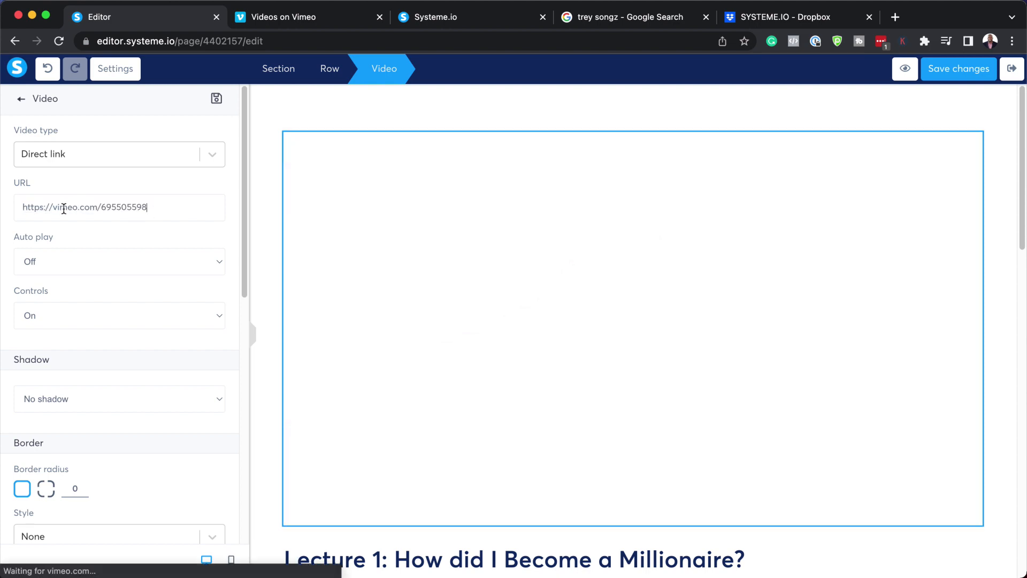
left_click(284, 16)
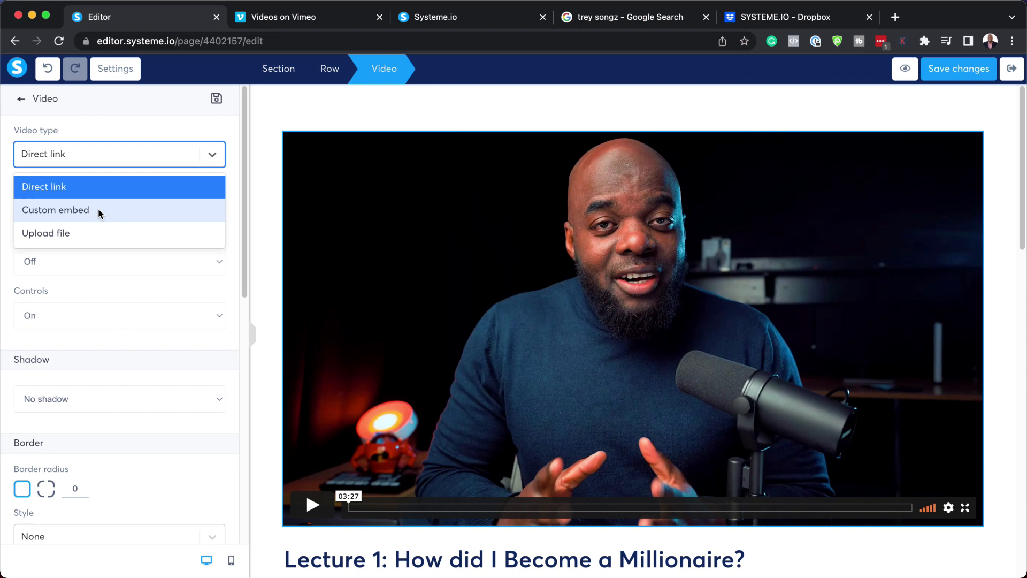
mouse_move(170, 103)
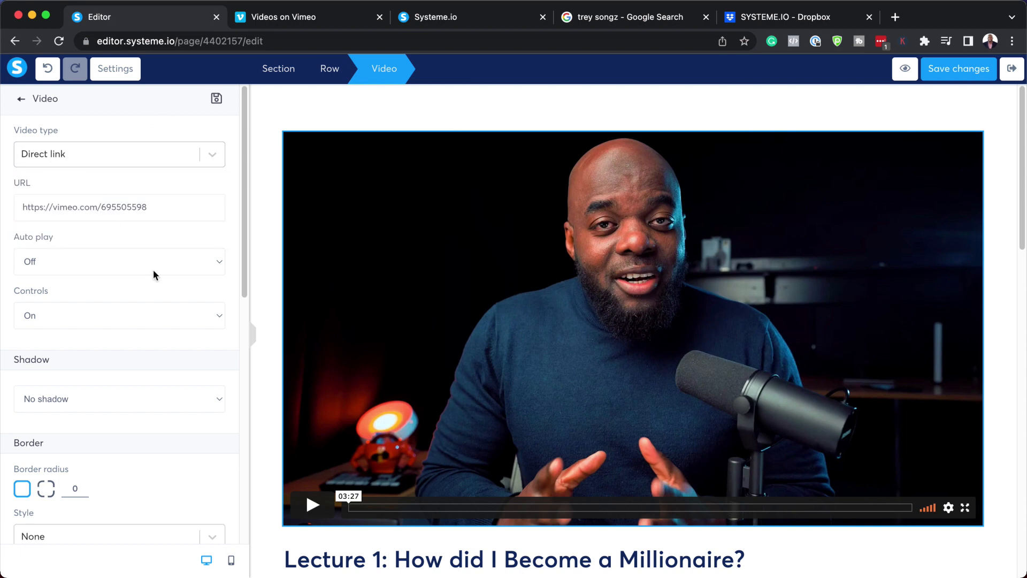
mouse_move(81, 267)
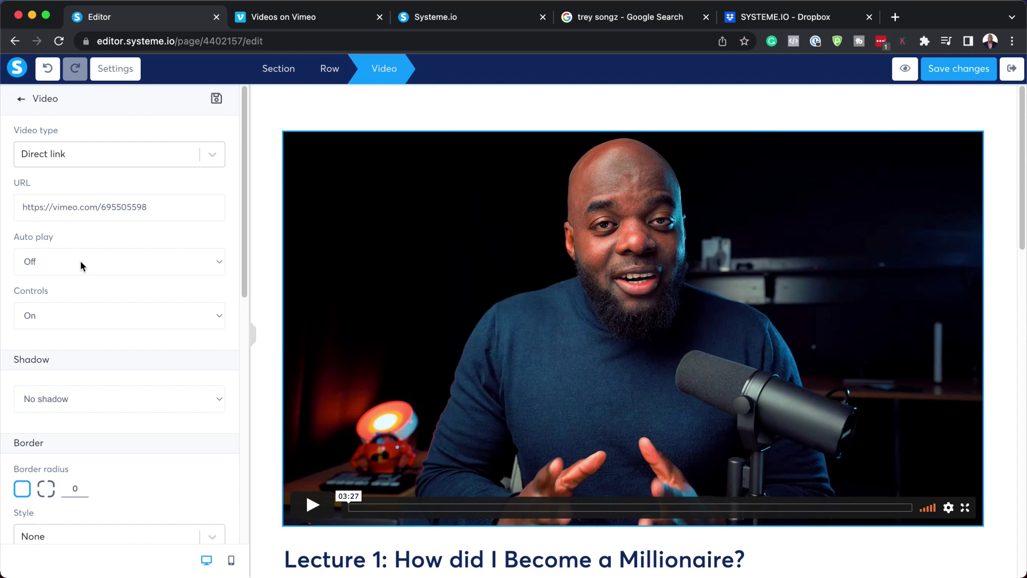
Leave Auto play Off and switch the video's Controls to Off
left_click(119, 261)
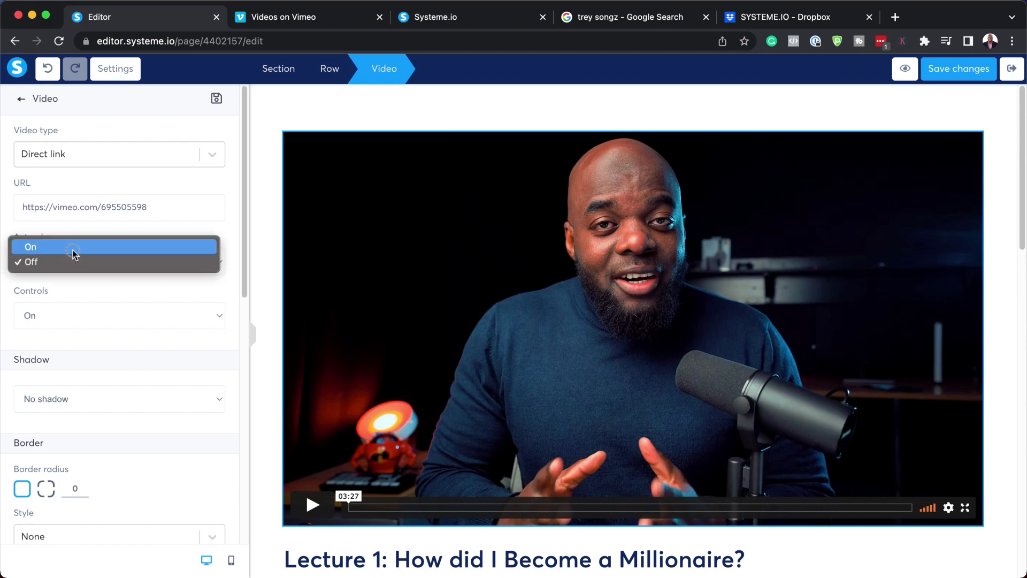
left_click(30, 246)
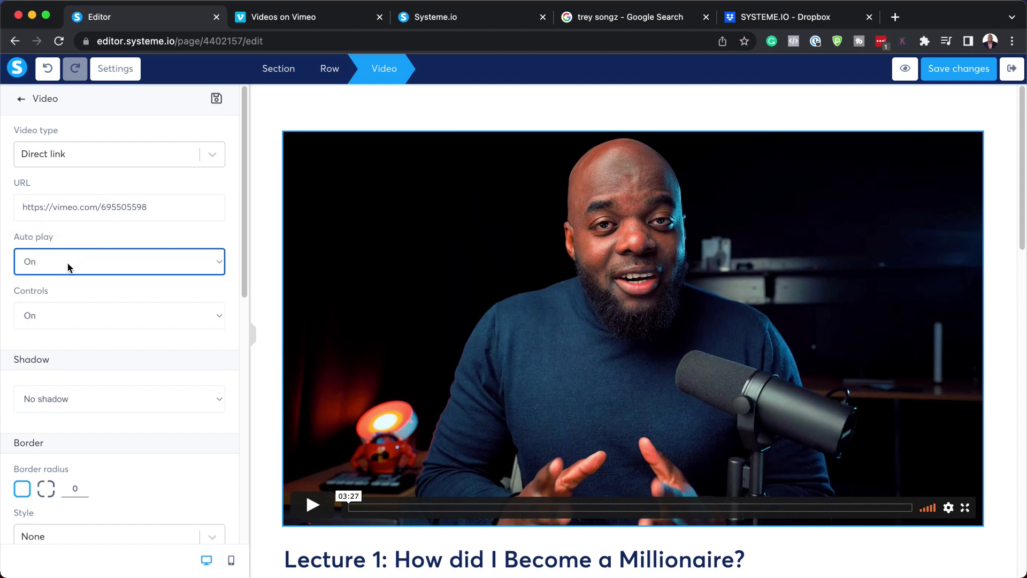
left_click(119, 261)
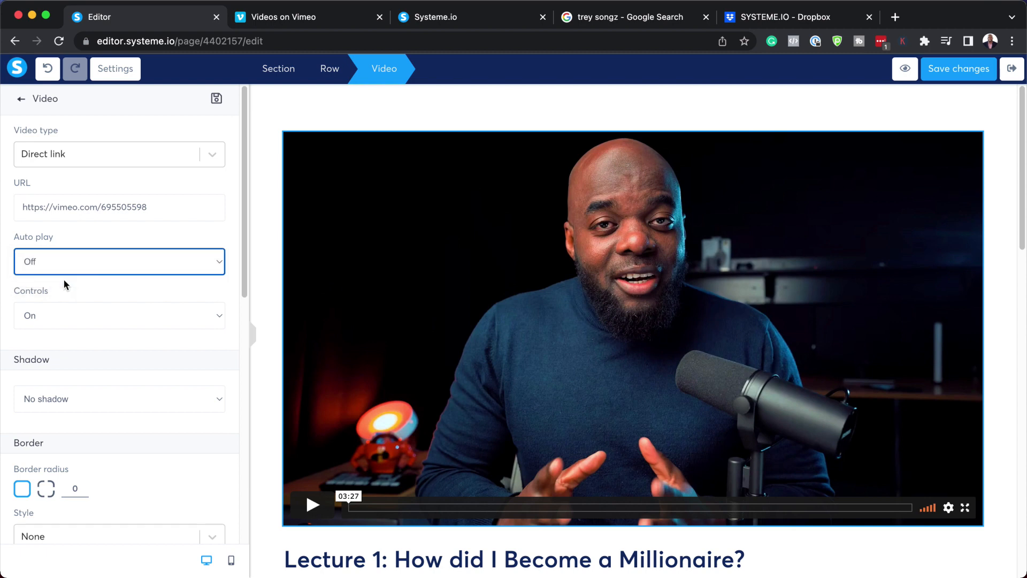
mouse_move(46, 305)
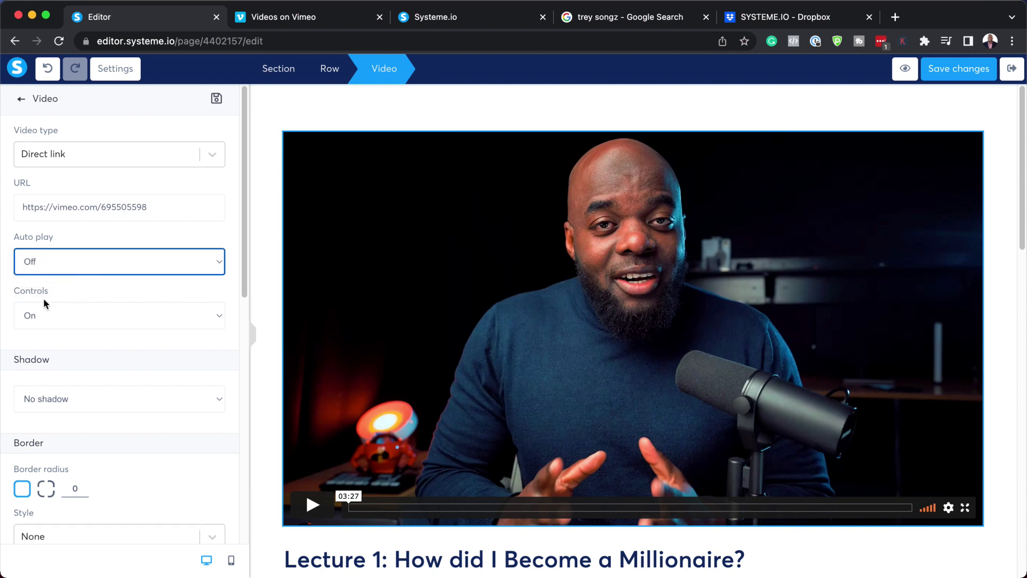
left_click(119, 315)
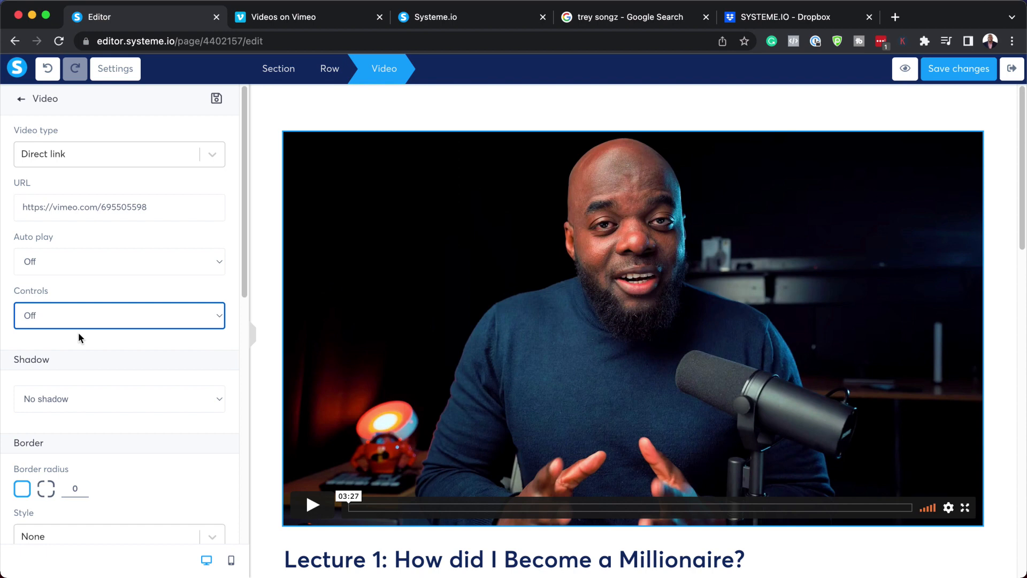
mouse_move(169, 395)
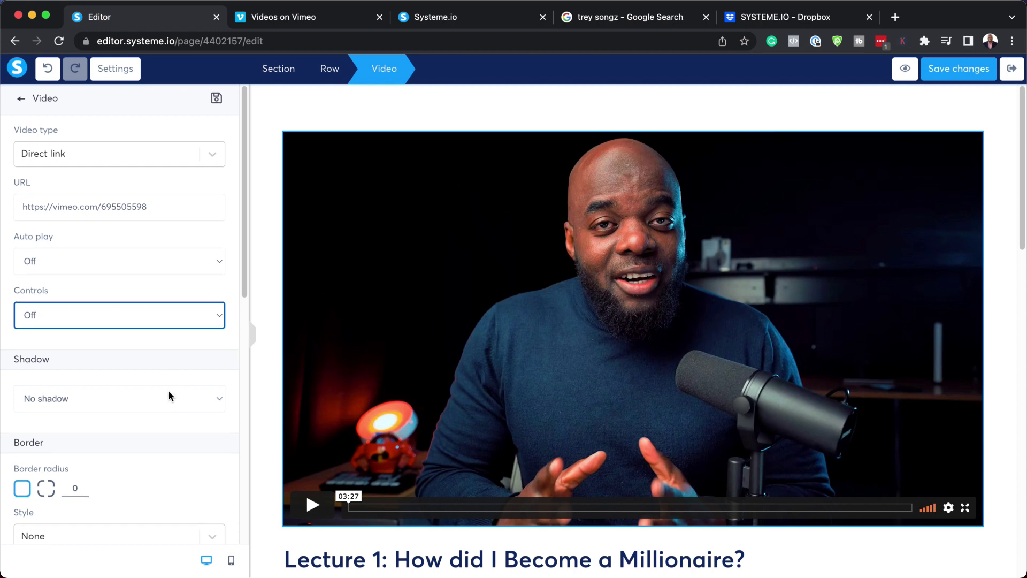
Set each of the video's four Border radius corners to 3
scroll("down", 3)
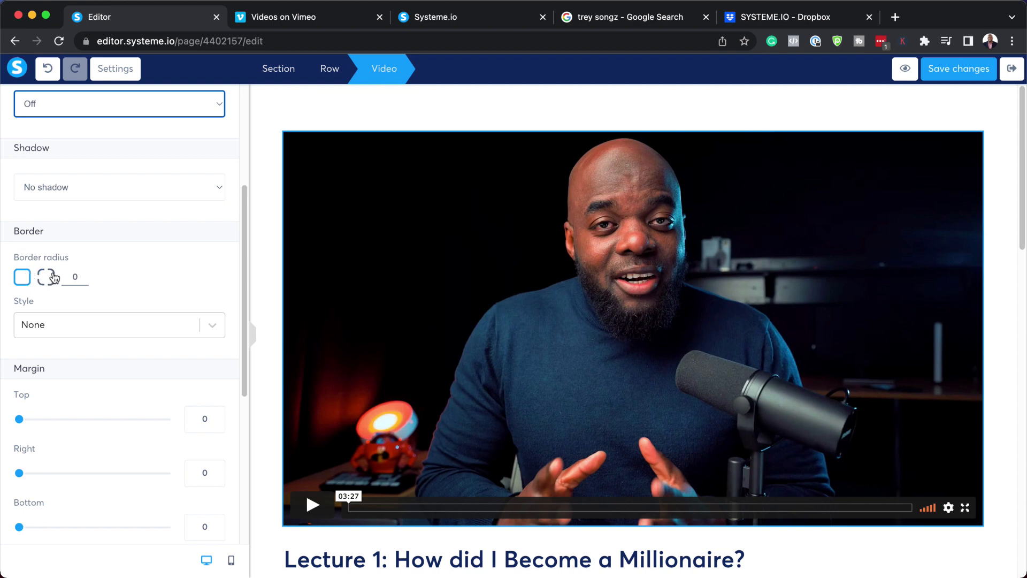
left_click(46, 277)
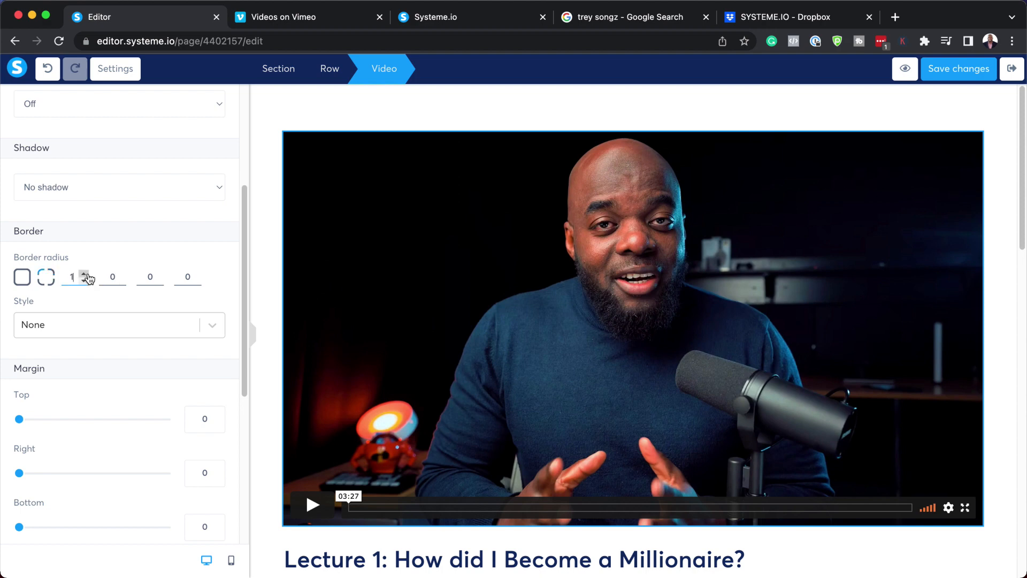
left_click(85, 274)
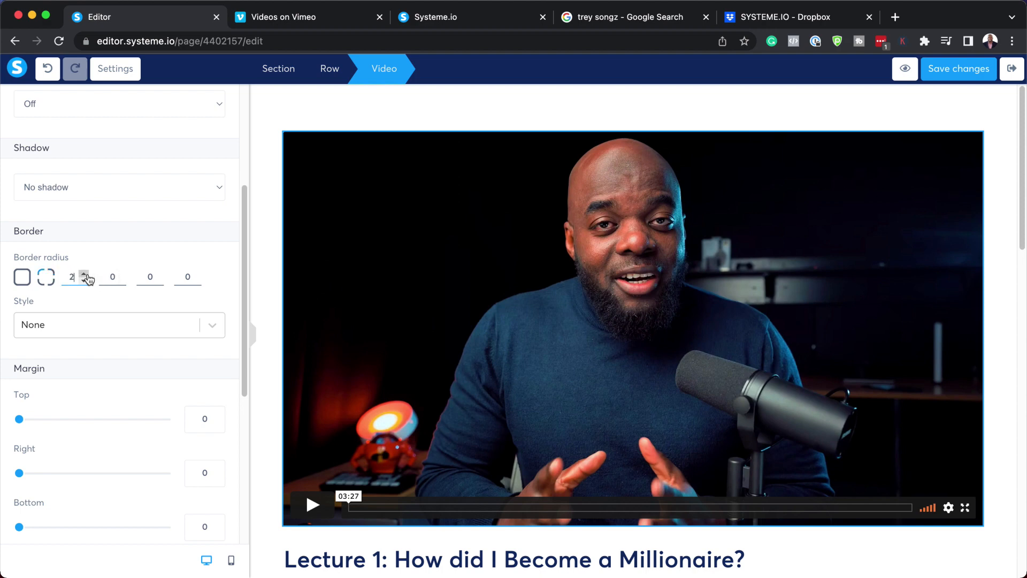
left_click(86, 273)
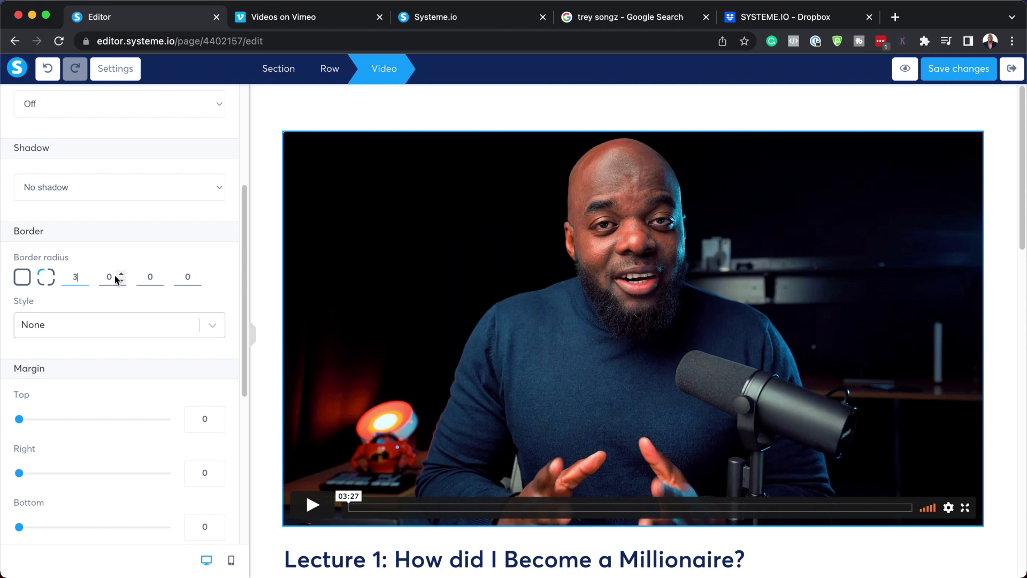
left_click(120, 273)
type("3")
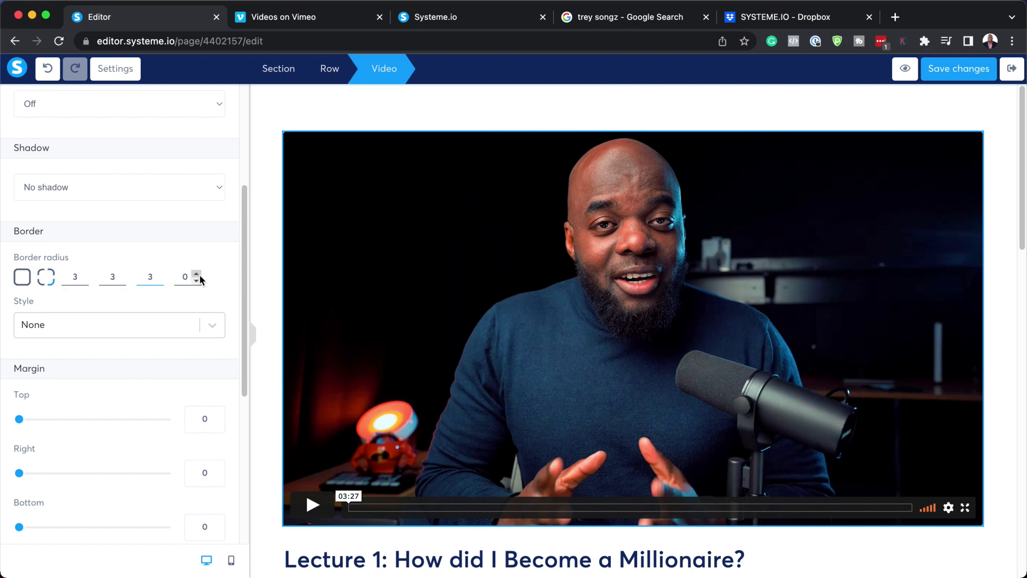
left_click(198, 273)
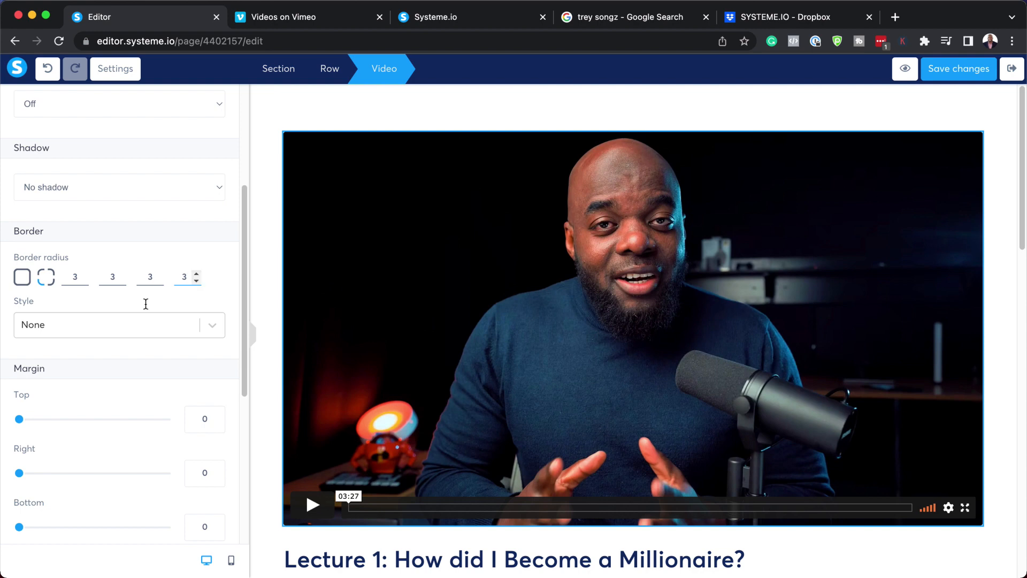
Try a Solid border style, then set the border Style back to None
left_click(111, 326)
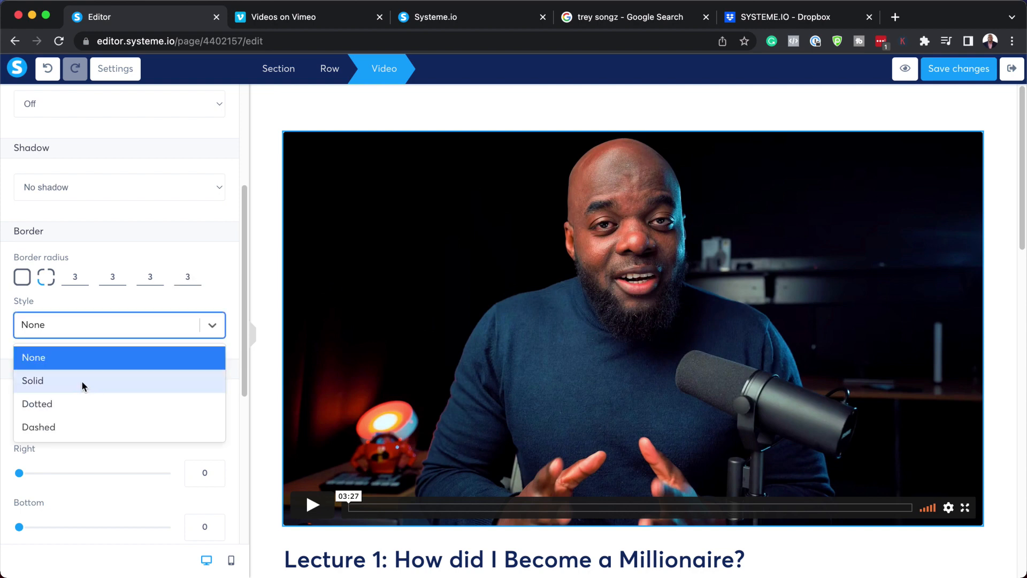
left_click(33, 381)
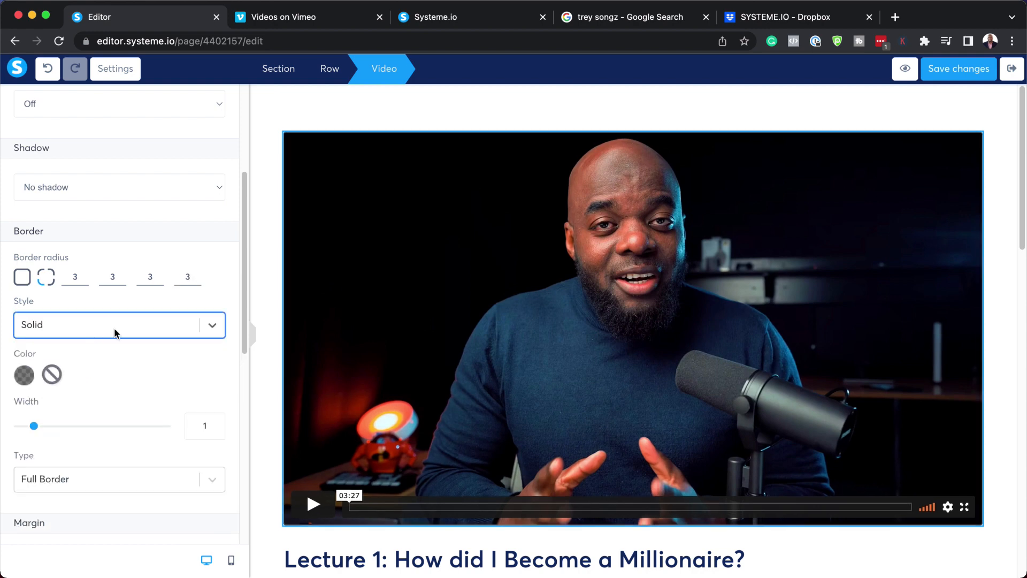
left_click(119, 325)
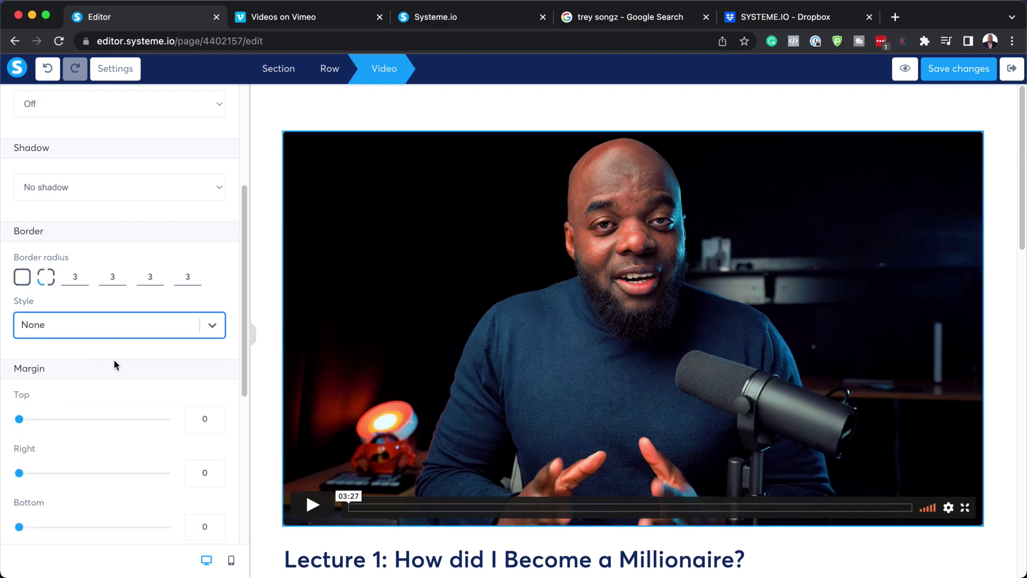
scroll("down", 3)
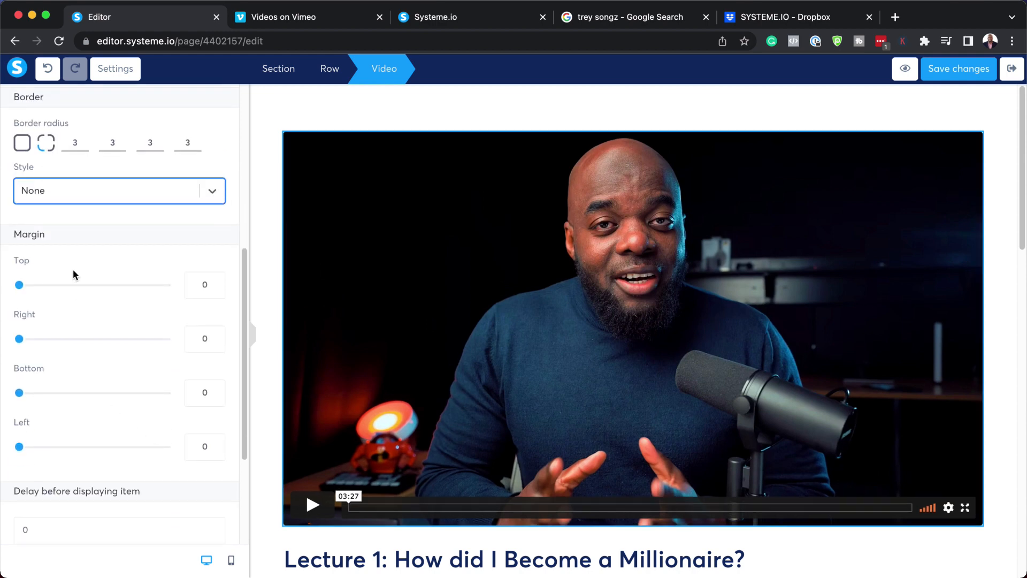
scroll("down", 3)
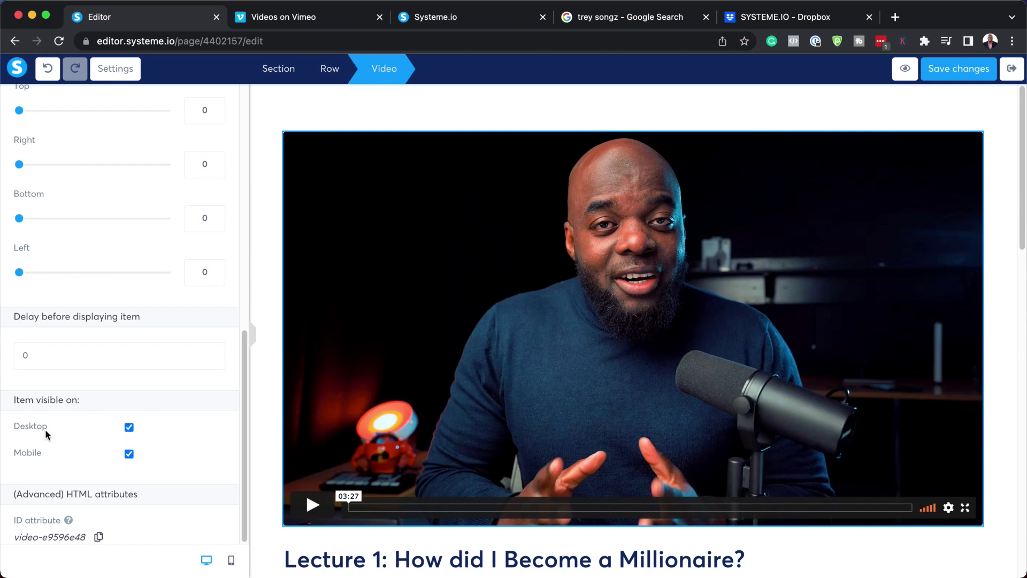
mouse_move(28, 419)
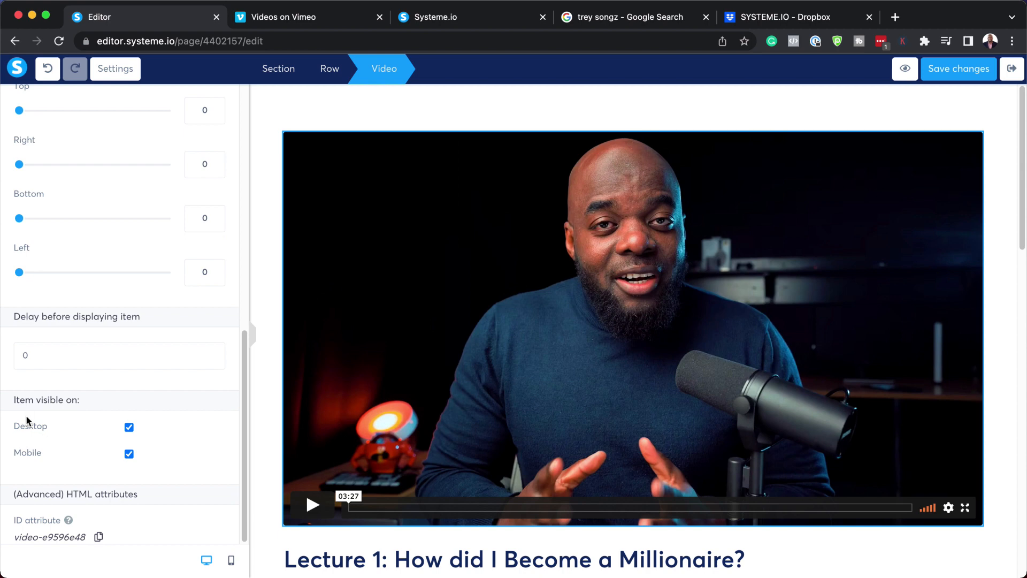
mouse_move(914, 272)
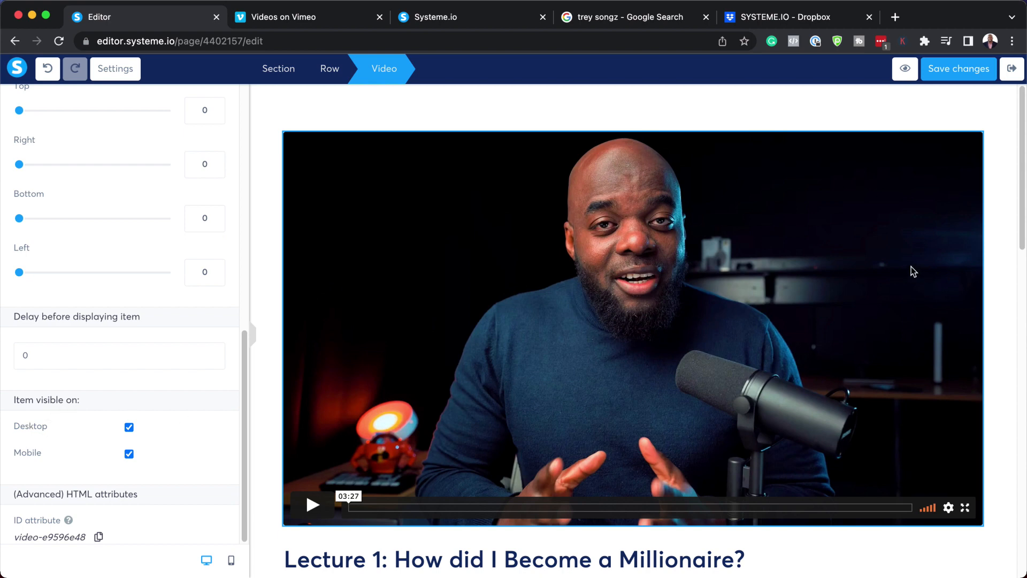
mouse_move(136, 449)
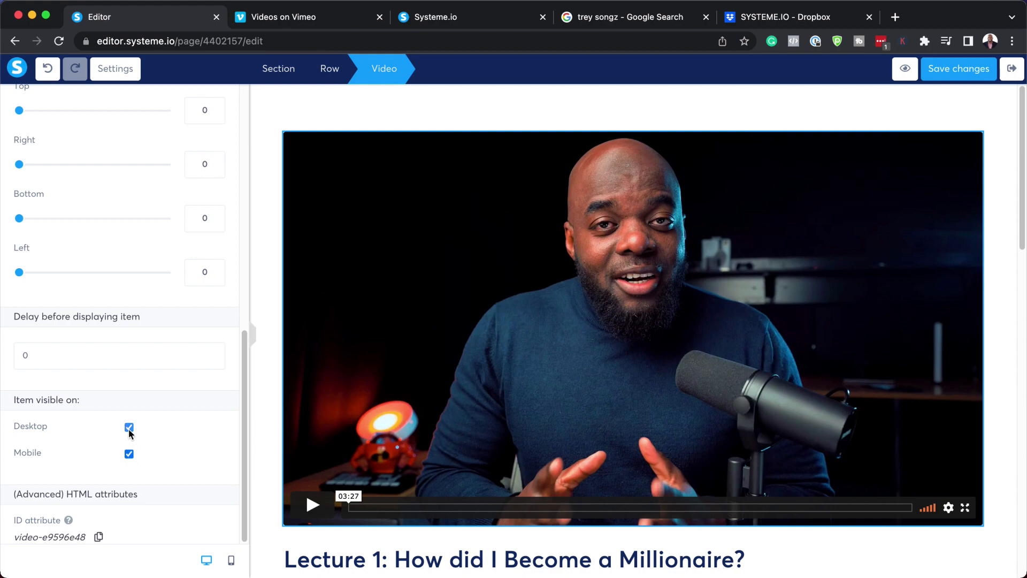
left_click(129, 427)
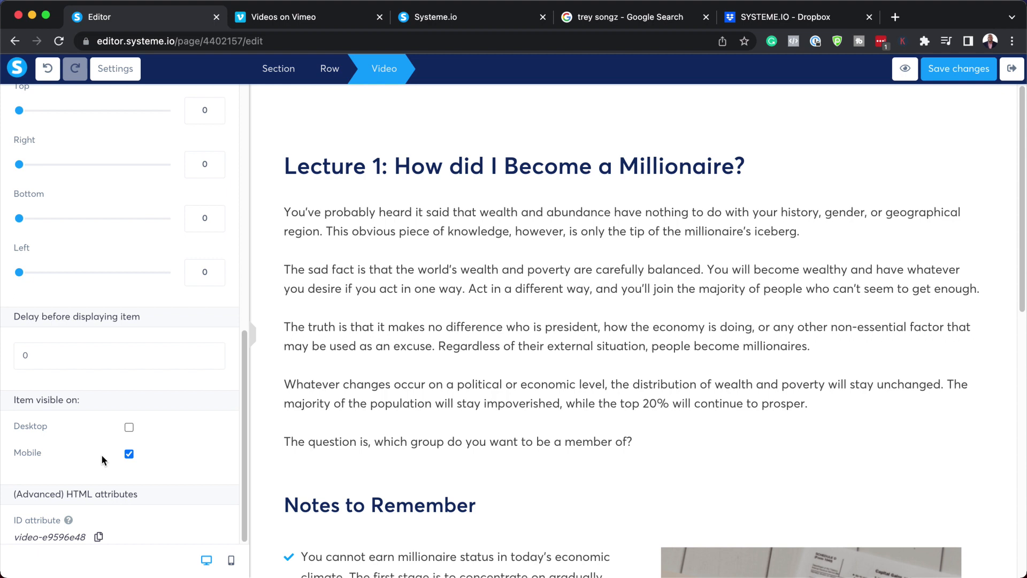
left_click(130, 427)
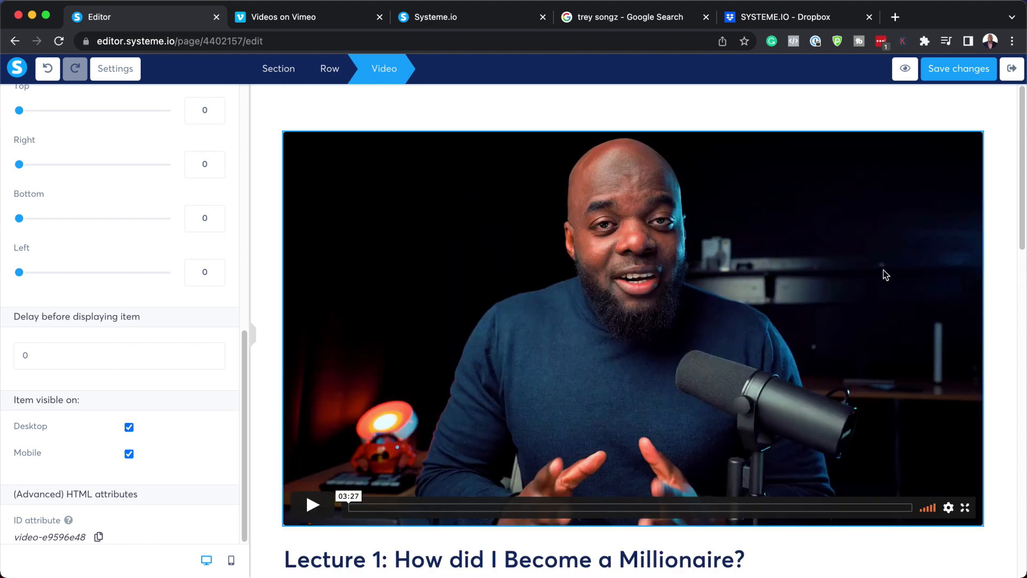
mouse_move(580, 535)
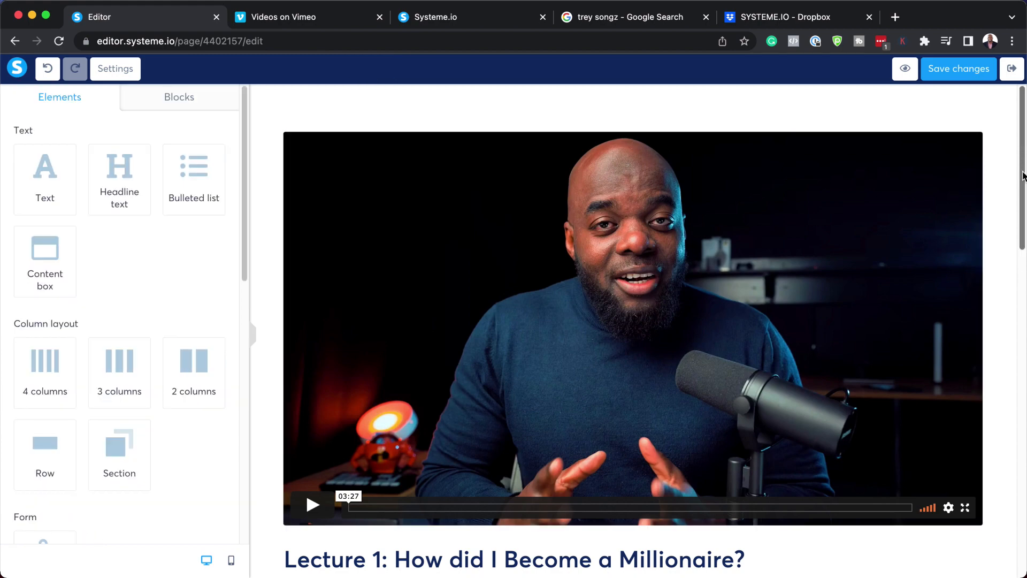
Replace 'How did I Become a Millionaire?' in the heading with 'Getting Started'
scroll("down", 3)
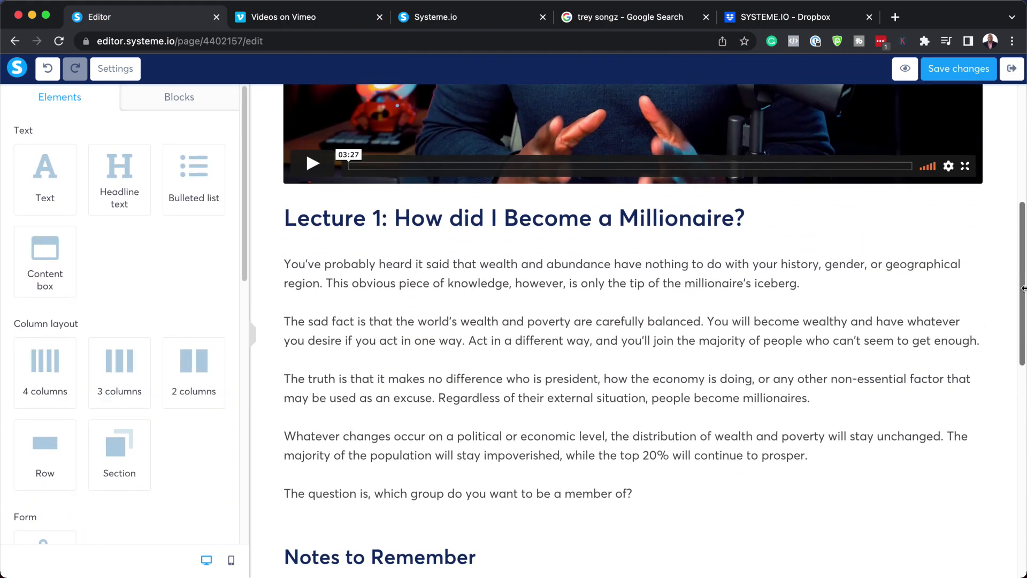
left_click(513, 219)
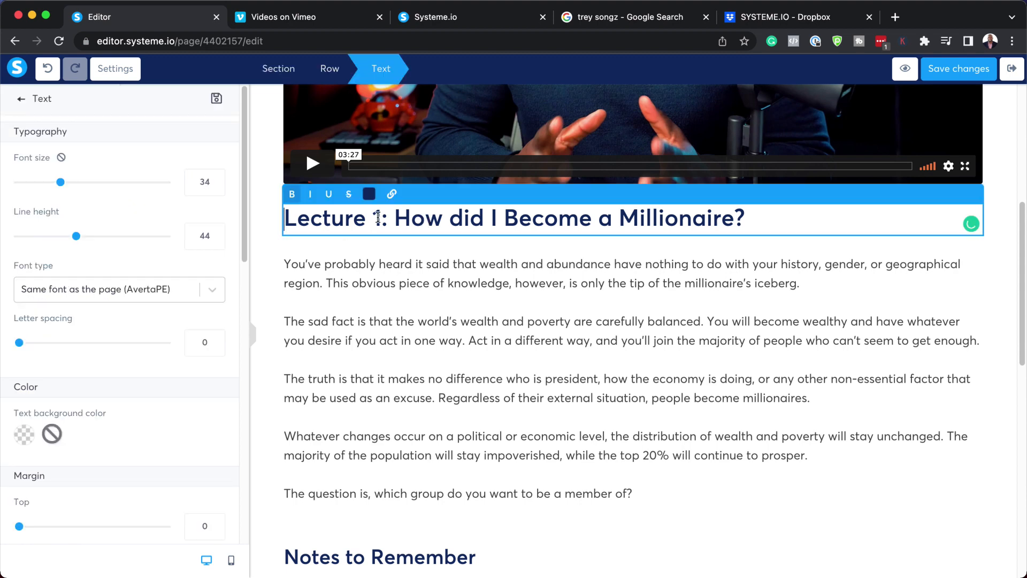
left_click_drag(393, 218, 746, 218)
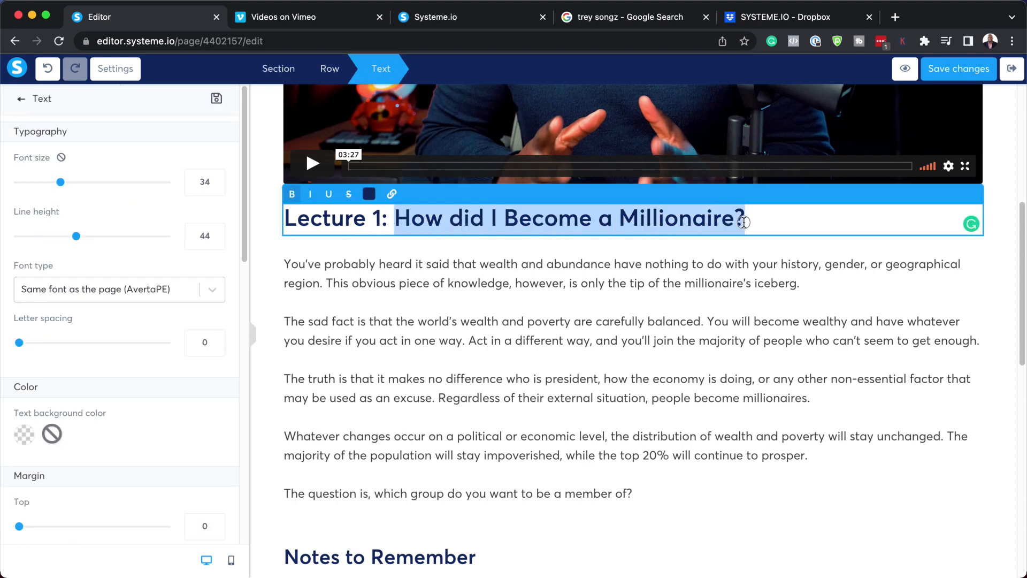
type("Getti")
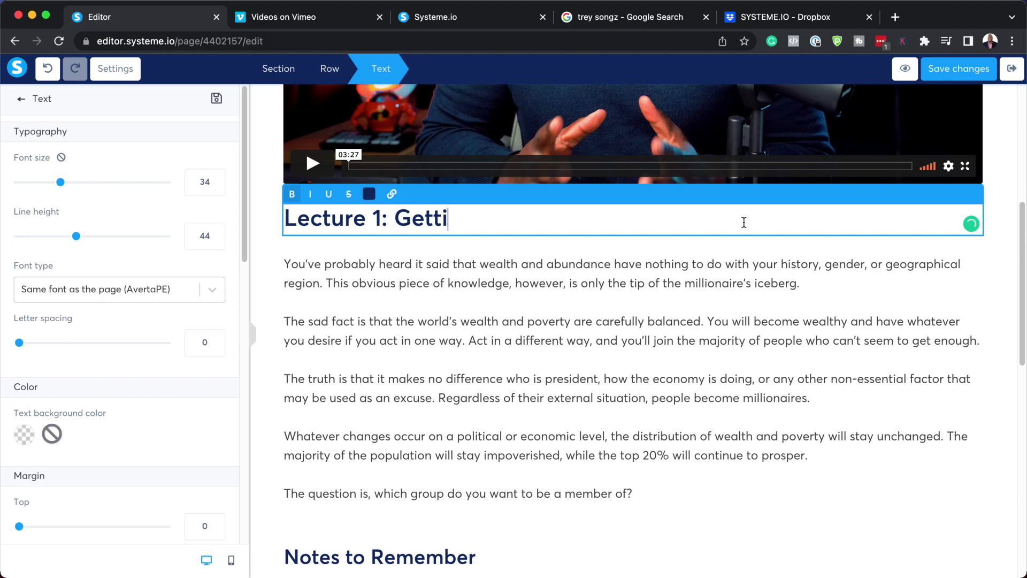
type("ng Started")
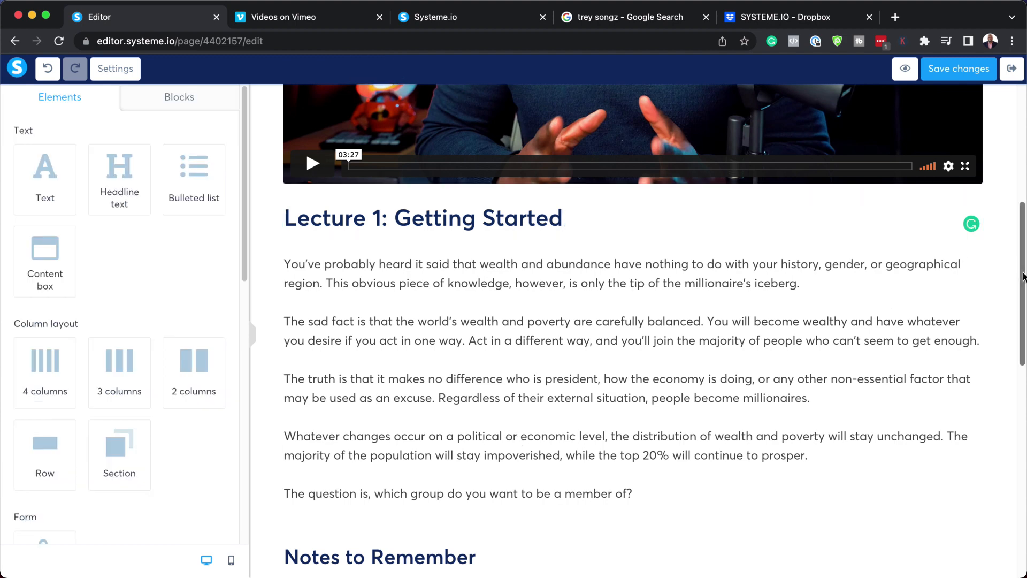
Delete the Notes to Remember heading and its row, then save the lecture page
scroll("down", 3)
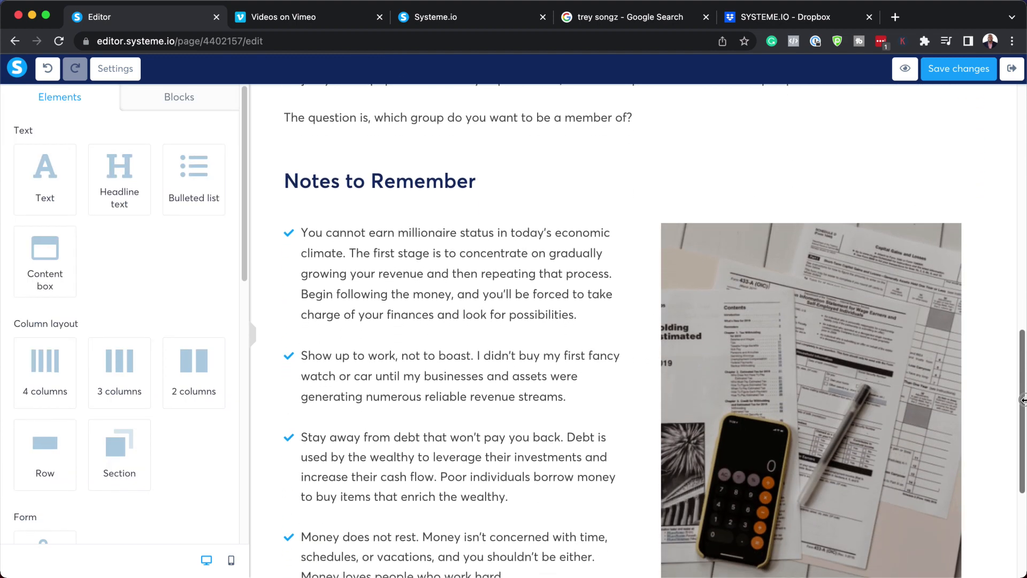
left_click(379, 168)
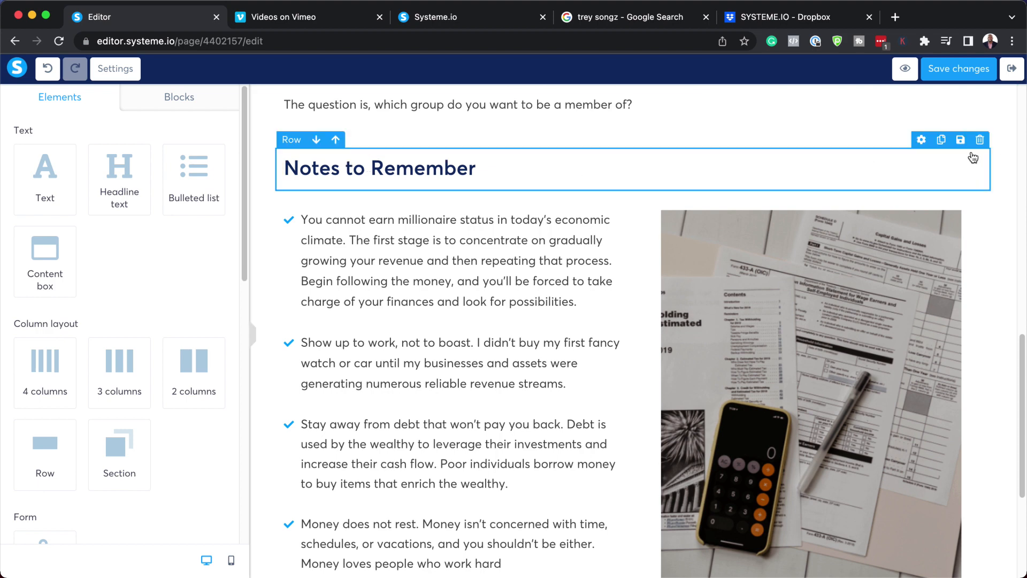
left_click(980, 140)
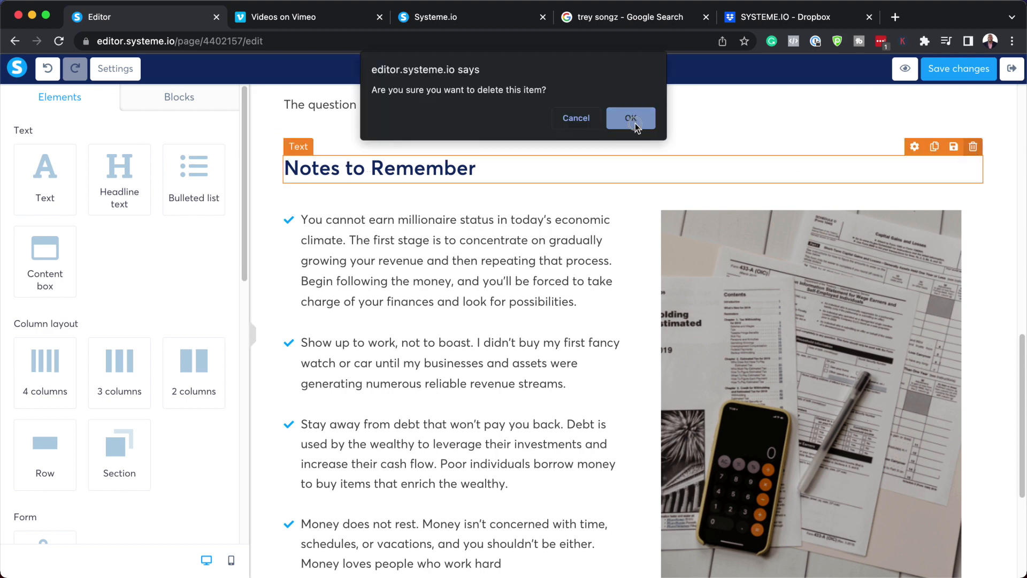
left_click(630, 118)
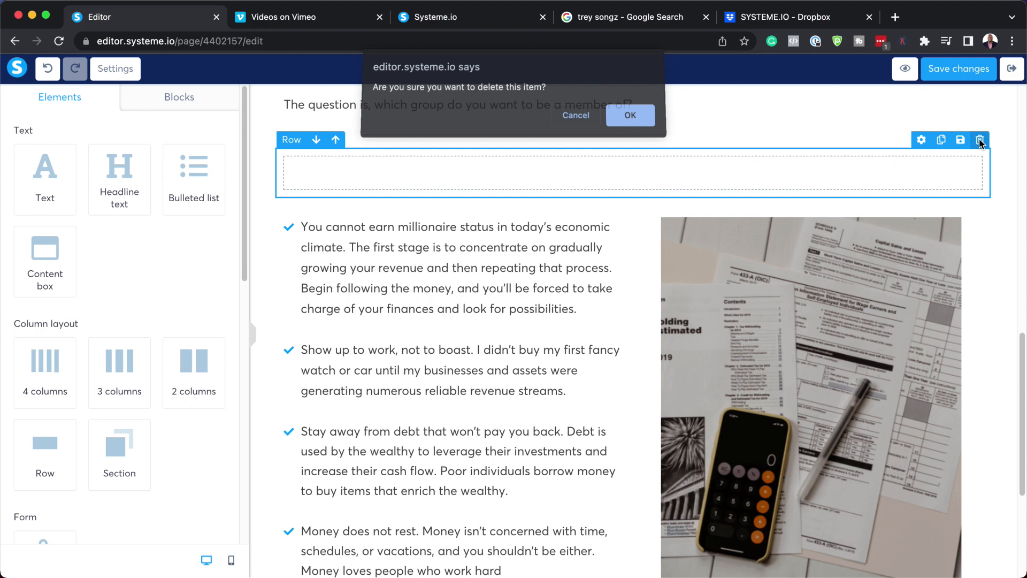
left_click(629, 116)
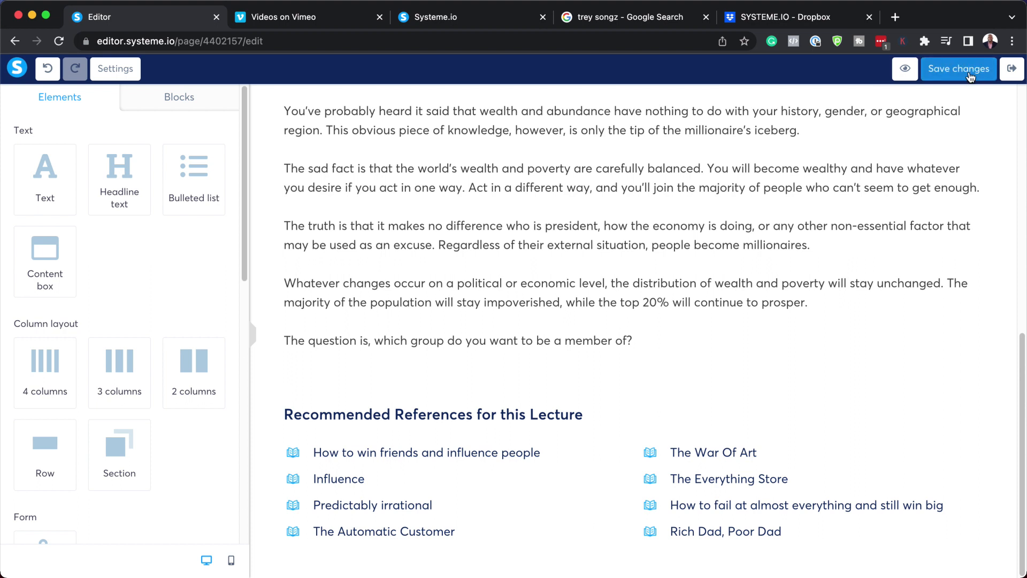
left_click(1011, 68)
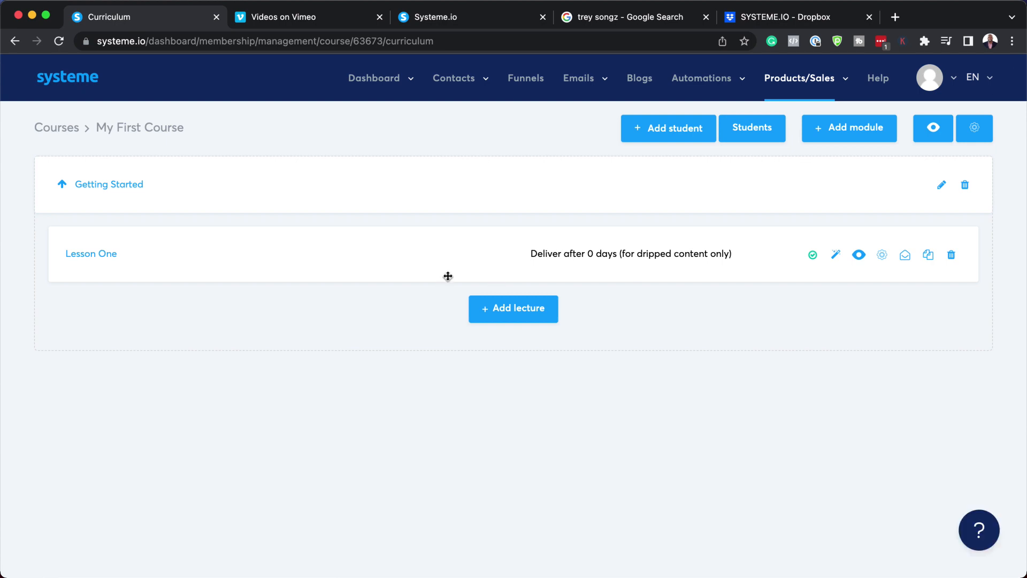
mouse_move(176, 339)
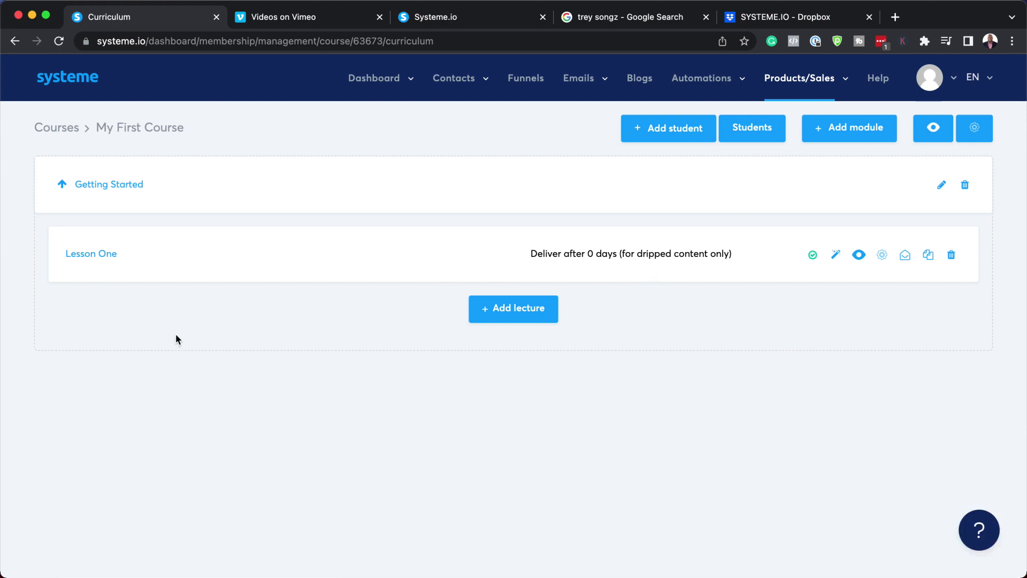
mouse_move(928, 255)
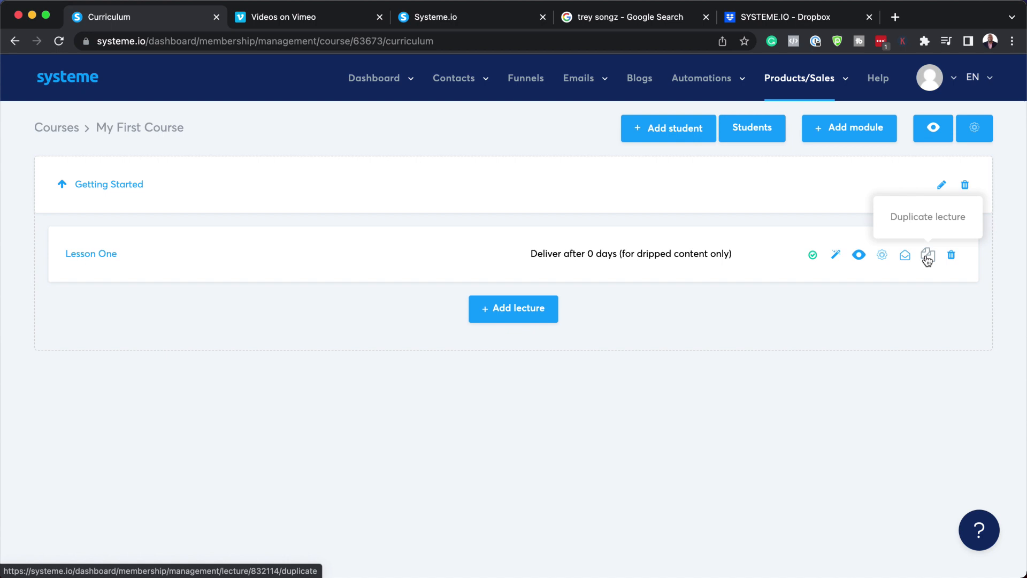
Duplicate Lesson One and edit the (Copy) Lesson One lecture's content
left_click(928, 255)
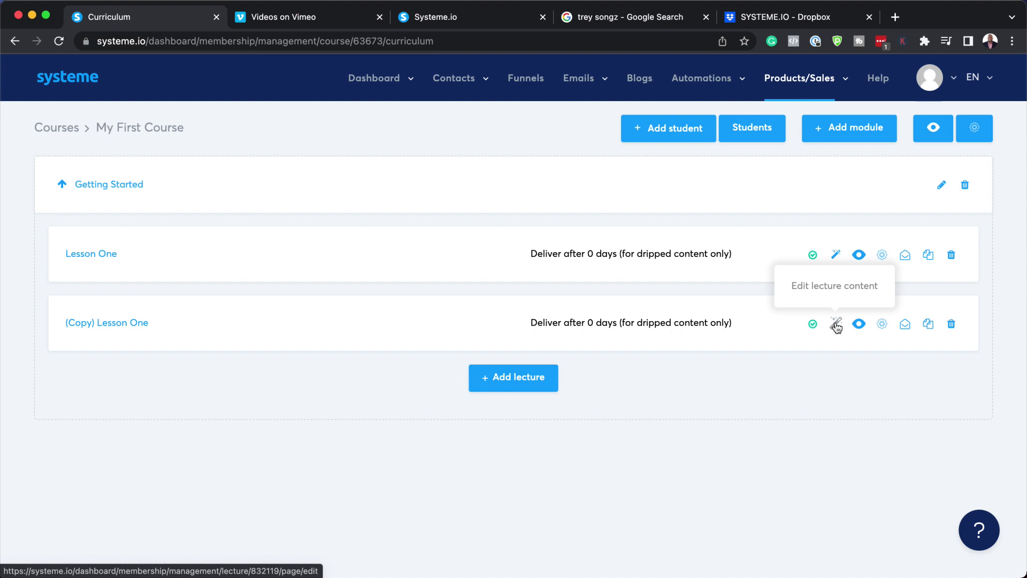
left_click(836, 323)
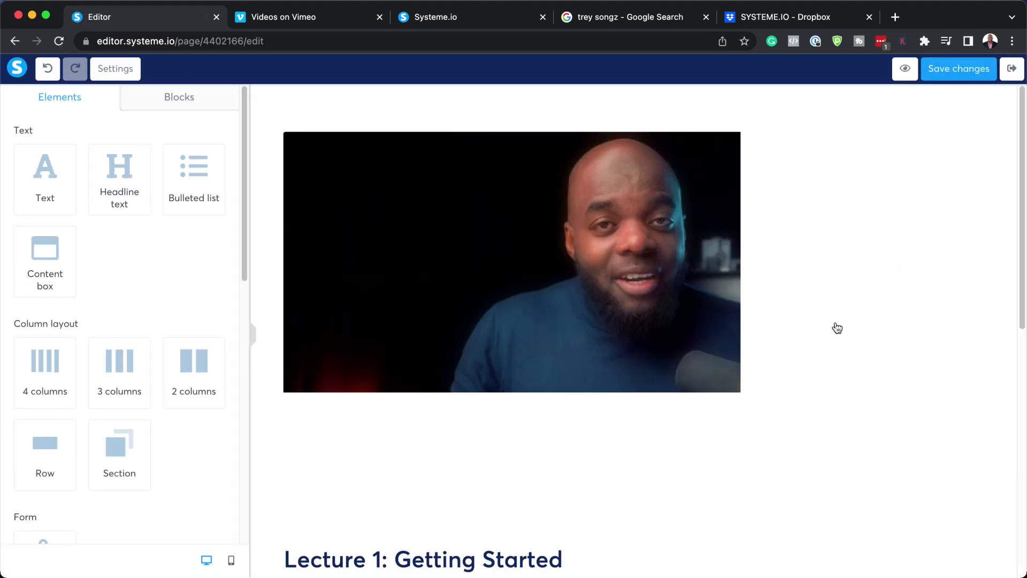
left_click(285, 18)
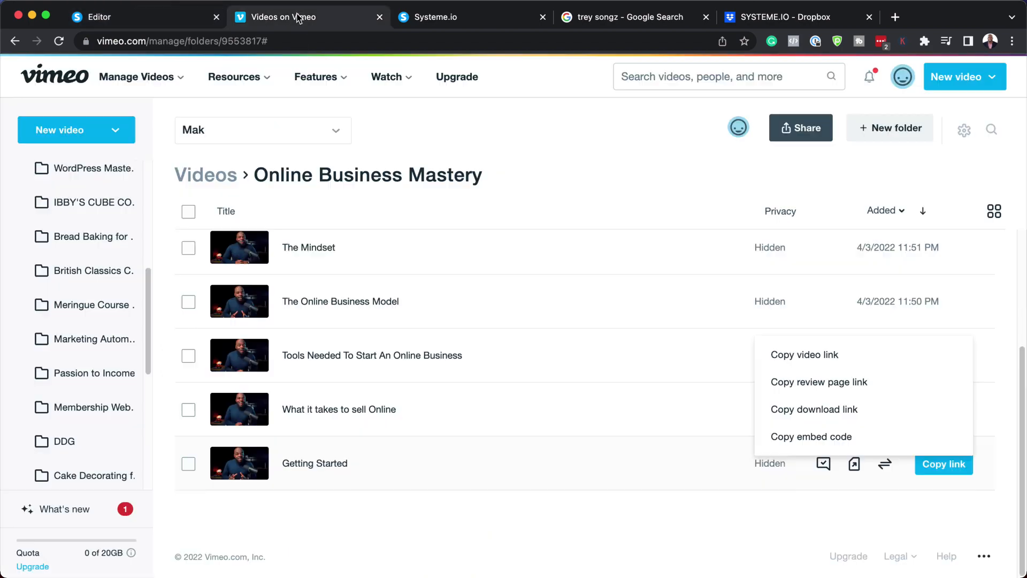
mouse_move(922, 448)
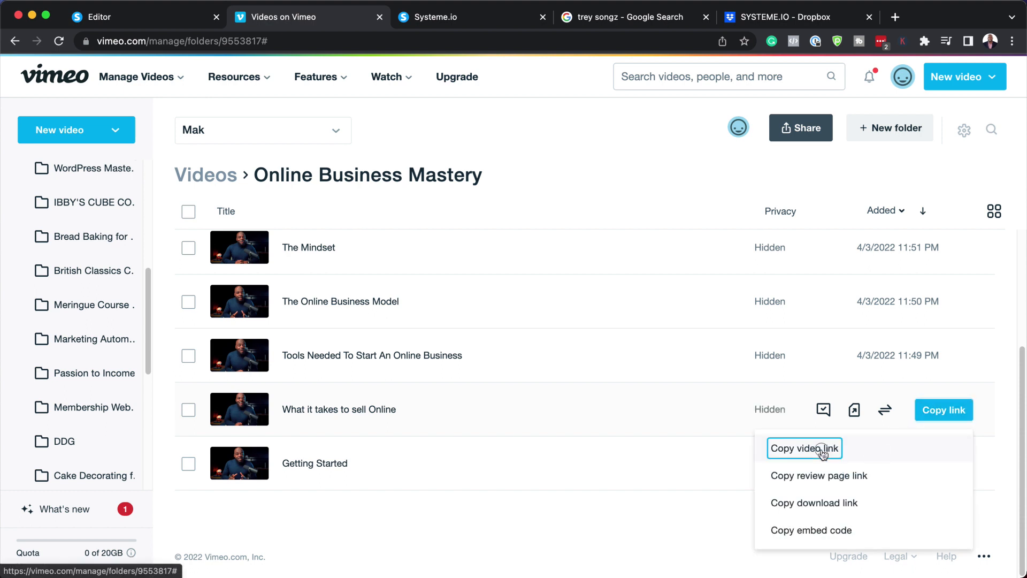
left_click(805, 448)
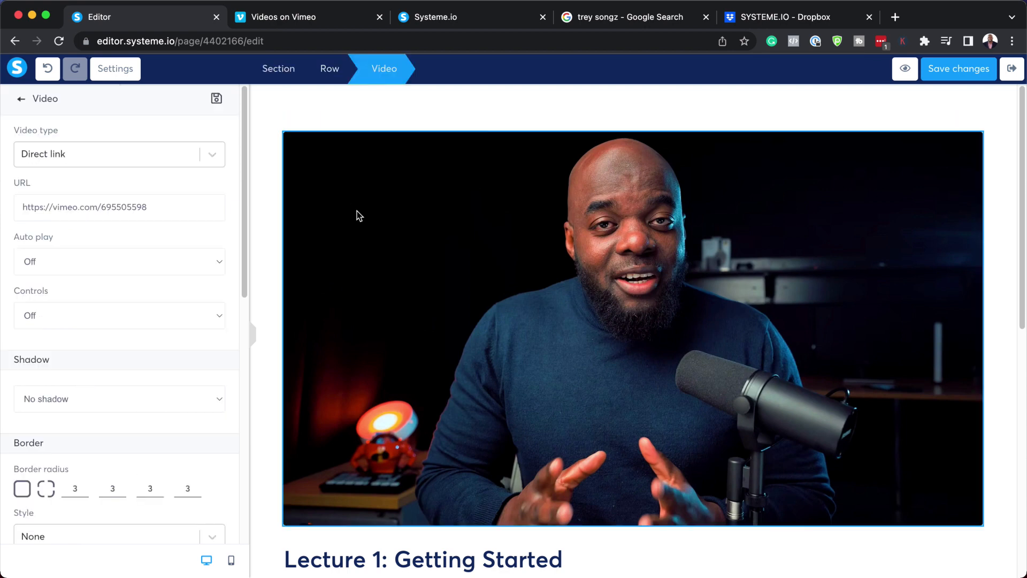
triple_click(84, 207)
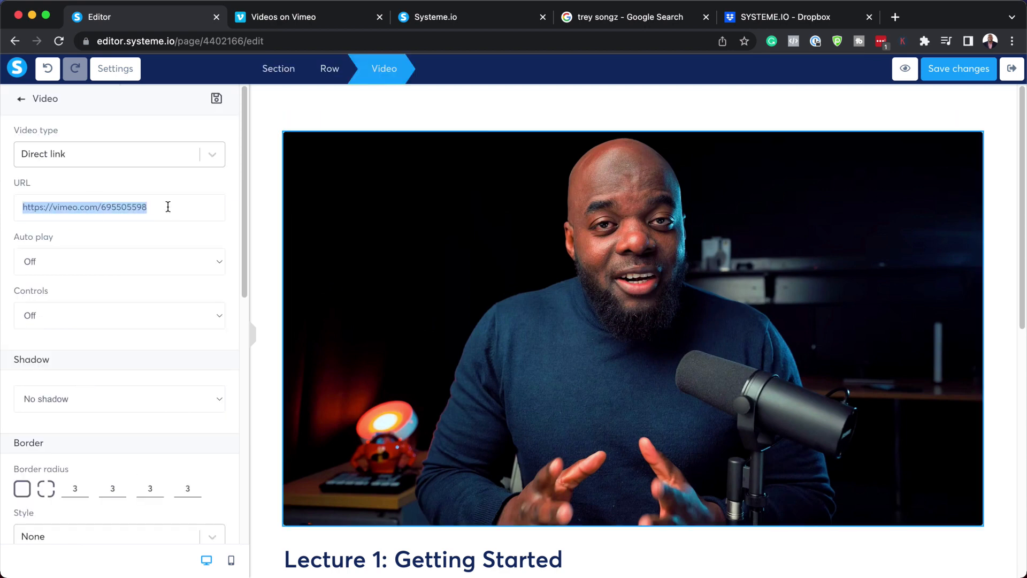
type("https://vimeo.com/695505796")
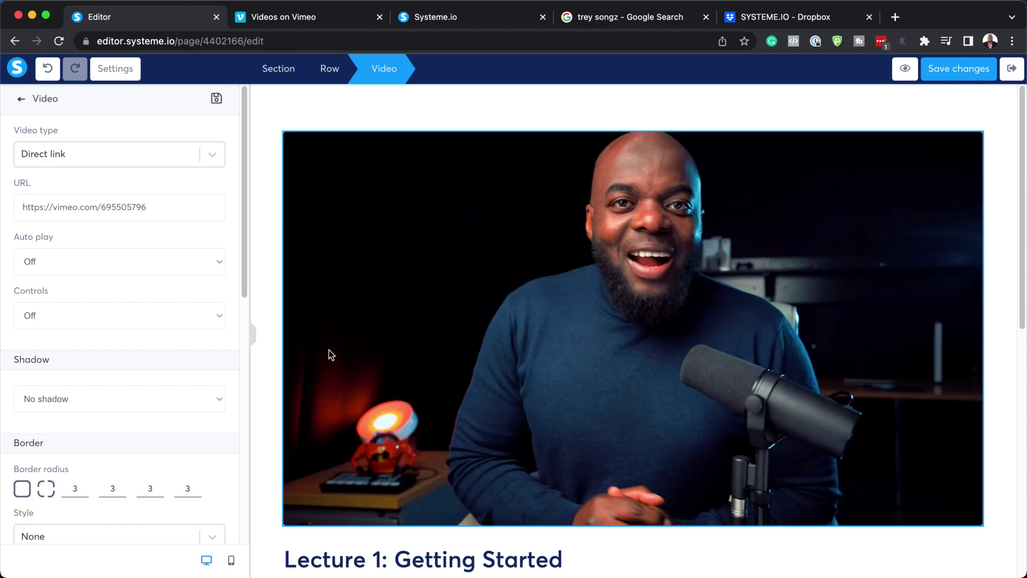
scroll("down", 3)
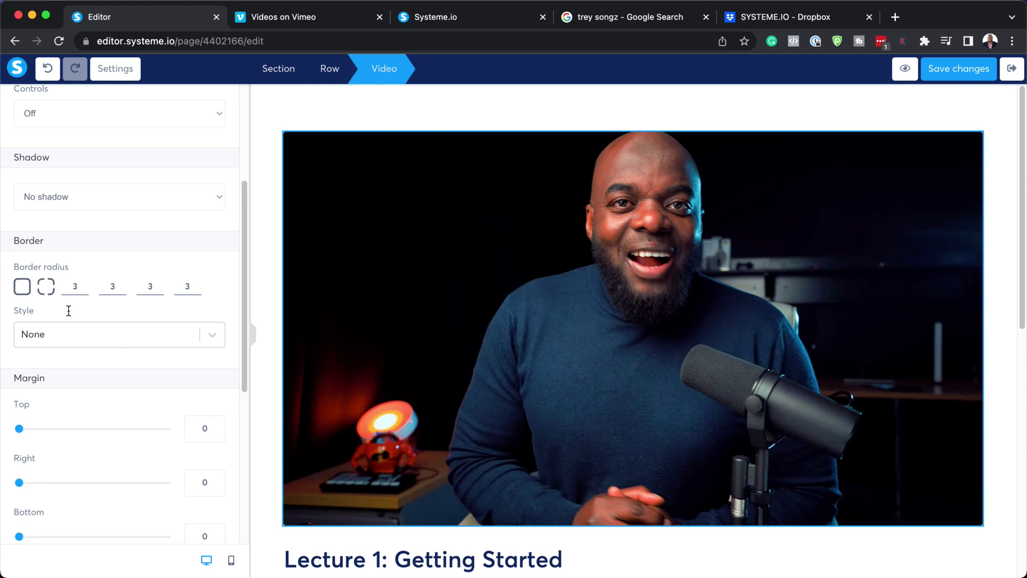
mouse_move(401, 504)
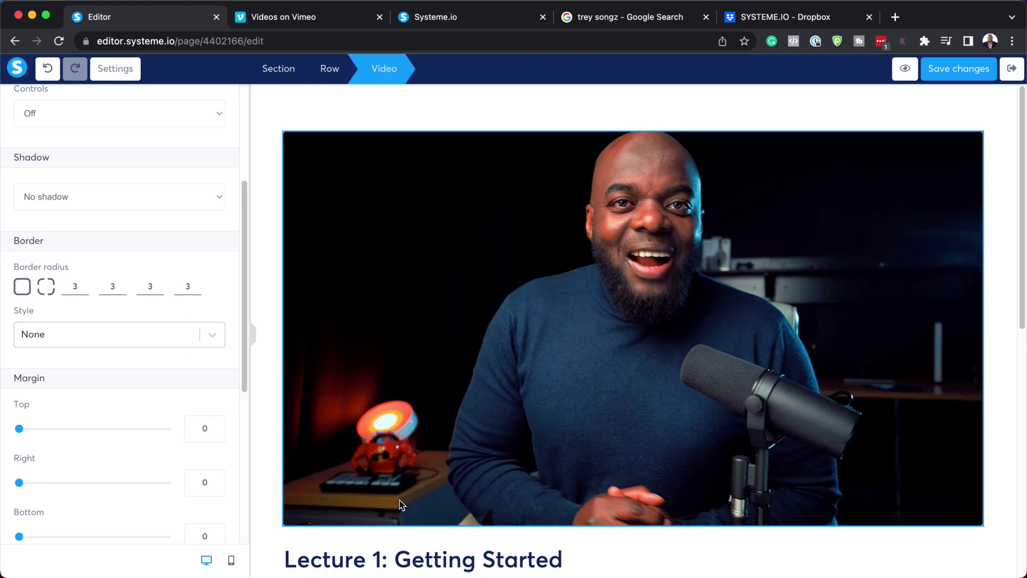
mouse_move(778, 228)
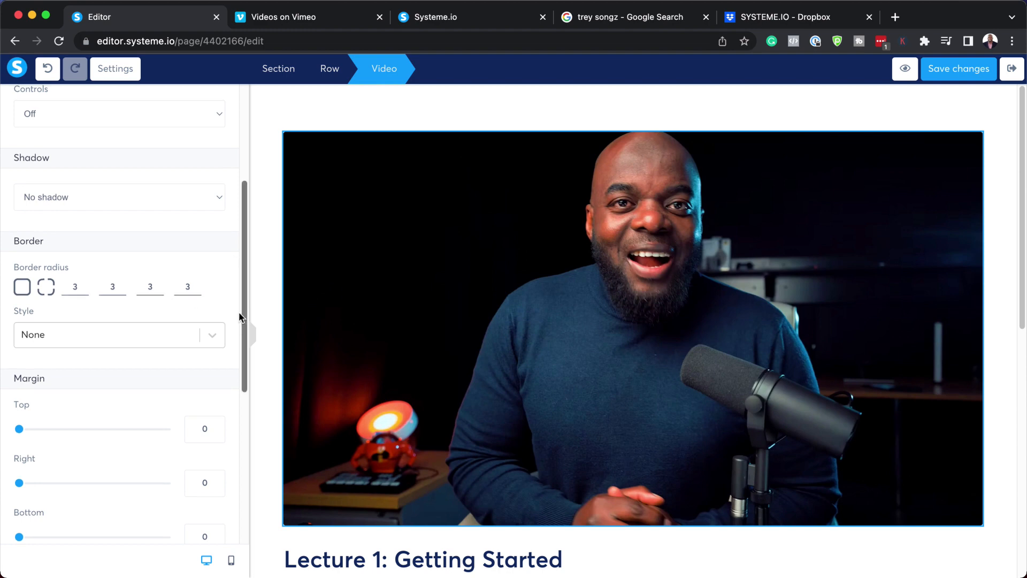
Review the lesson page's settings: title, typography, background and tracking
left_click(115, 69)
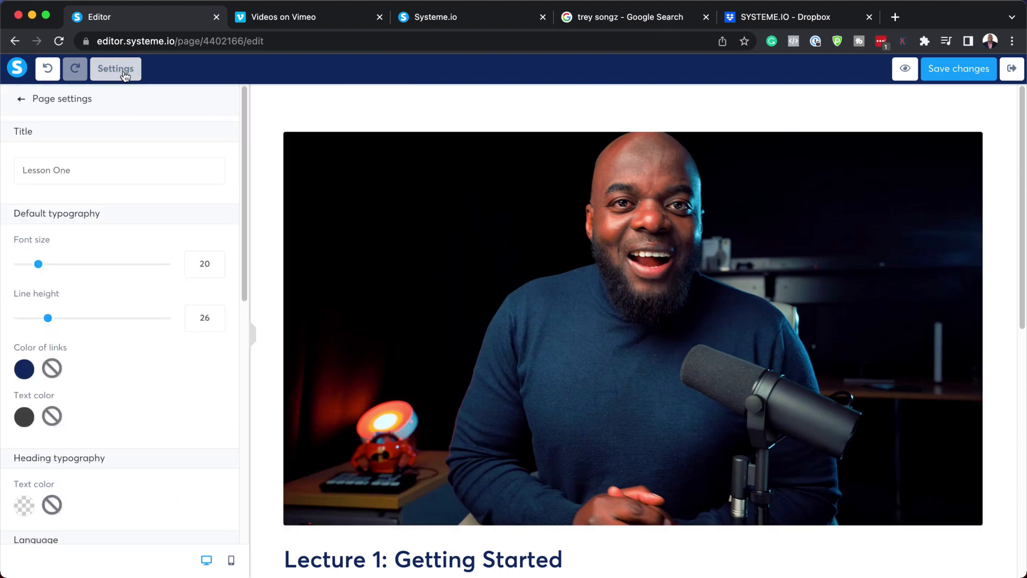
mouse_move(100, 114)
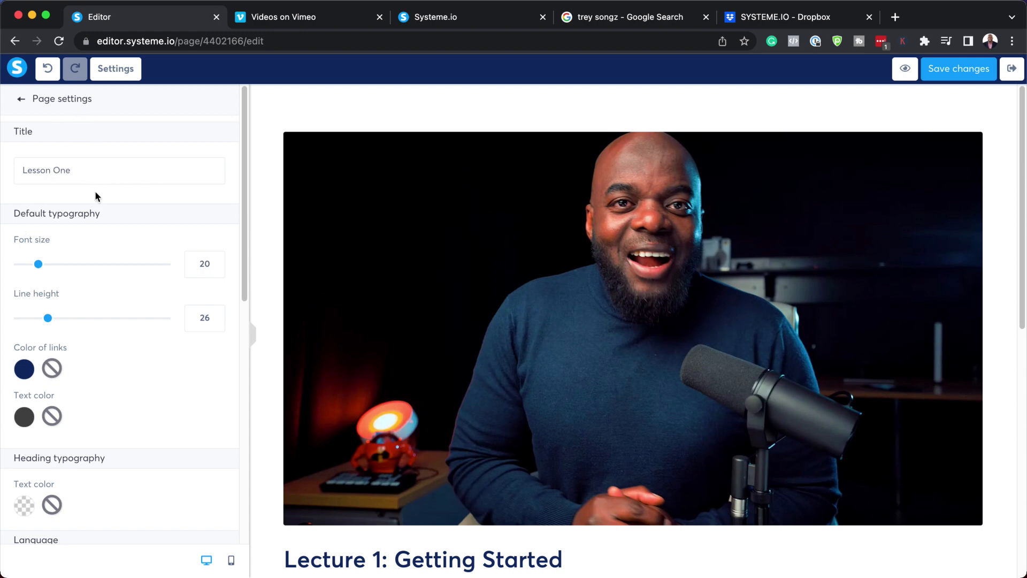
mouse_move(96, 218)
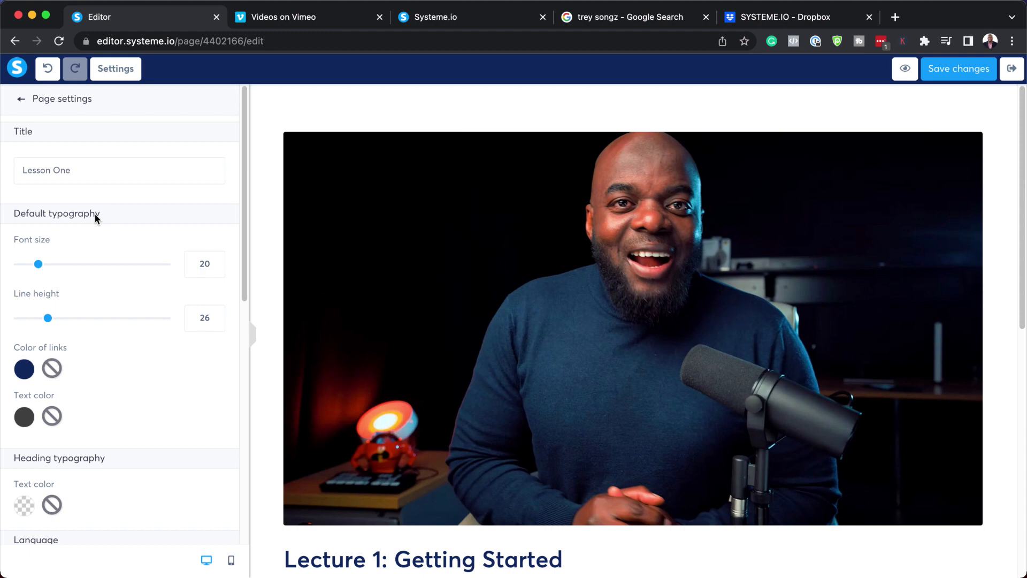
scroll("down", 3)
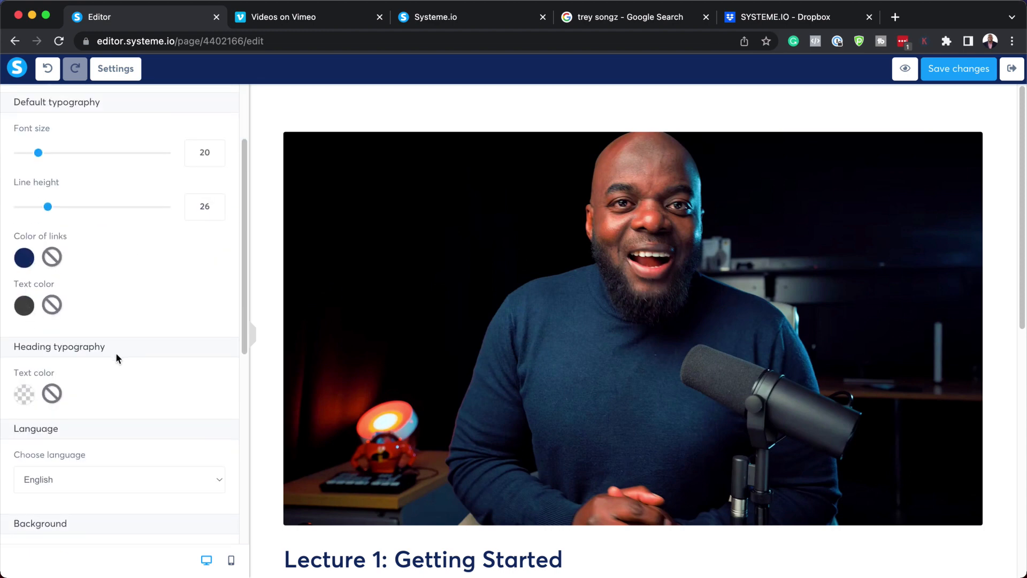
scroll("down", 3)
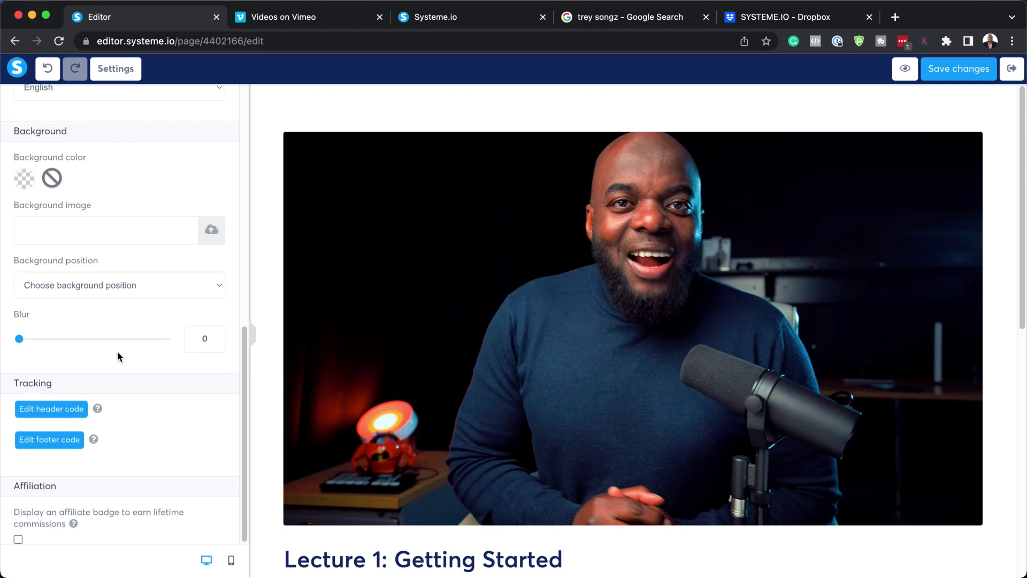
mouse_move(50, 409)
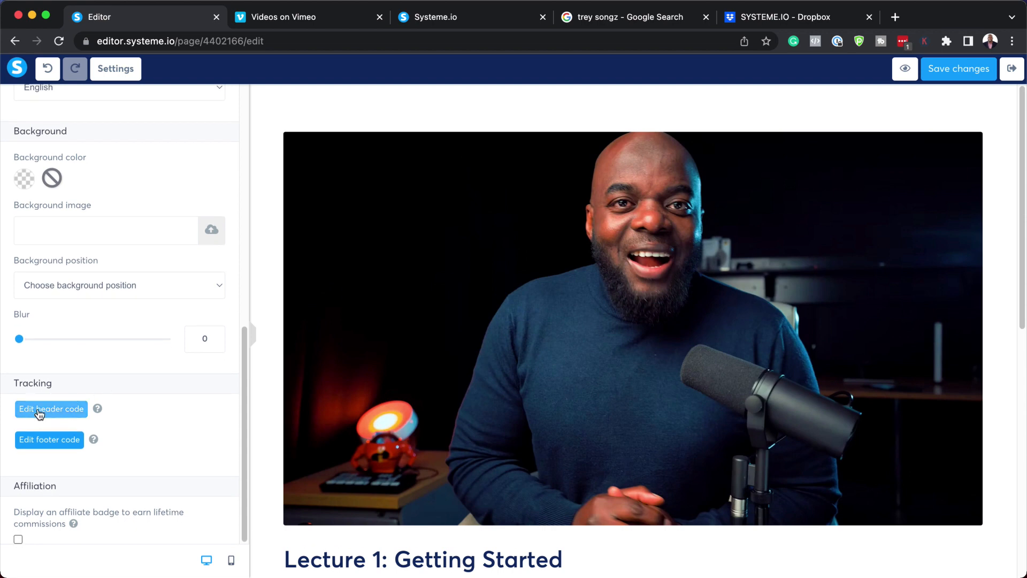
mouse_move(58, 457)
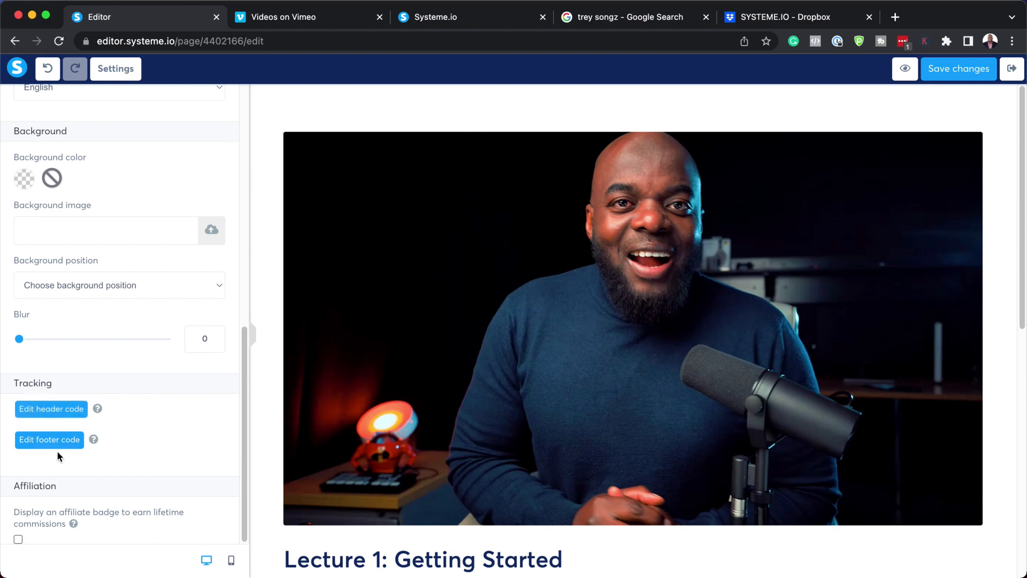
mouse_move(212, 437)
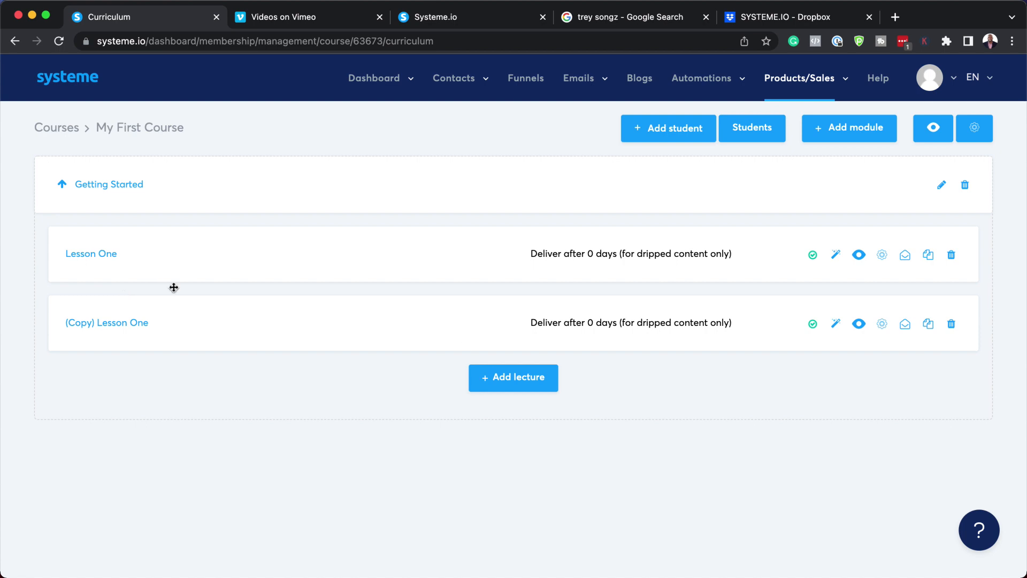
mouse_move(882, 323)
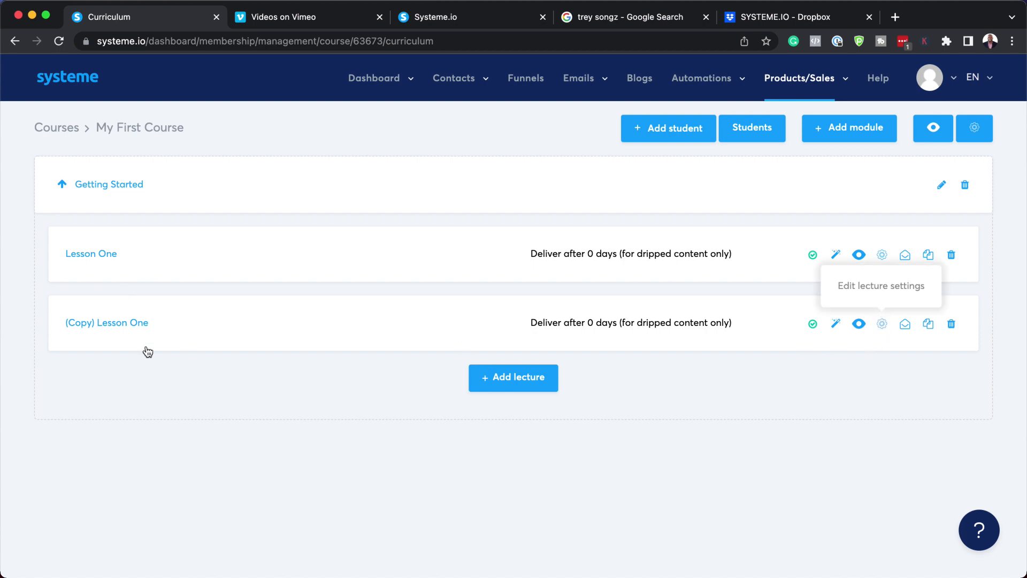
mouse_move(883, 323)
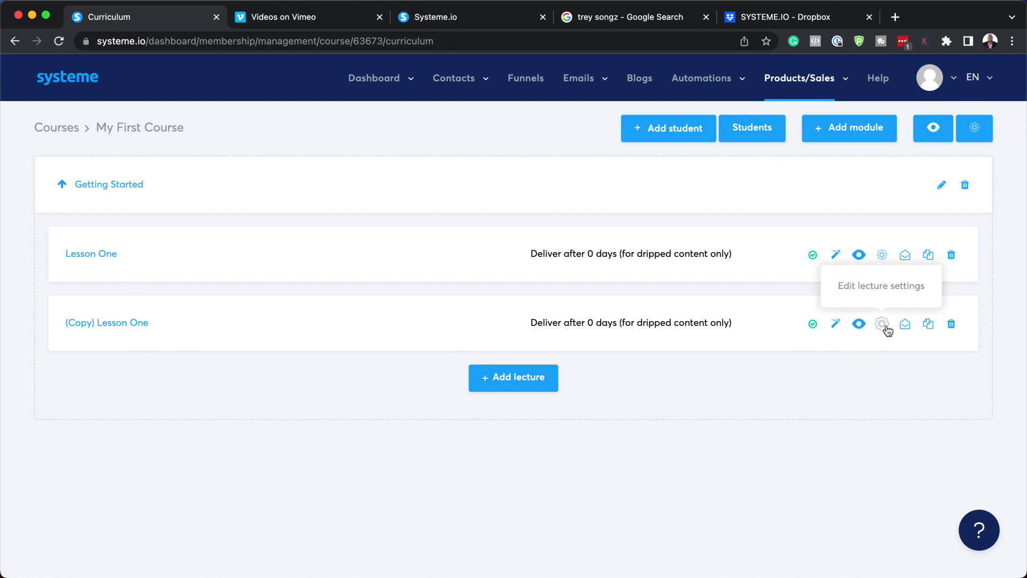
Change the copied lecture's name from (Copy) Lesson One to Lesson Two and save
left_click(882, 323)
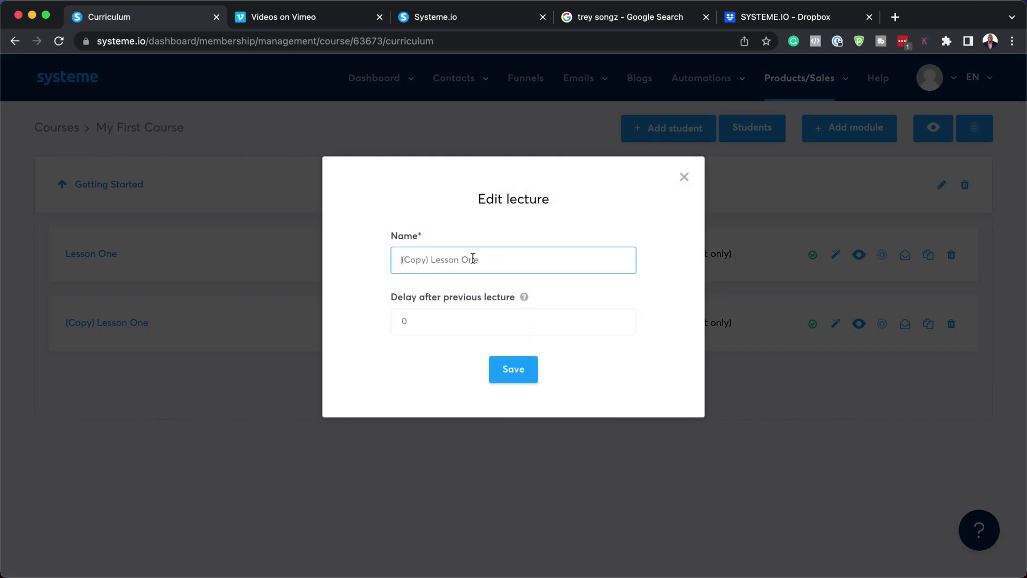
double_click(413, 259)
type("Lesson Two")
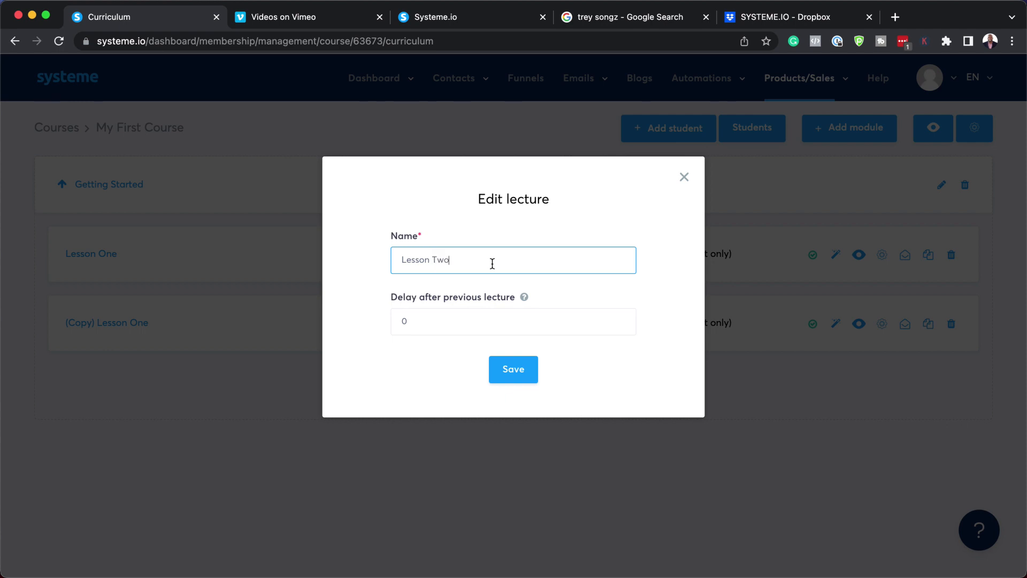
left_click(512, 369)
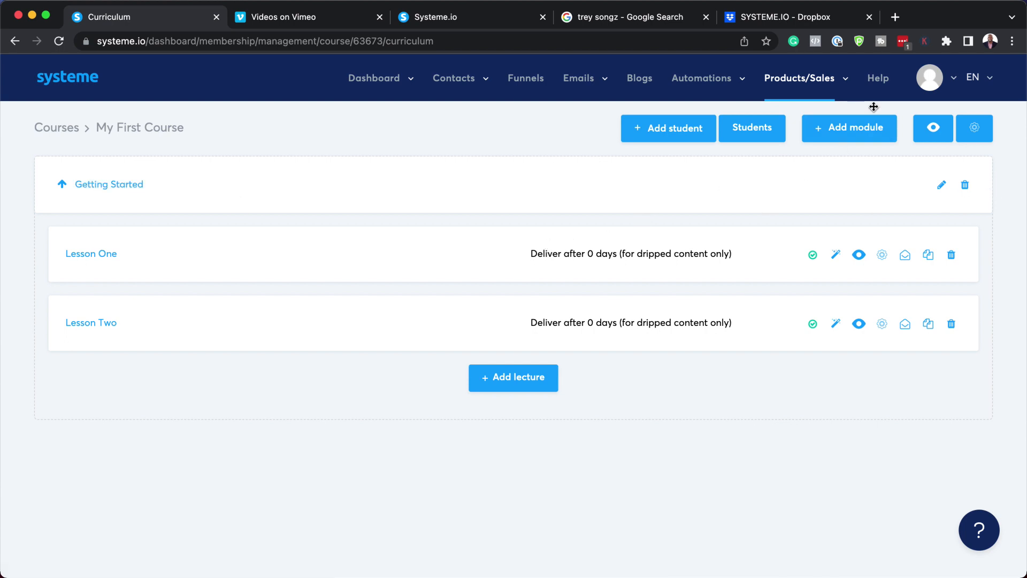
mouse_move(848, 128)
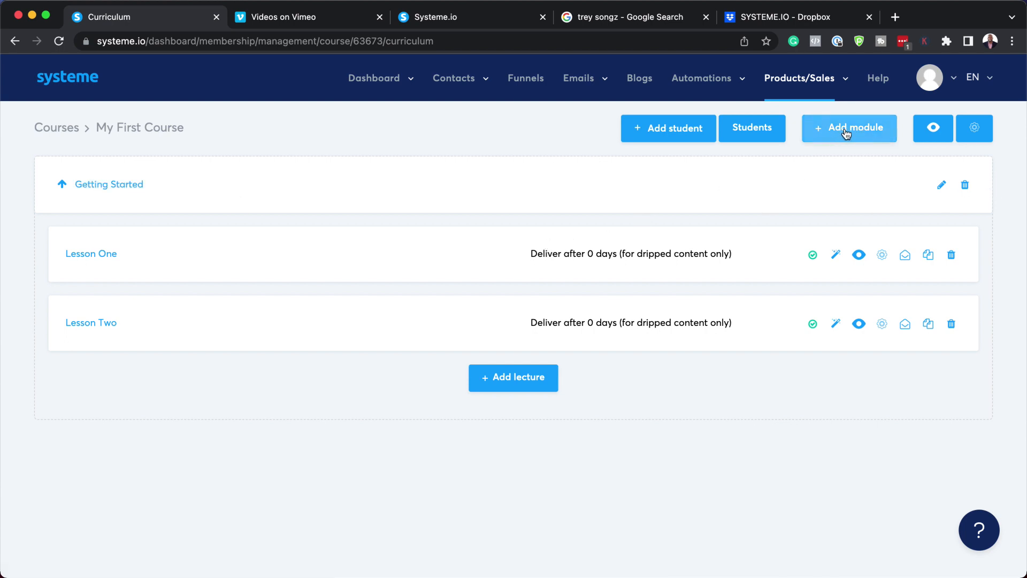
Create a new course module named Module One and save it
left_click(848, 127)
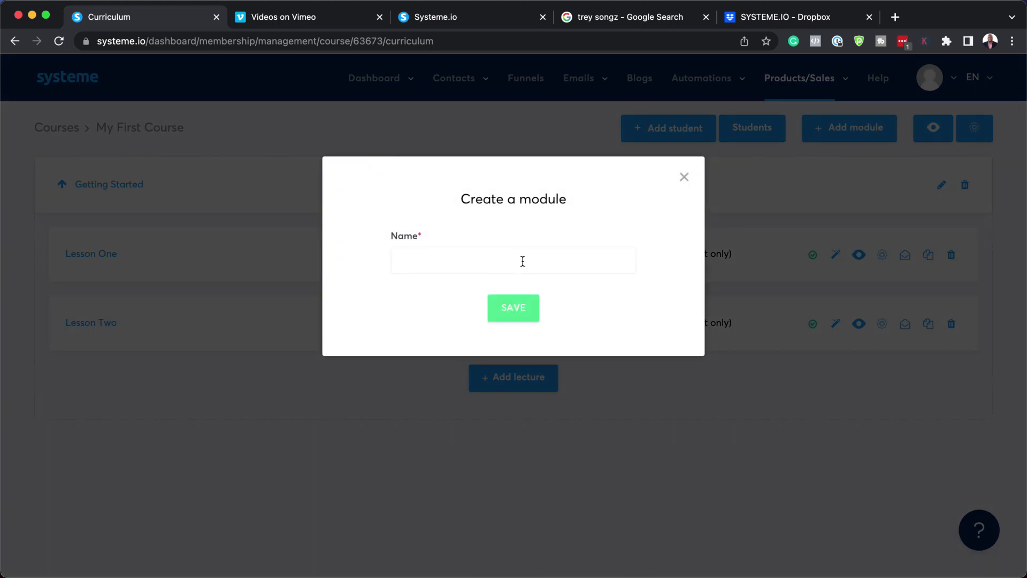
type("Mo")
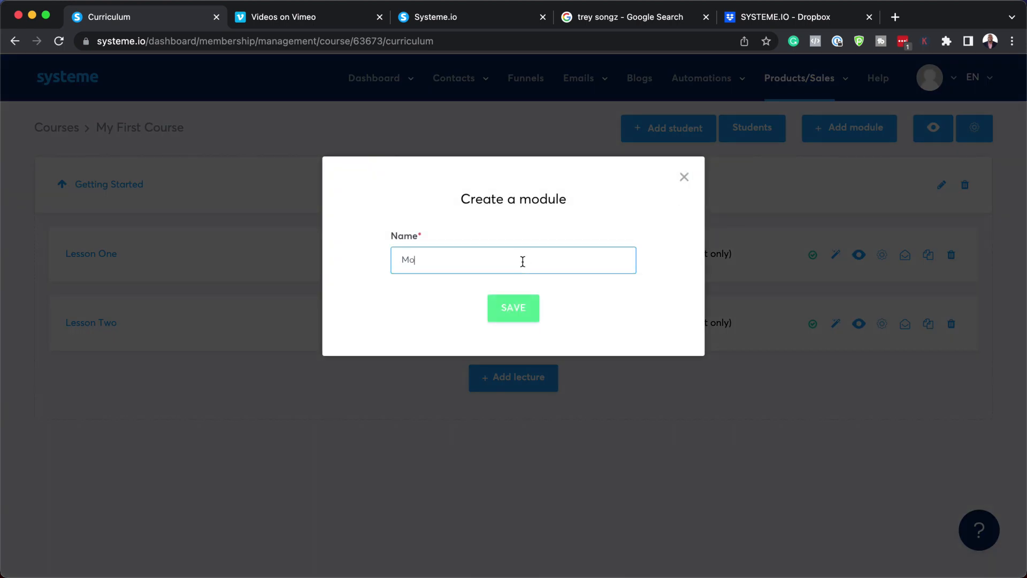
type("dule On")
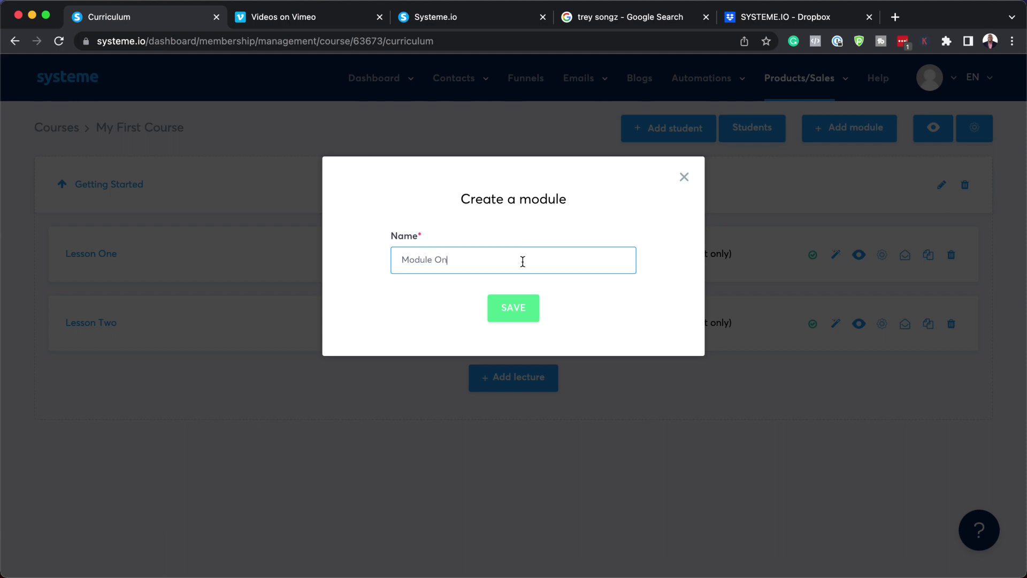
left_click(512, 308)
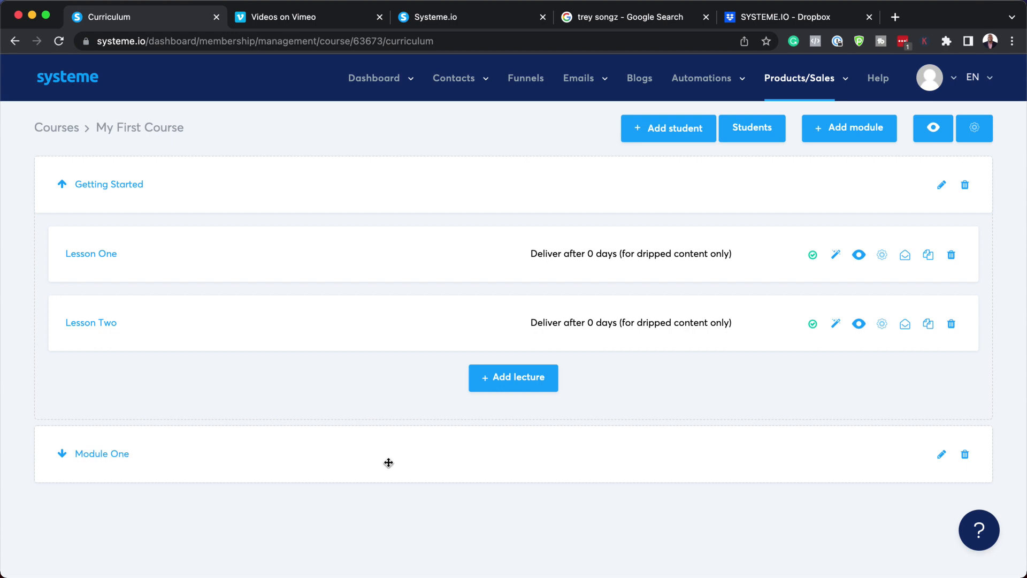
mouse_move(512, 378)
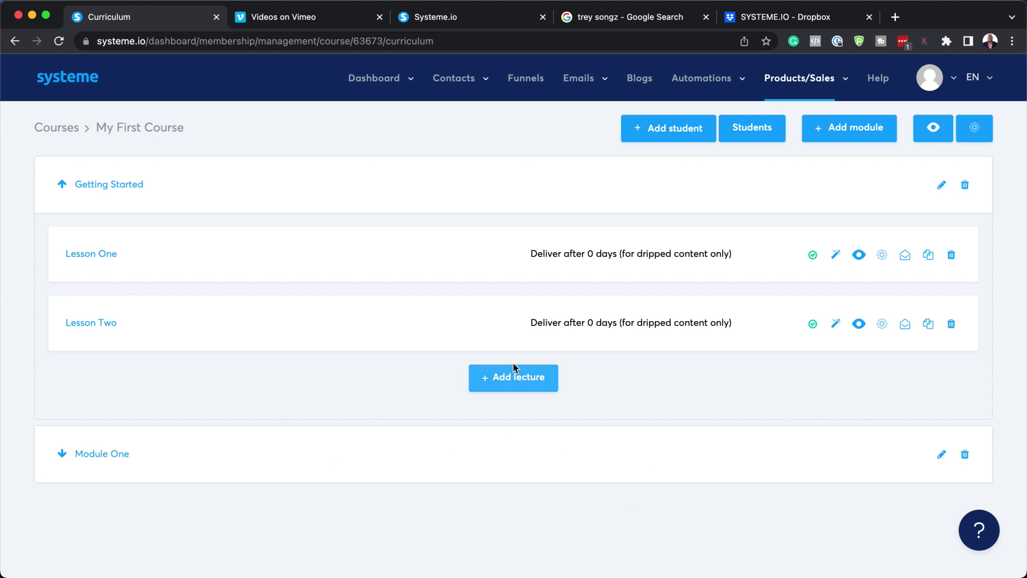
mouse_move(145, 470)
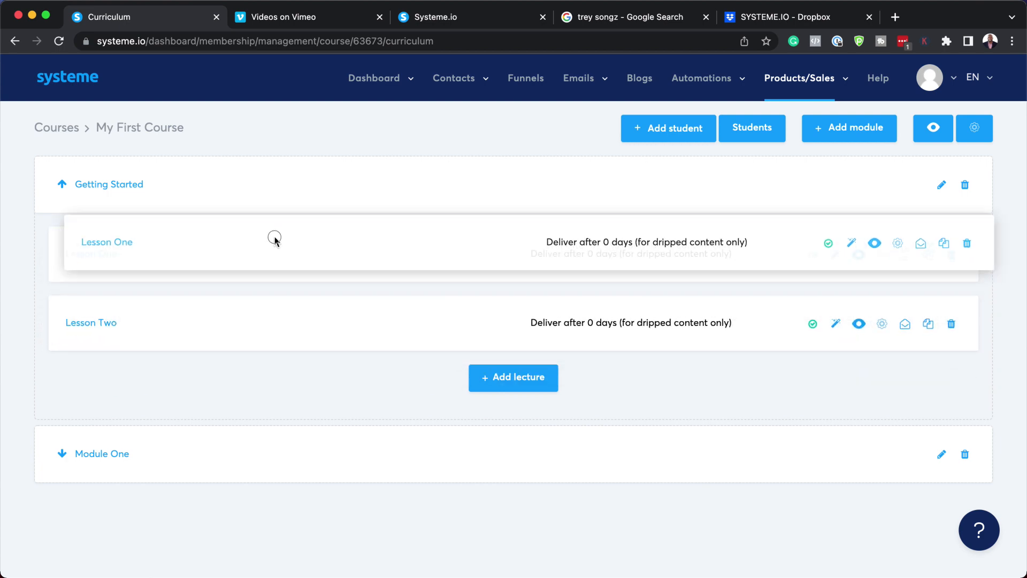
Preview Lesson One as a student, then go back to the My First Course curriculum
left_click(874, 243)
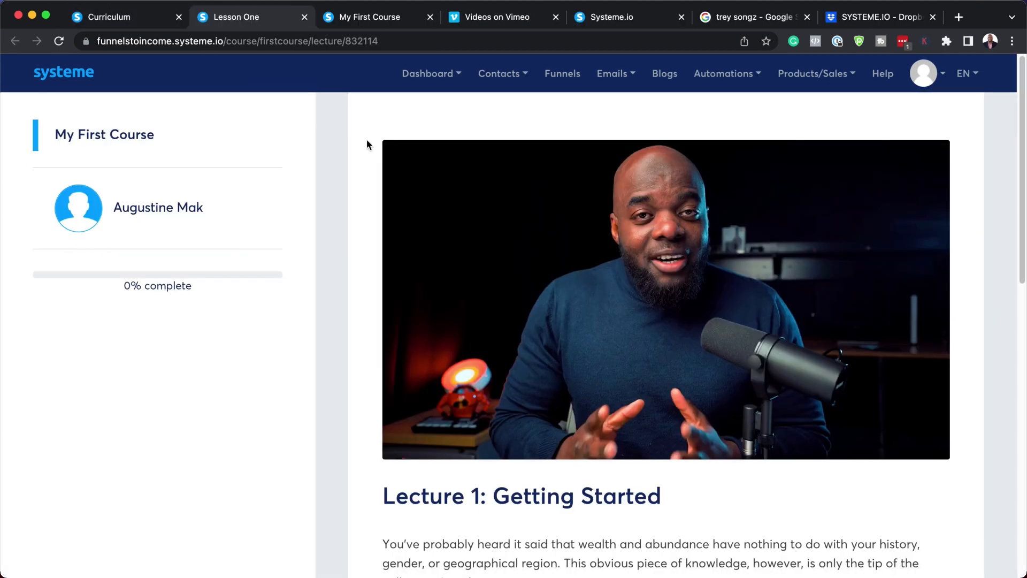
scroll("down", 3)
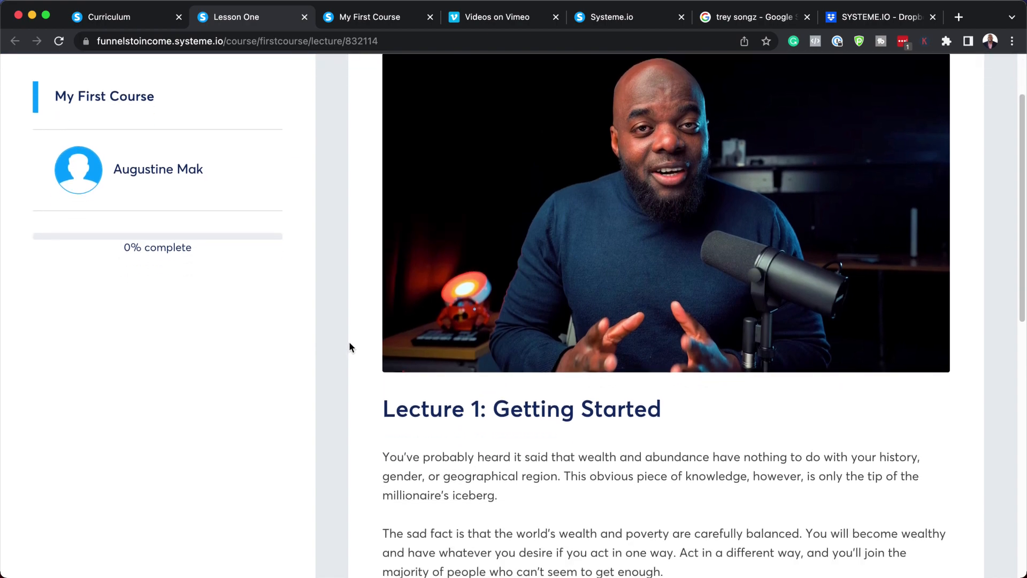
scroll("down", 3)
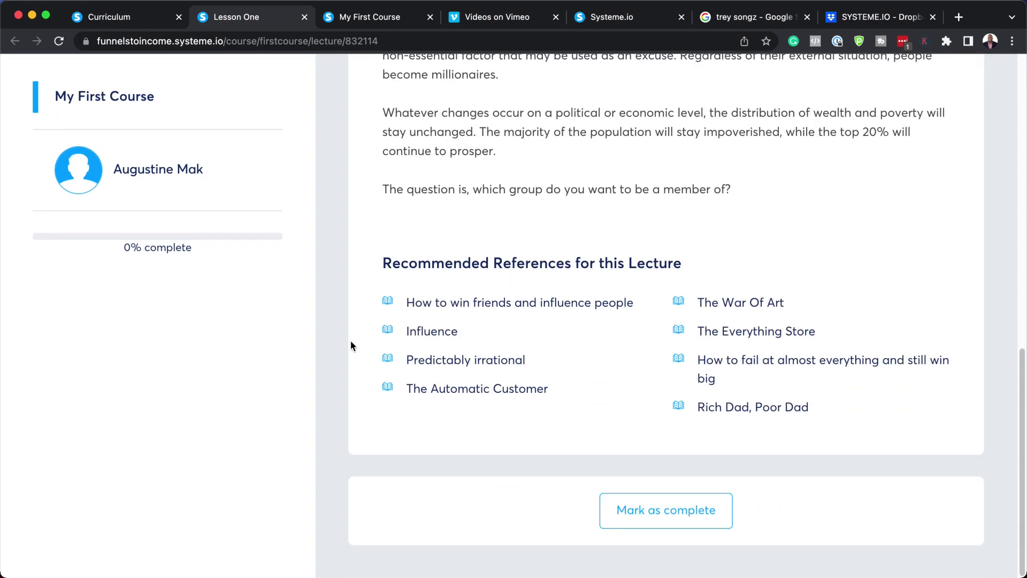
mouse_move(777, 528)
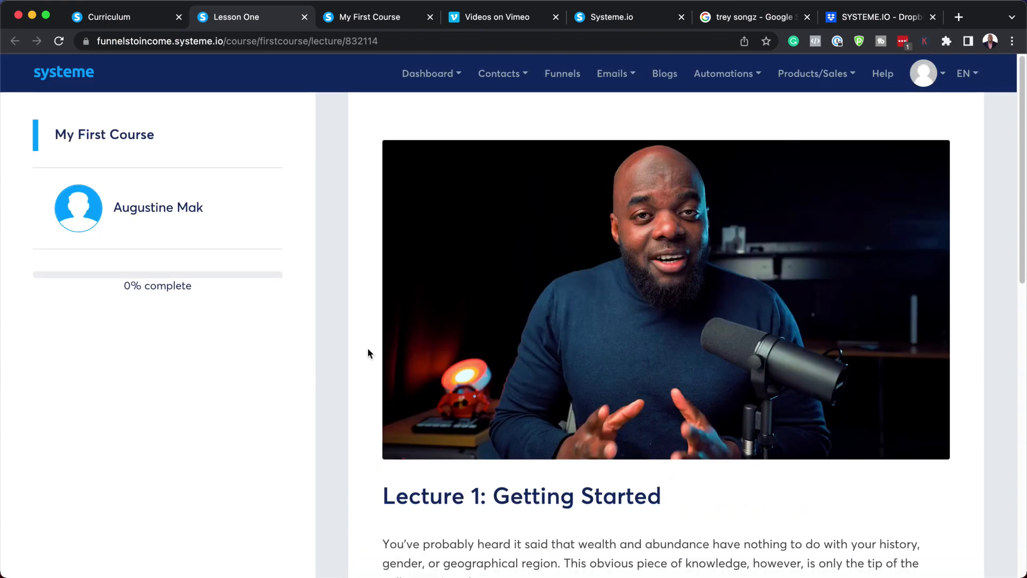
mouse_move(313, 37)
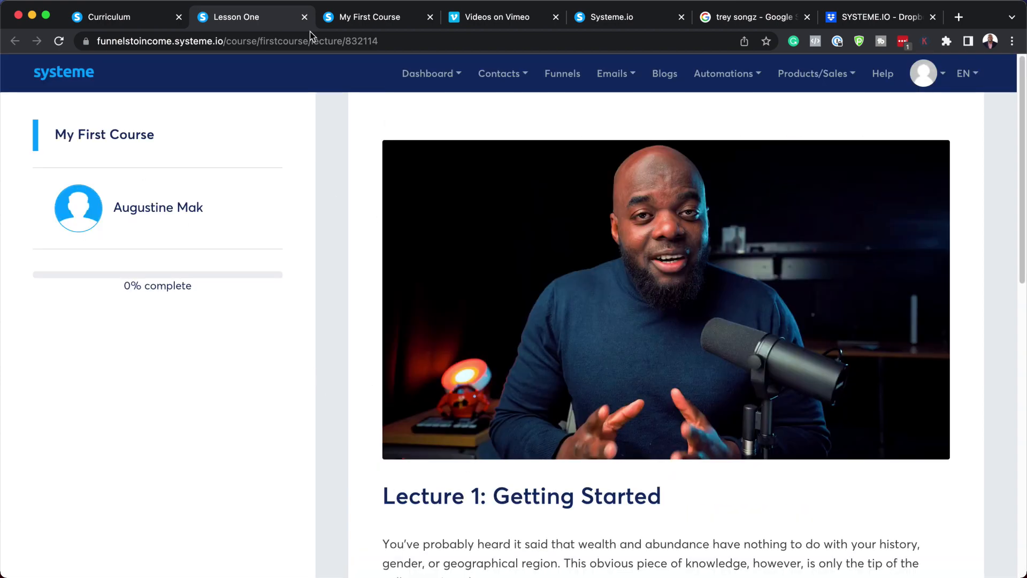
left_click(112, 16)
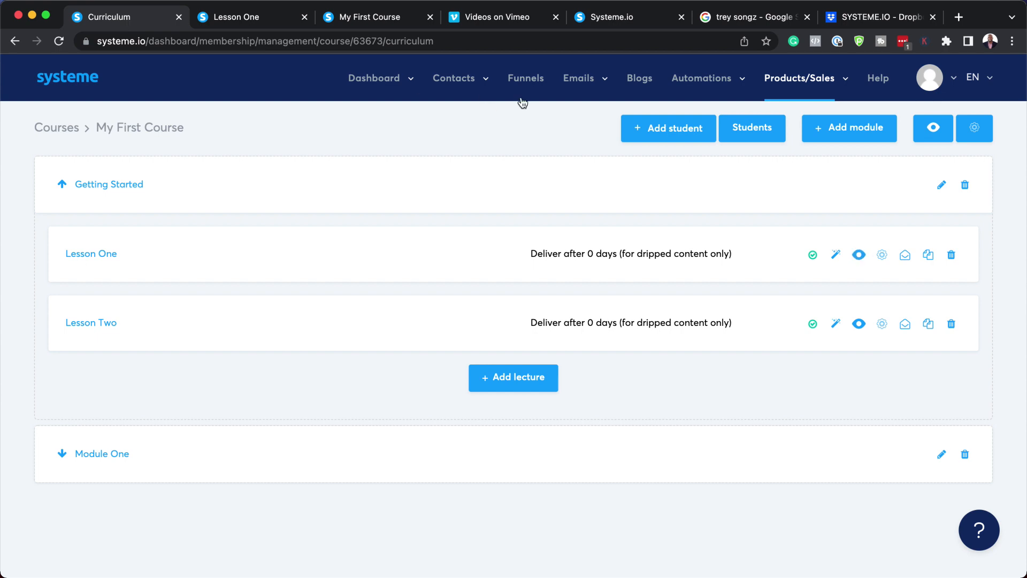
Create a new funnel named 'My First' with the Sell goal
left_click(525, 78)
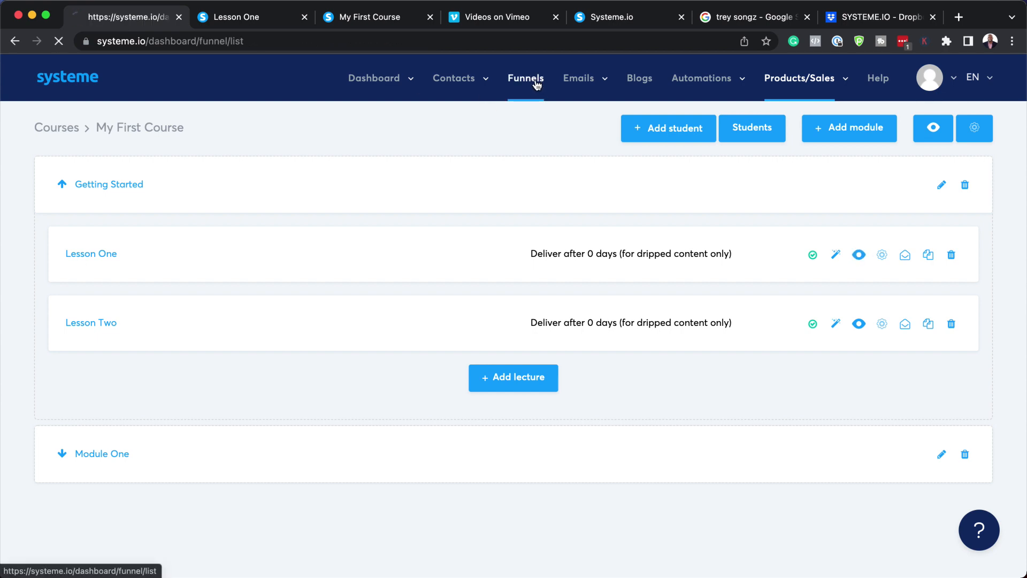
left_click(524, 78)
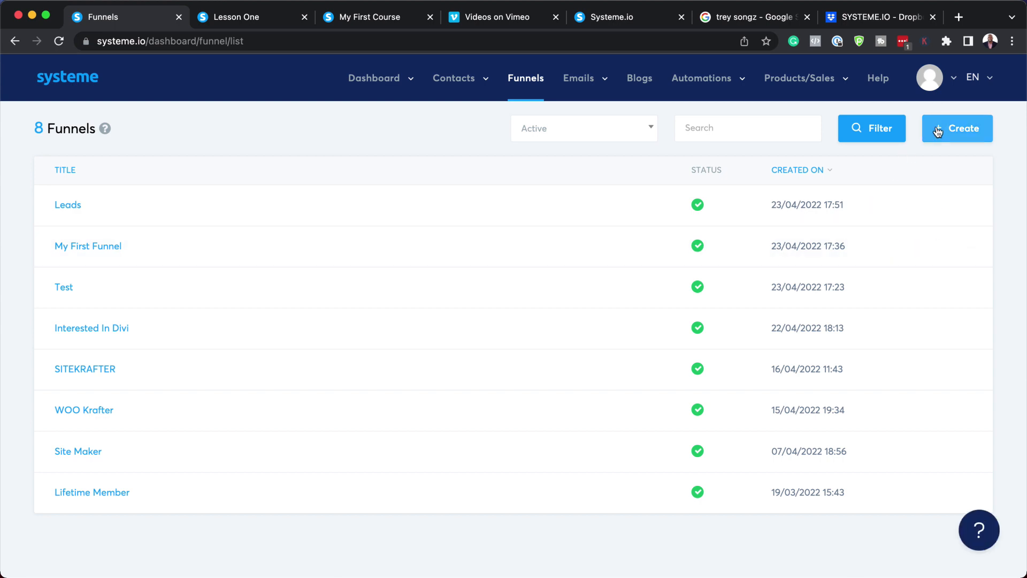
left_click(957, 129)
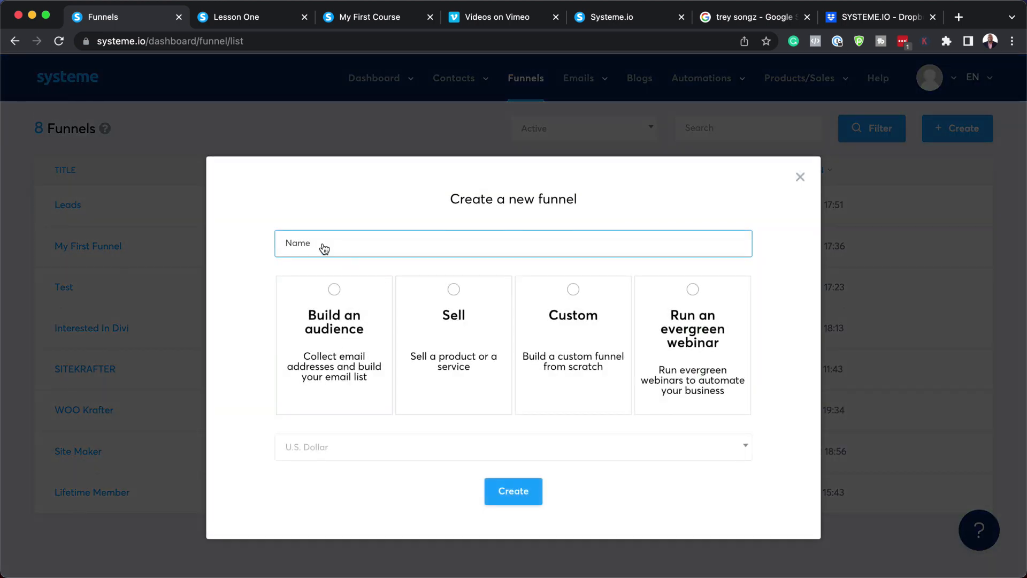
type("My")
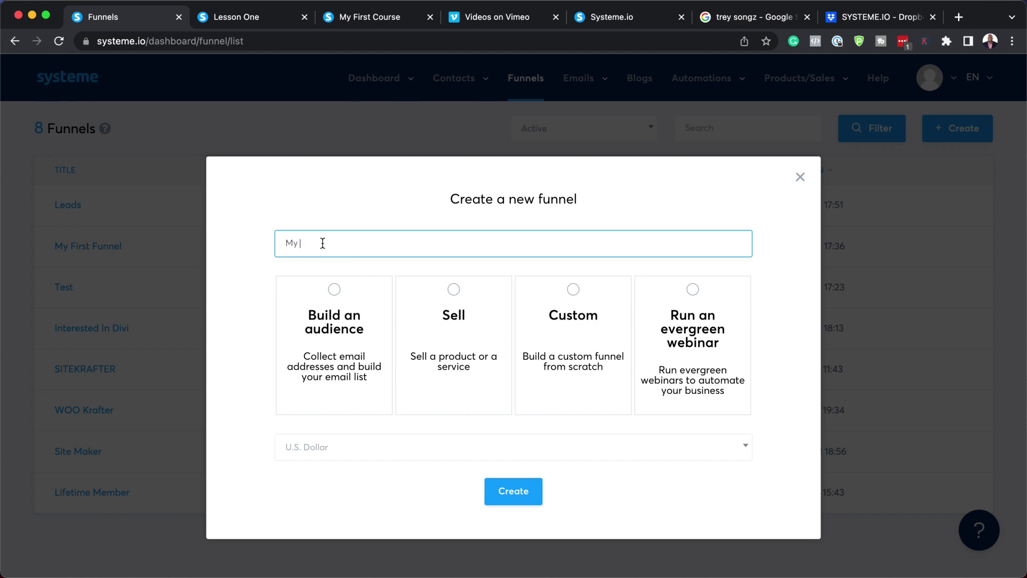
type("First")
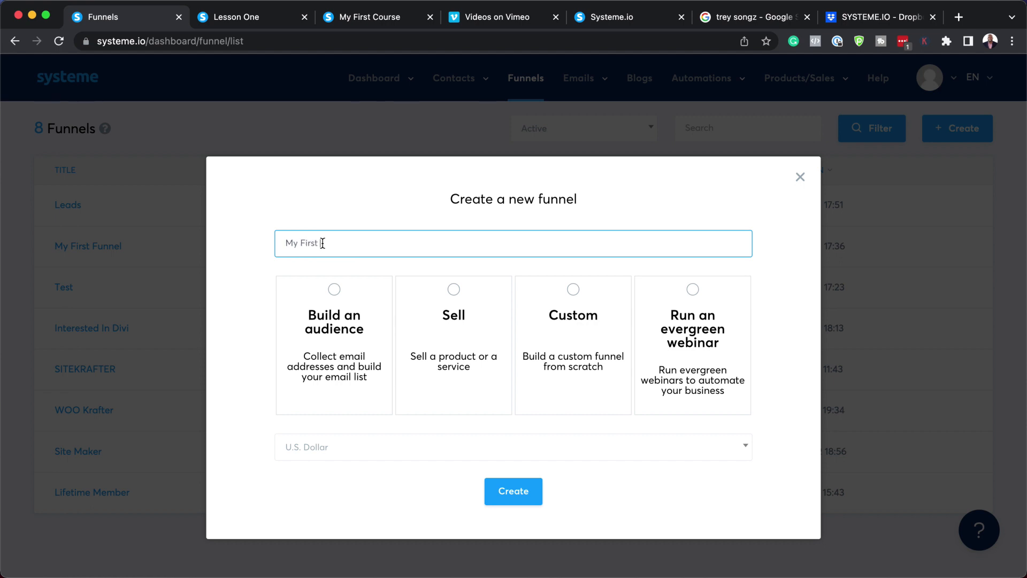
left_click(452, 345)
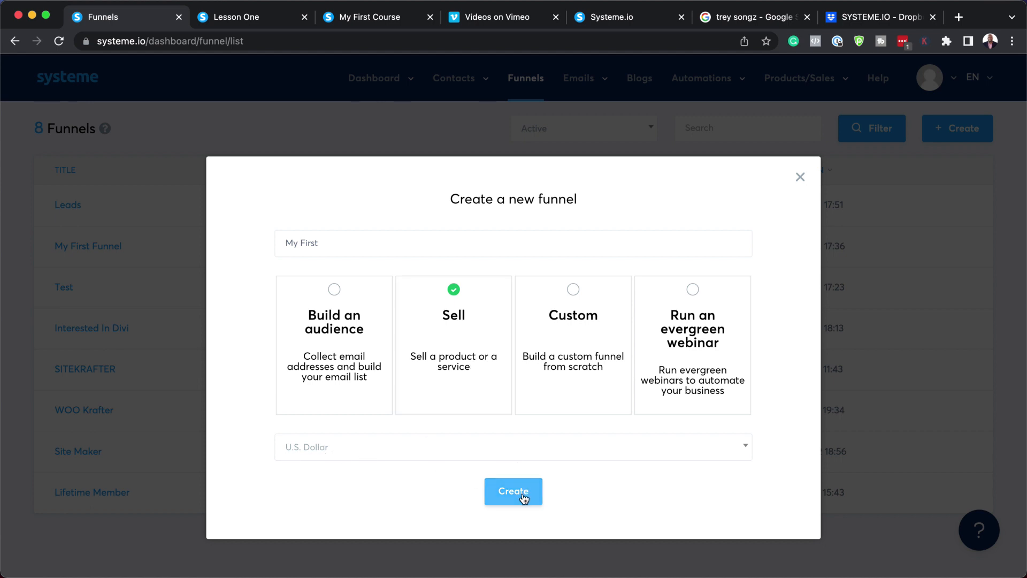
left_click(513, 492)
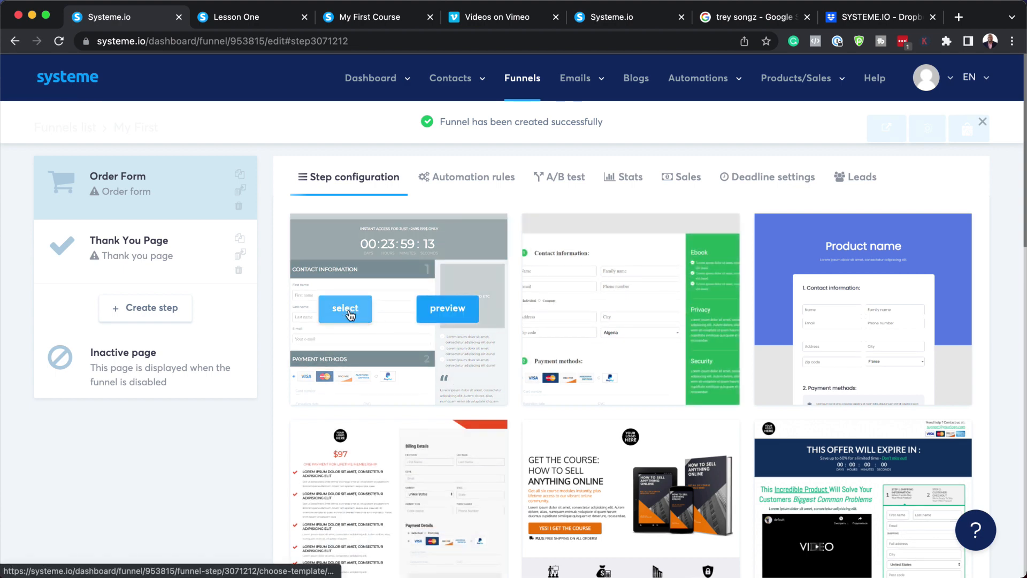
Select the countdown order form template and view the order form step live
left_click(343, 308)
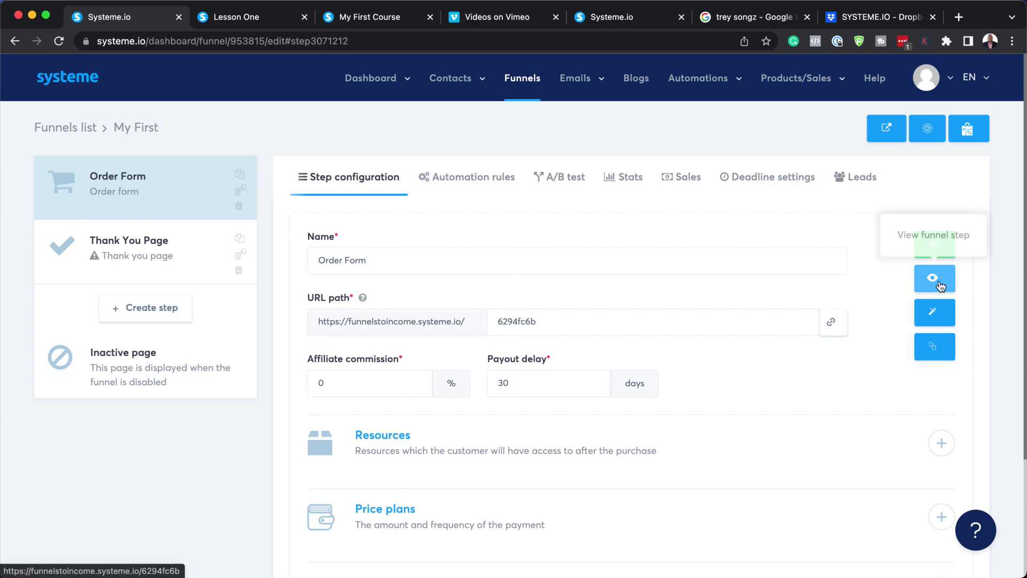
left_click(934, 278)
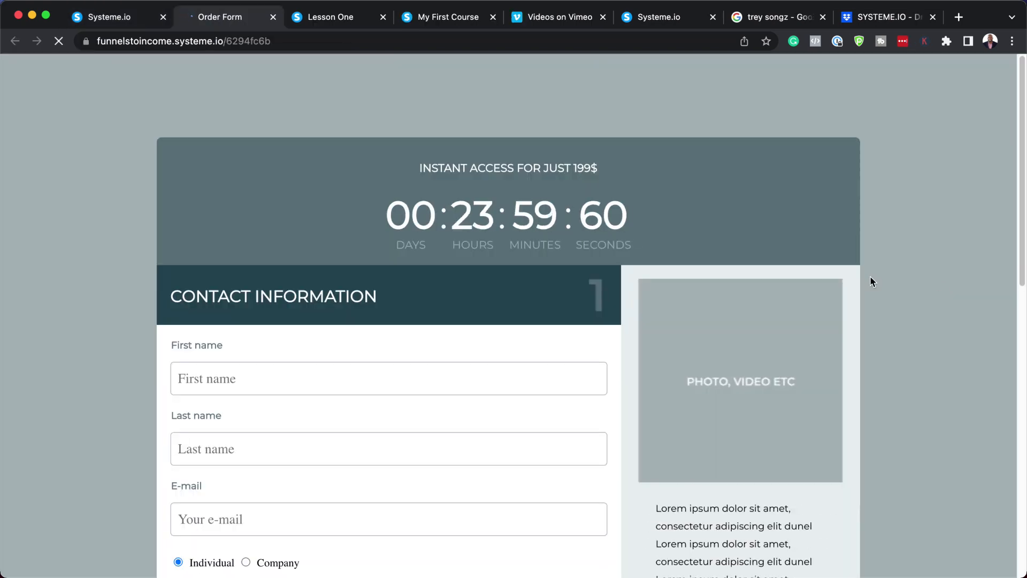
Scroll the live order form down to its Confirm payment section and back
scroll("down", 3)
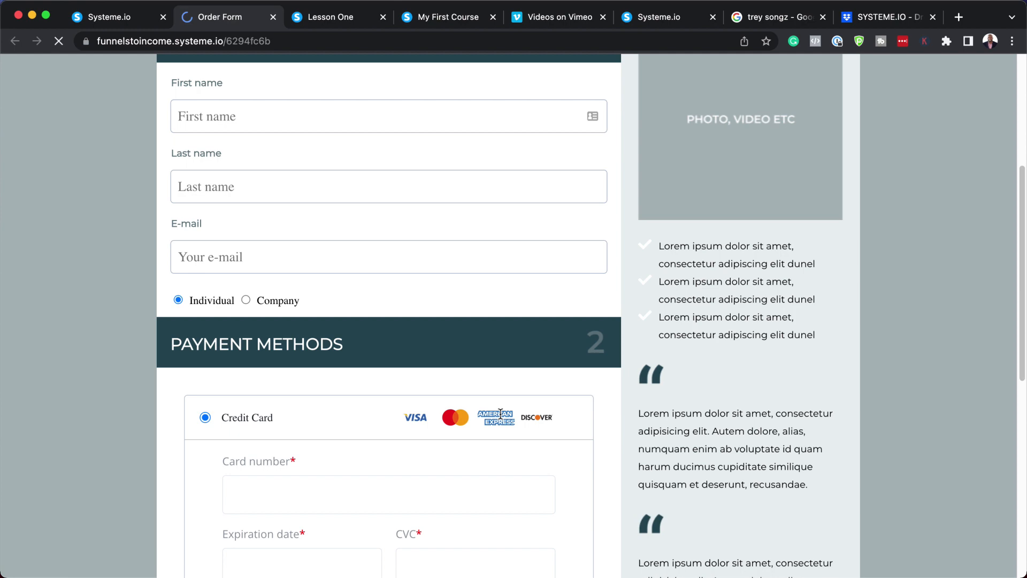
scroll("down", 3)
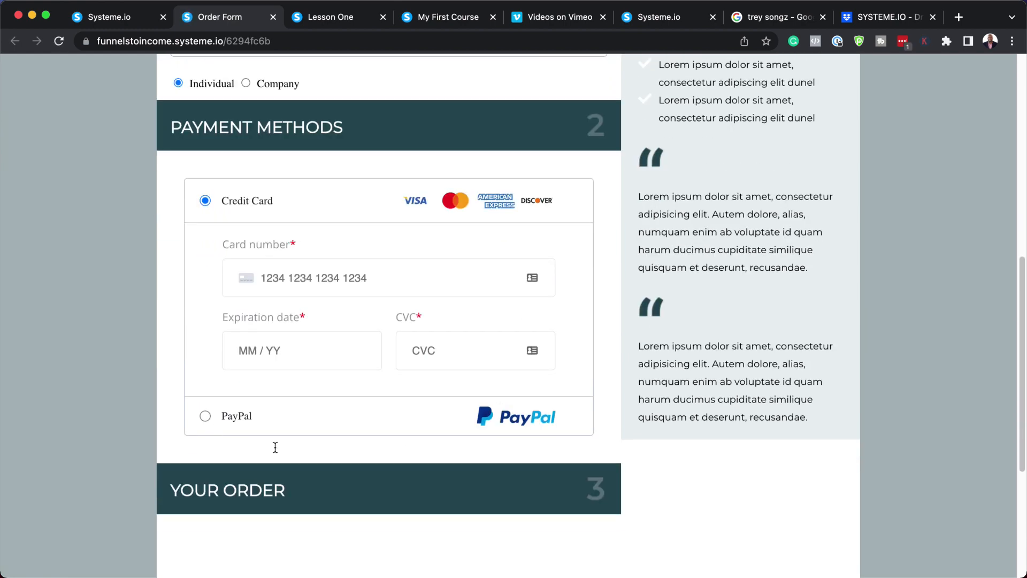
scroll("down", 3)
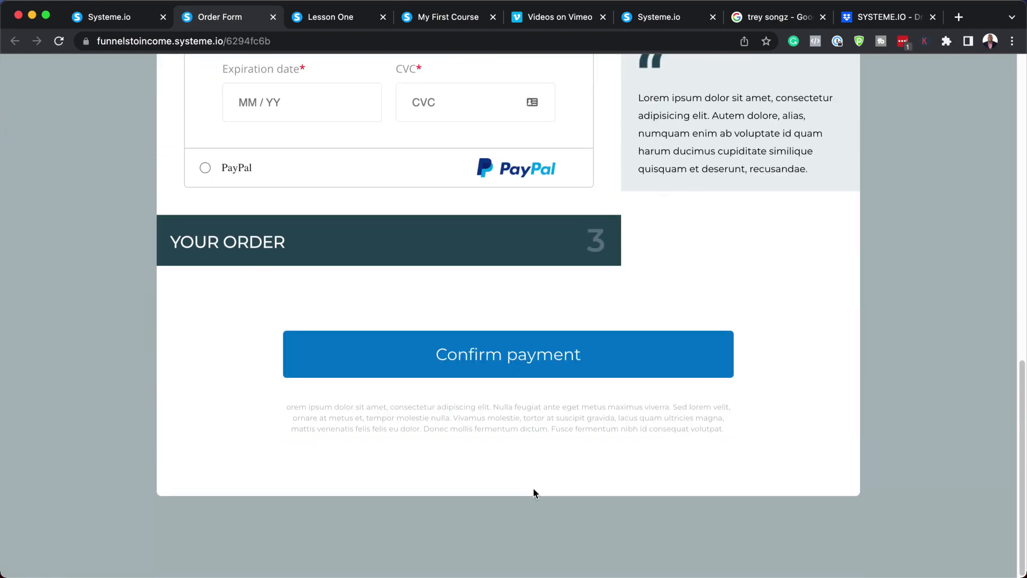
scroll("up", 3)
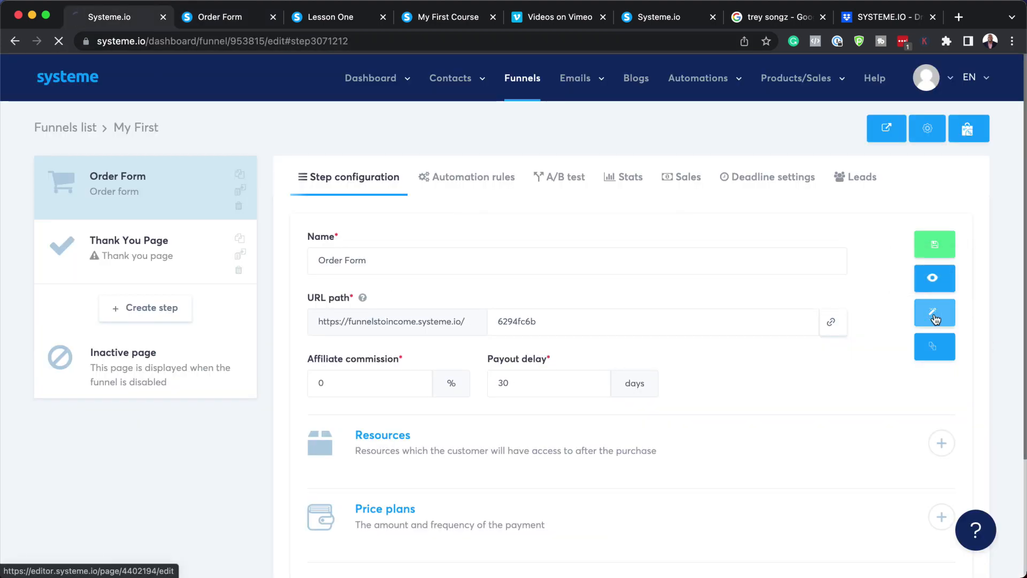
Delete the Countdown element from the order form page in the editor
left_click(934, 313)
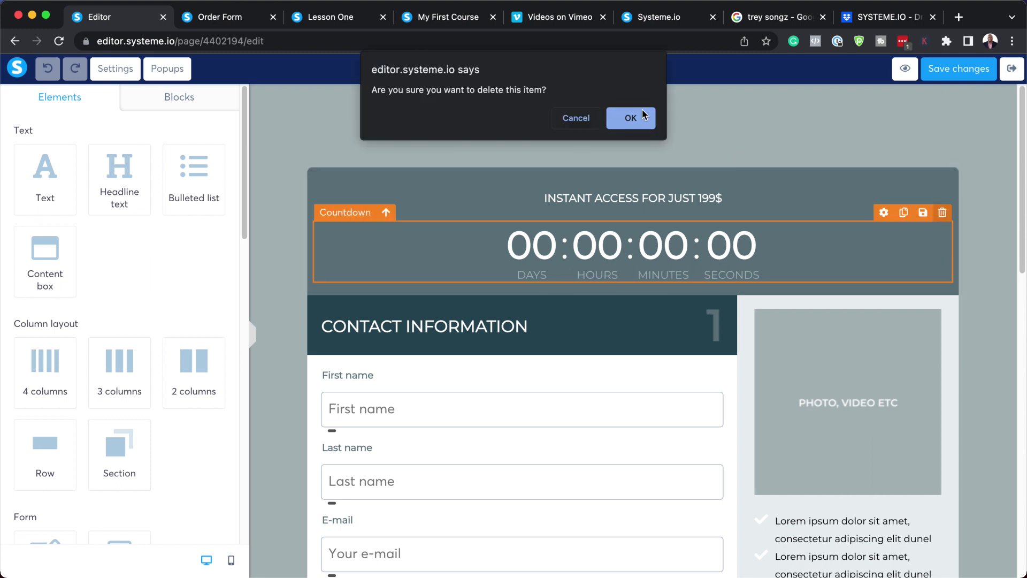
left_click(629, 118)
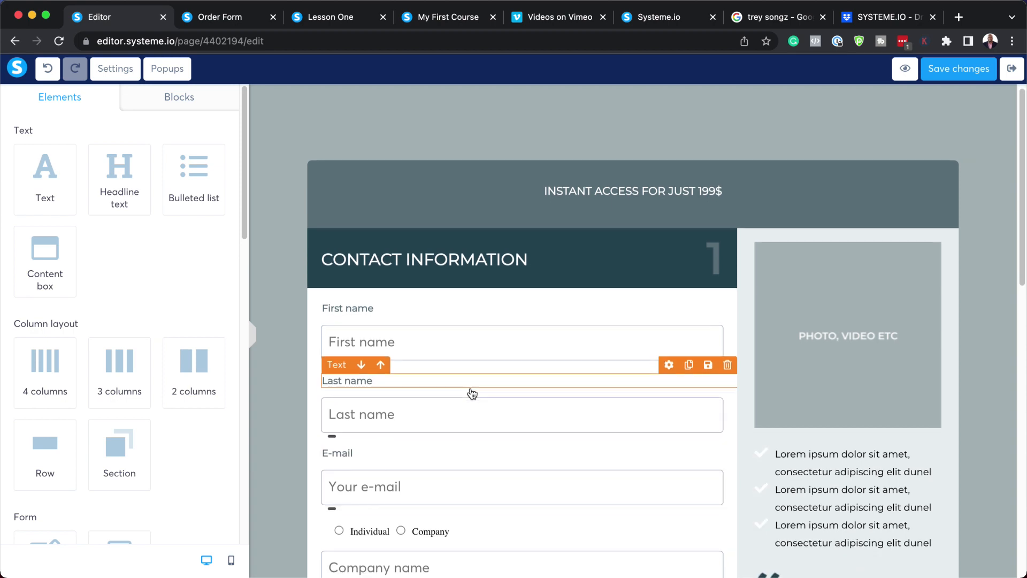
scroll("down", 3)
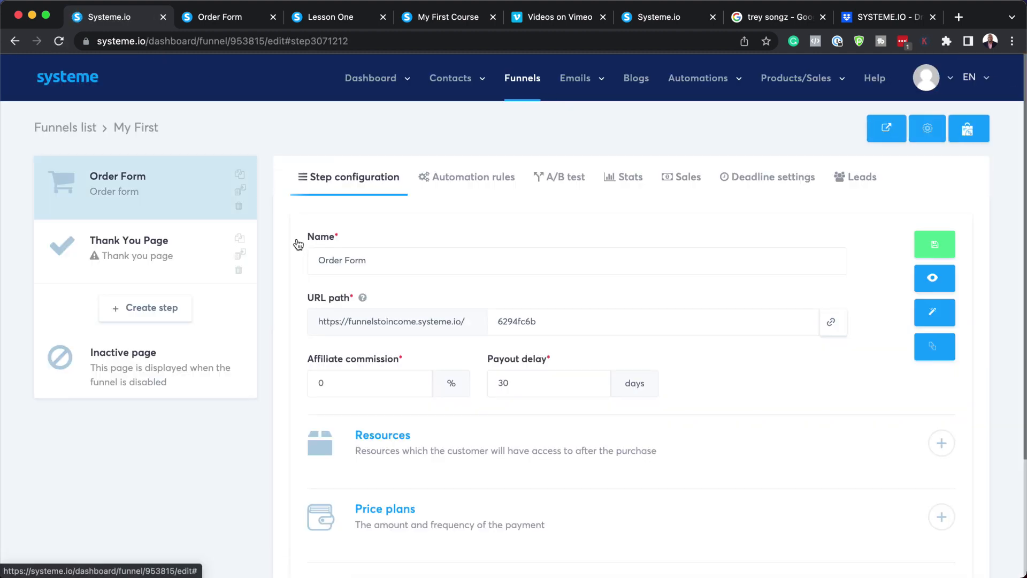
Add a course resource to the order form and choose My First Course
scroll("down", 3)
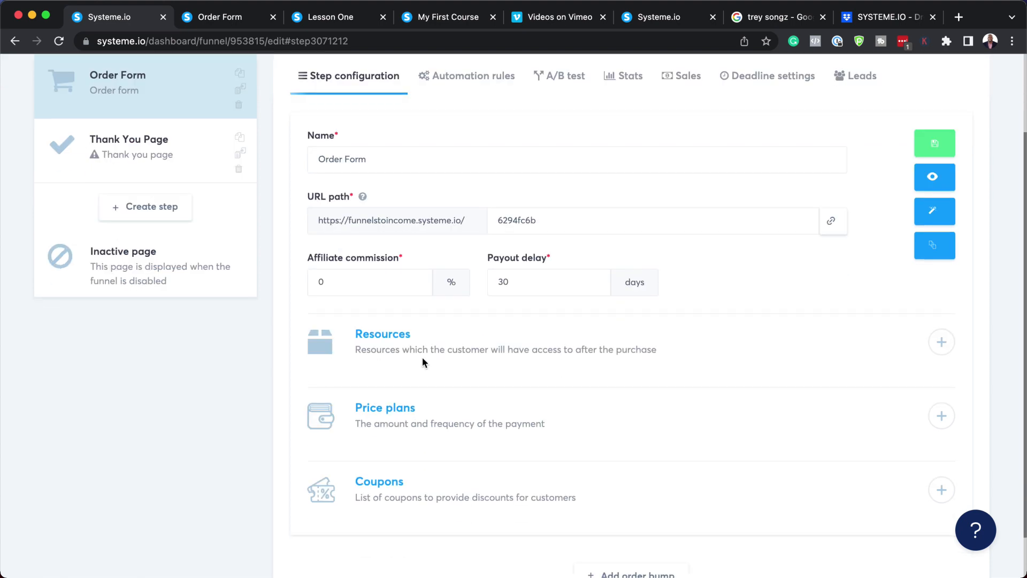
left_click(941, 342)
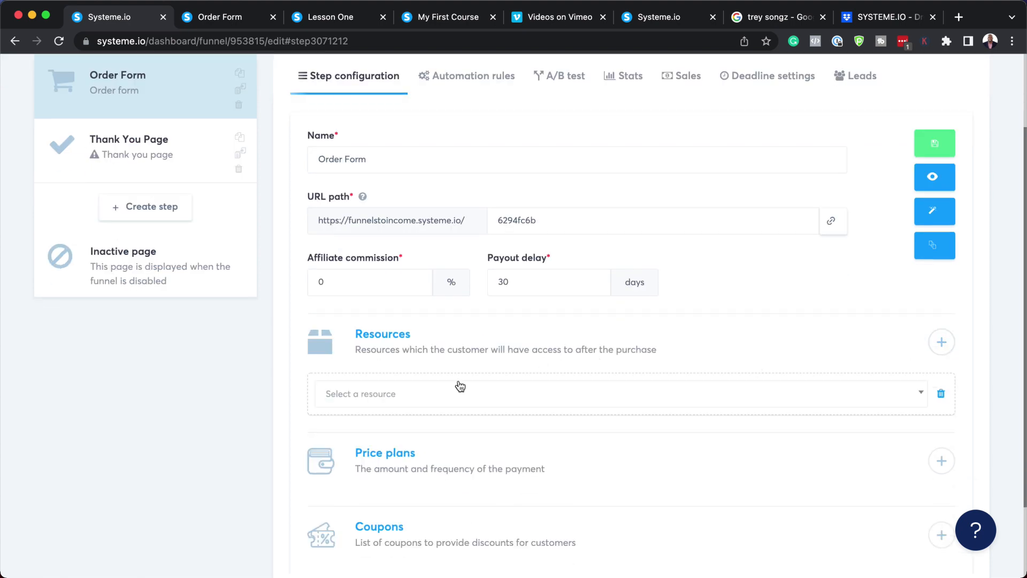
mouse_move(445, 217)
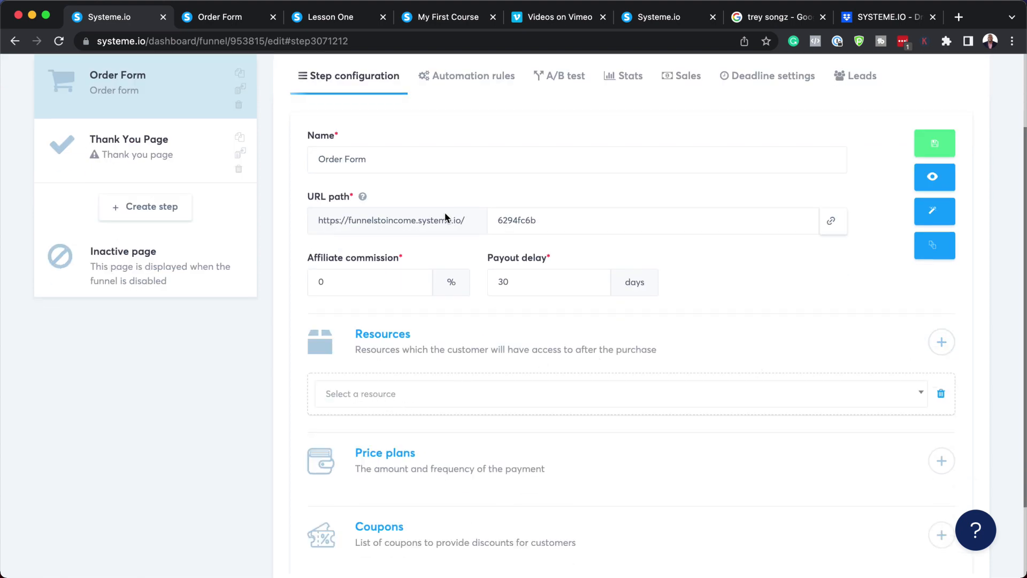
left_click(360, 392)
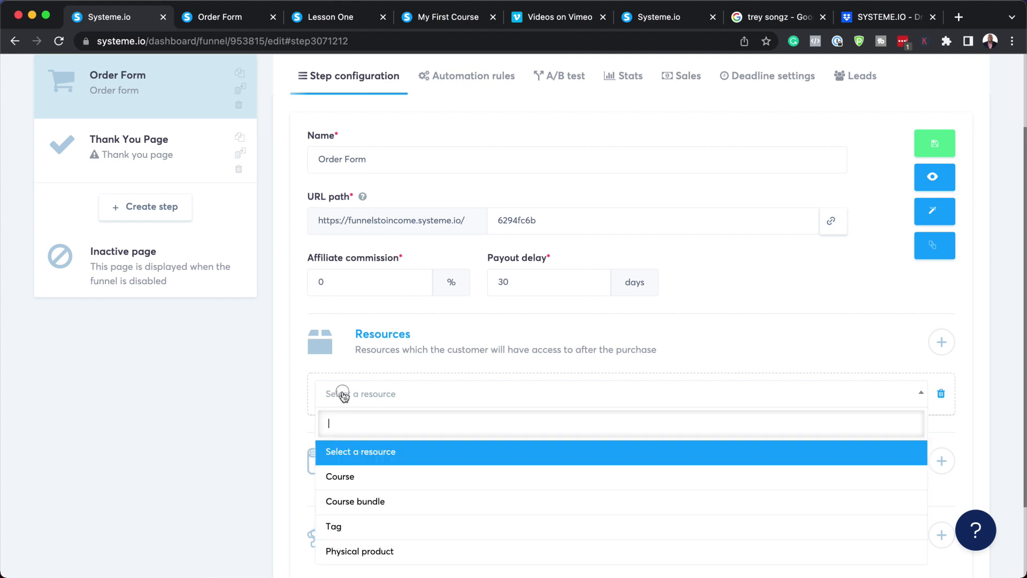
mouse_move(443, 476)
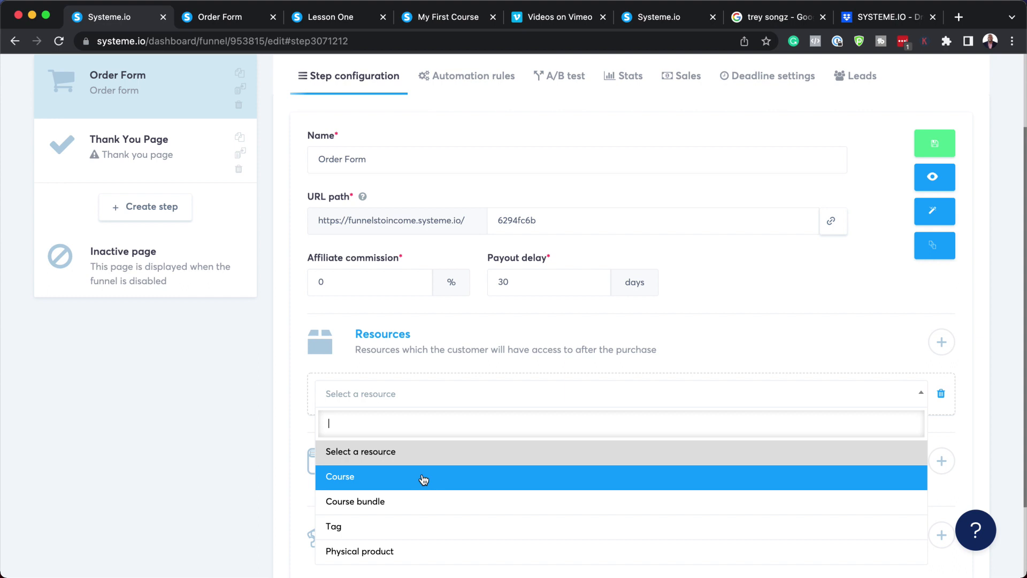
left_click(340, 476)
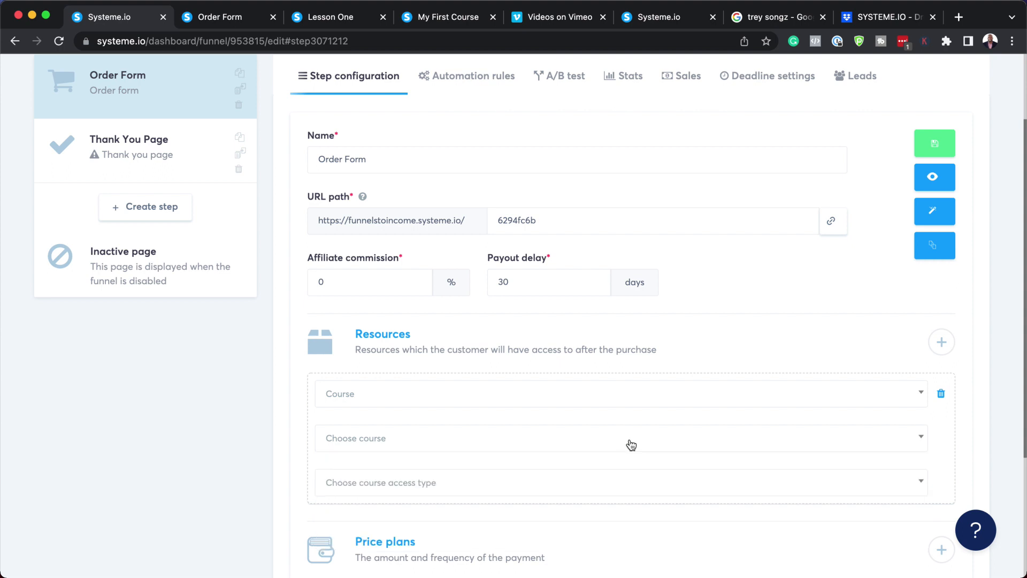
left_click(619, 438)
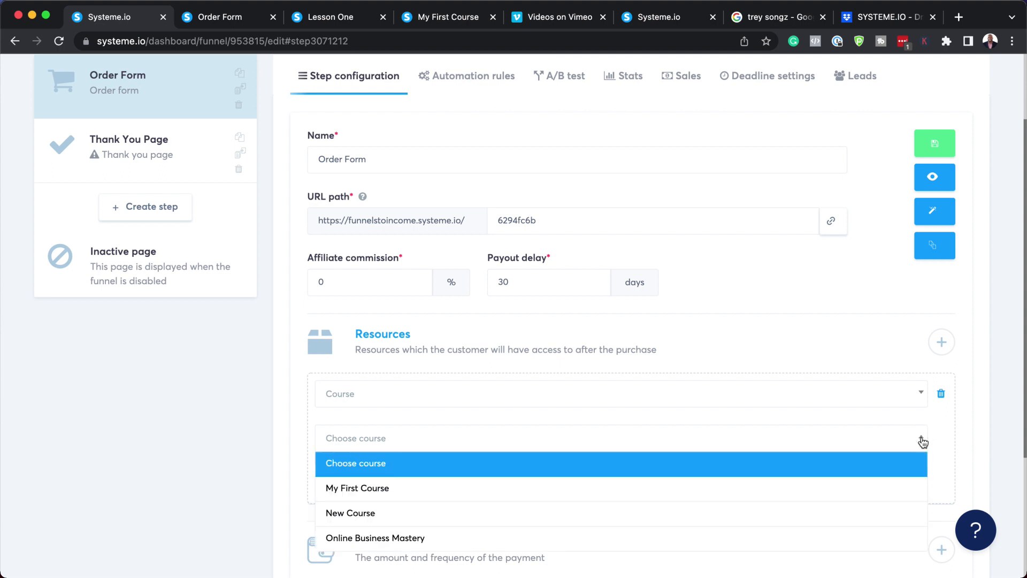
mouse_move(371, 492)
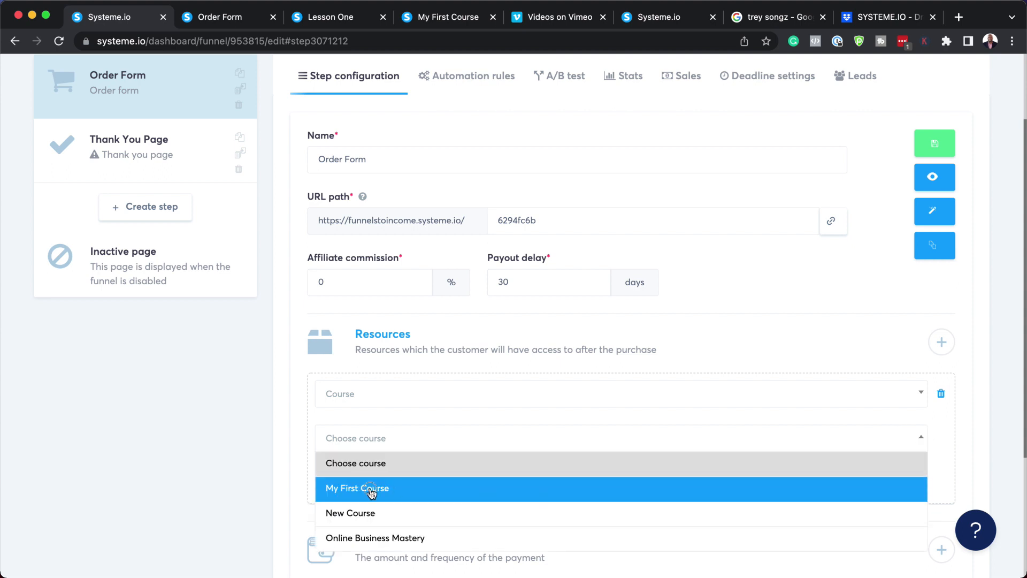
left_click(357, 488)
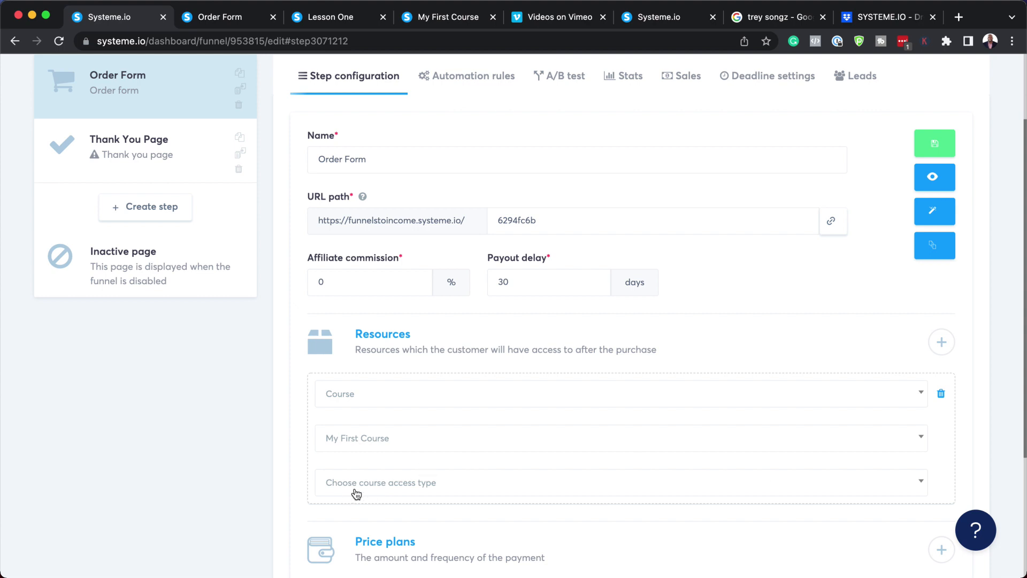
Set access type to Full access with access granted from 28/04/2022
scroll("down", 3)
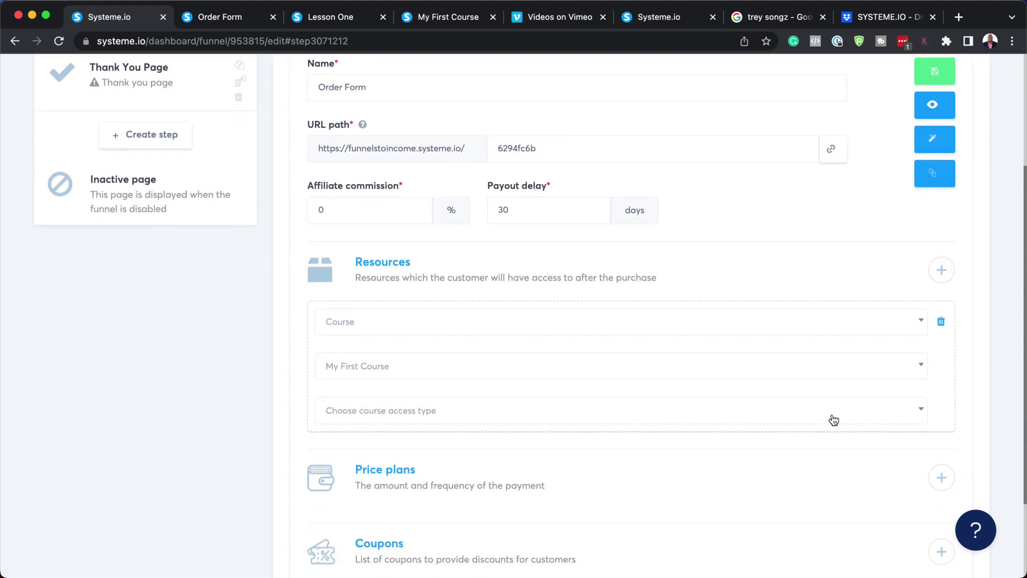
left_click(623, 411)
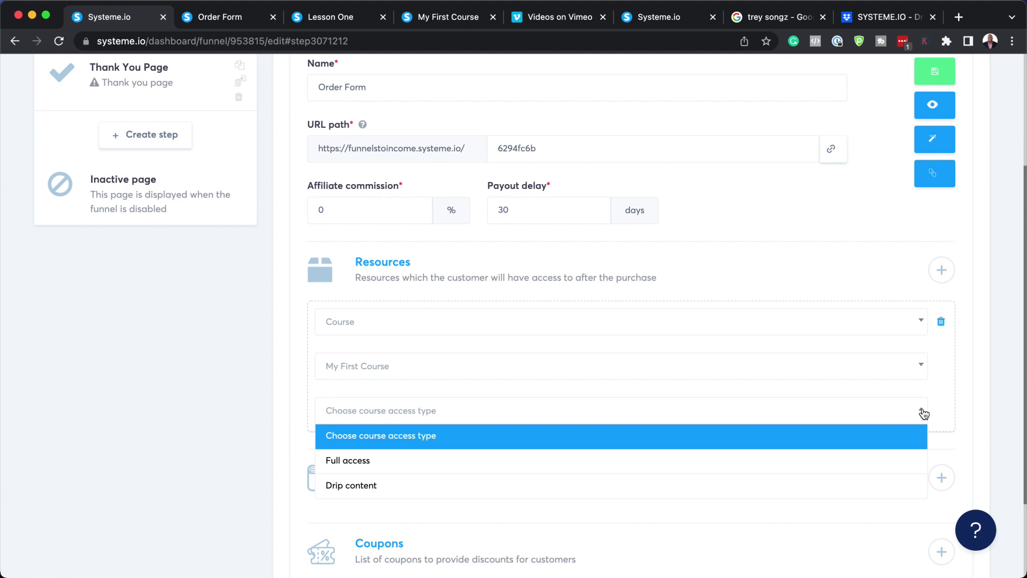
mouse_move(376, 485)
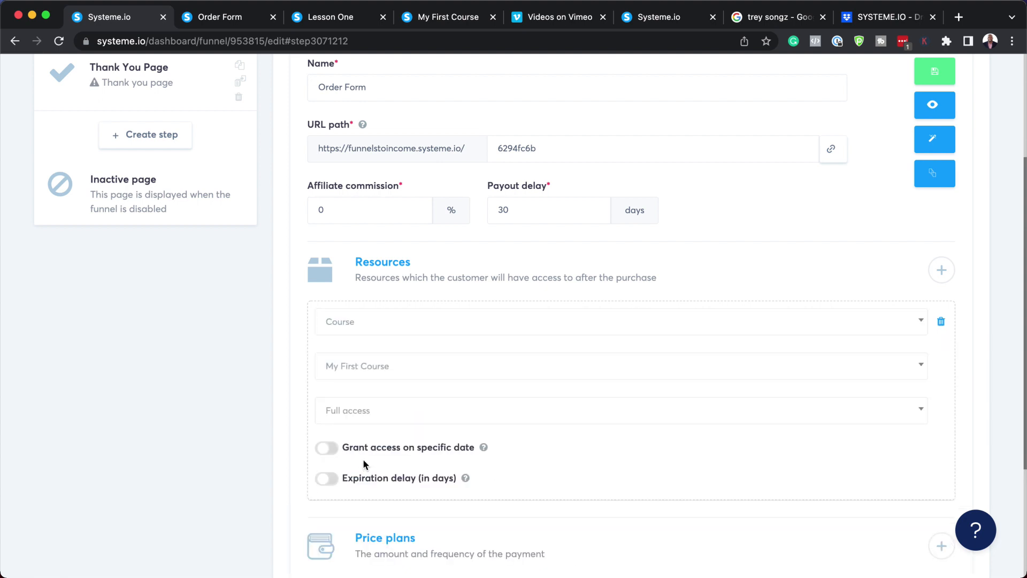
mouse_move(372, 459)
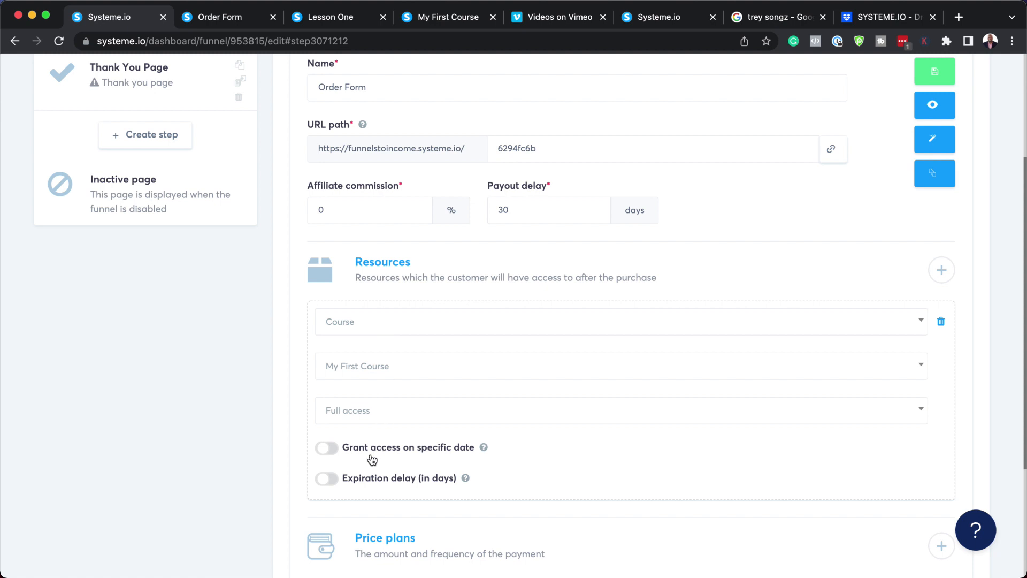
mouse_move(377, 463)
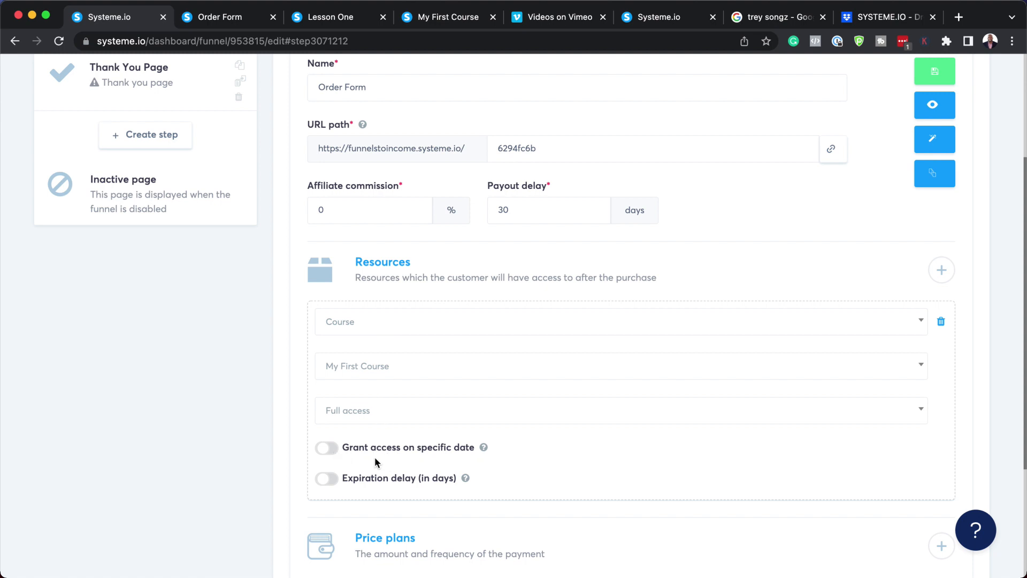
left_click(327, 447)
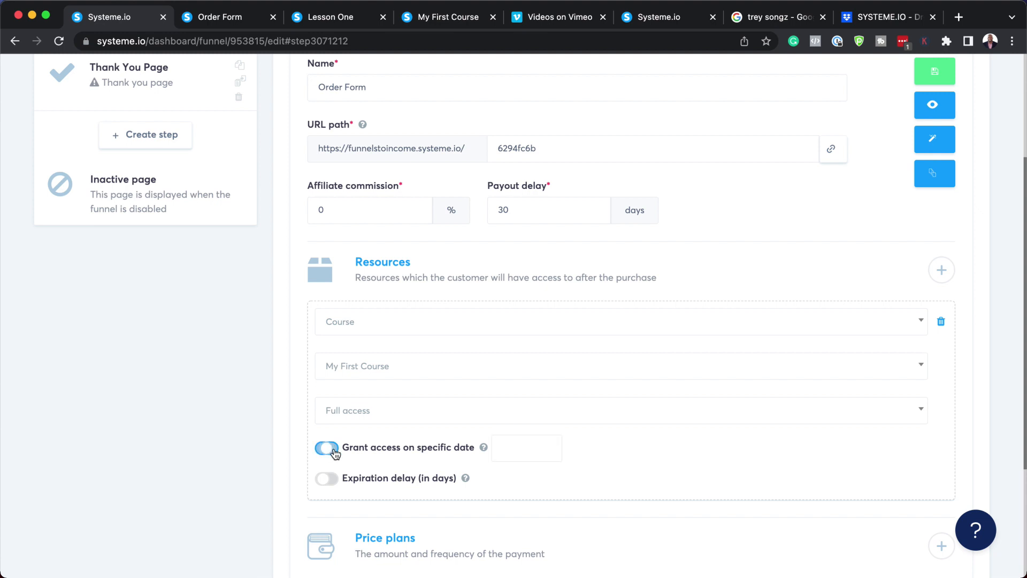
left_click(527, 449)
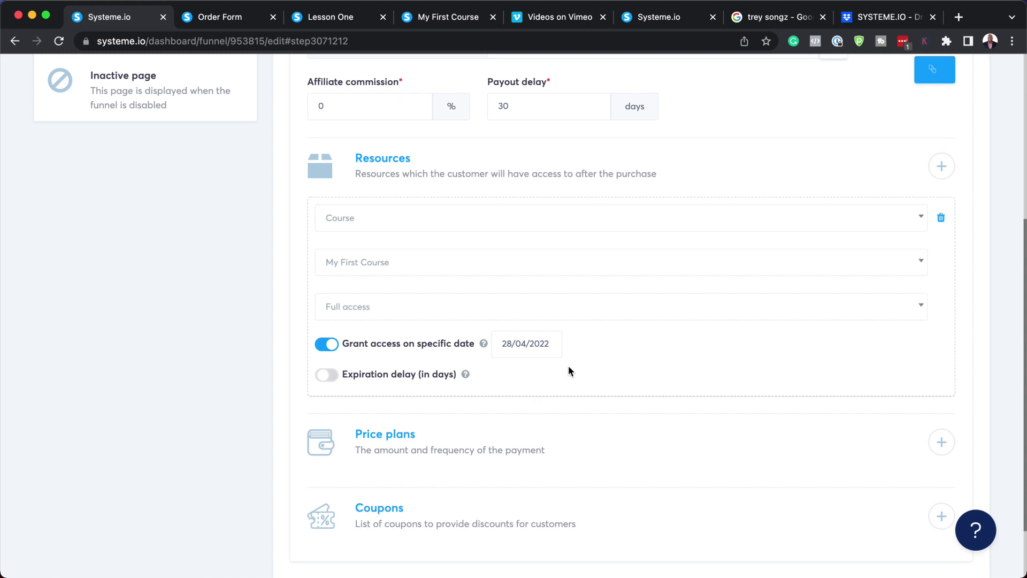
mouse_move(941, 441)
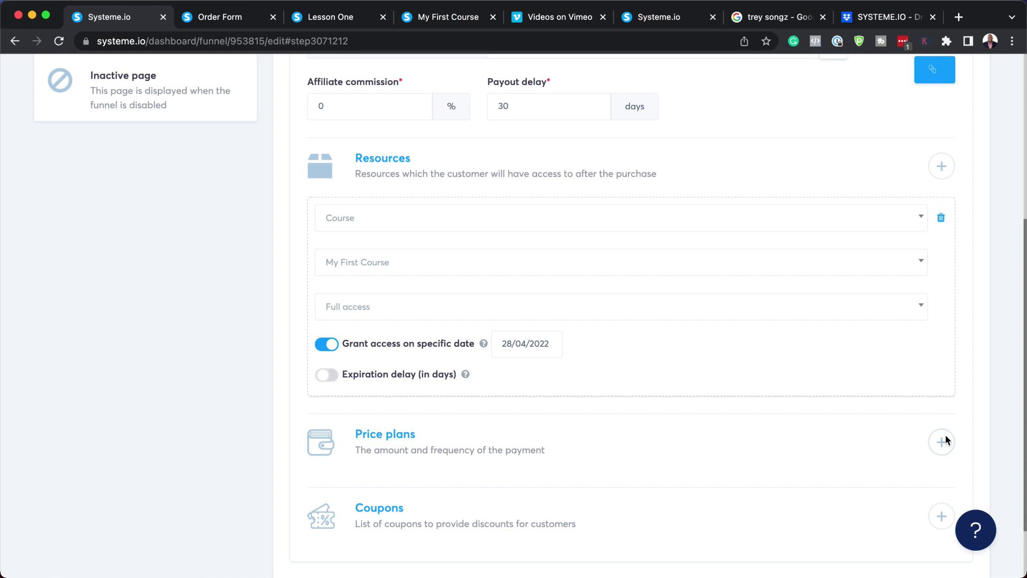
Attach and save the one-shot 'First Product' price plan of 197.00 USD
left_click(941, 441)
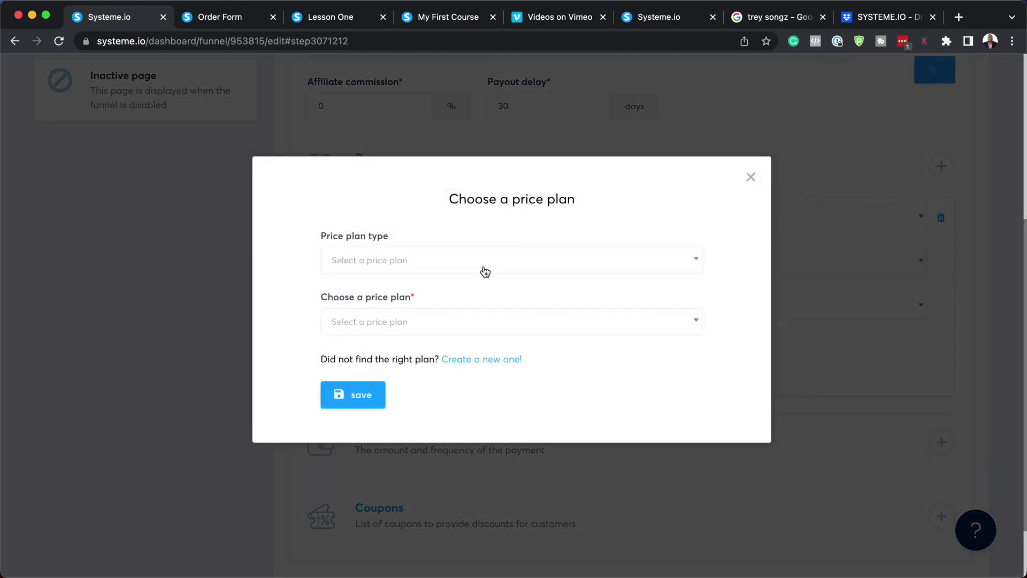
mouse_move(492, 365)
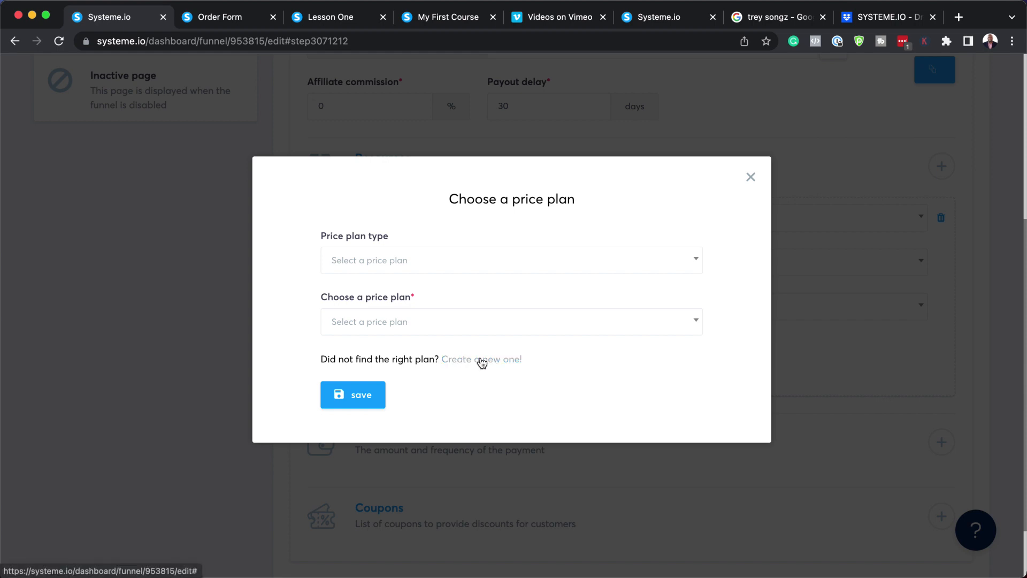
left_click(512, 260)
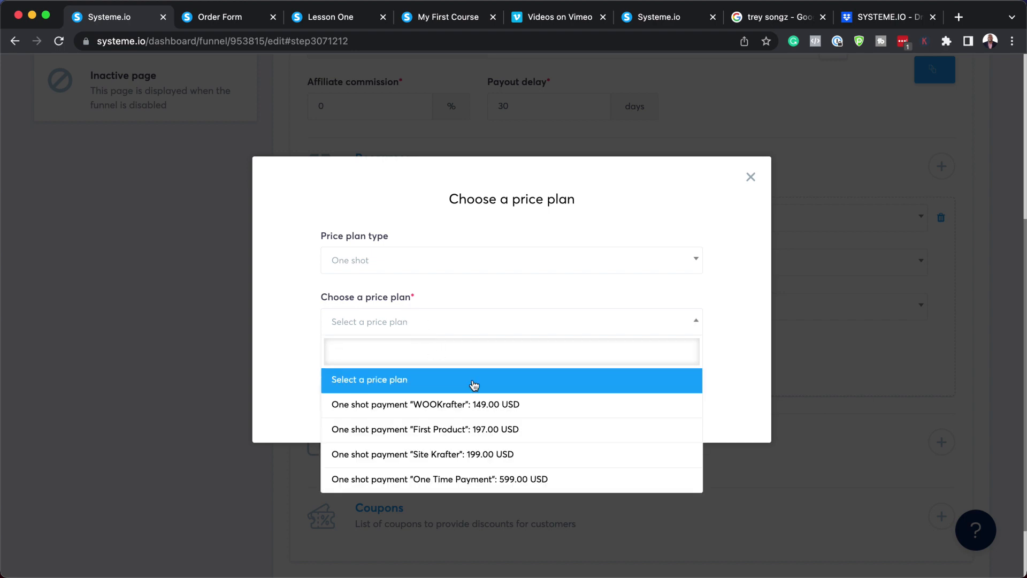
mouse_move(550, 459)
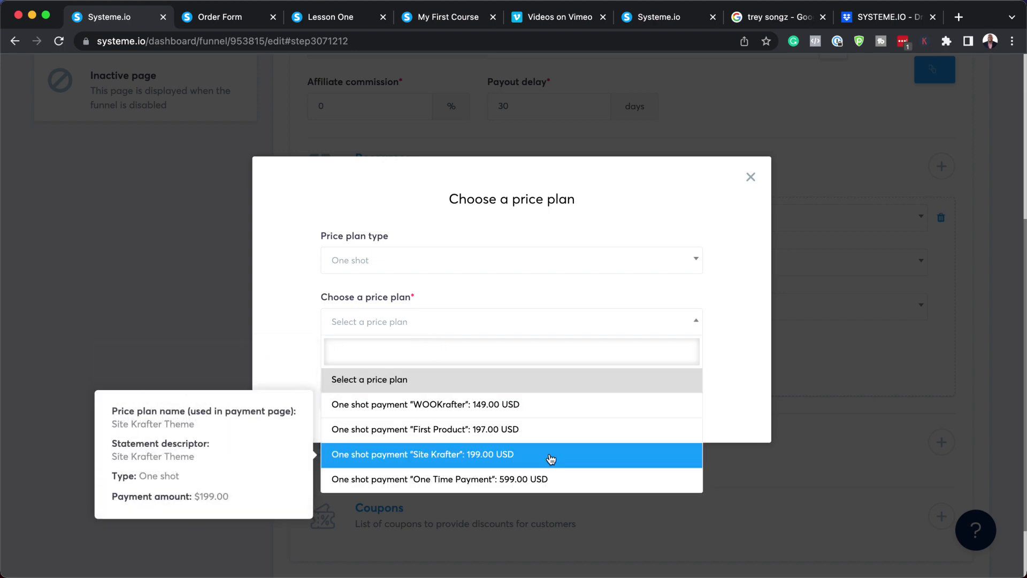
left_click(425, 429)
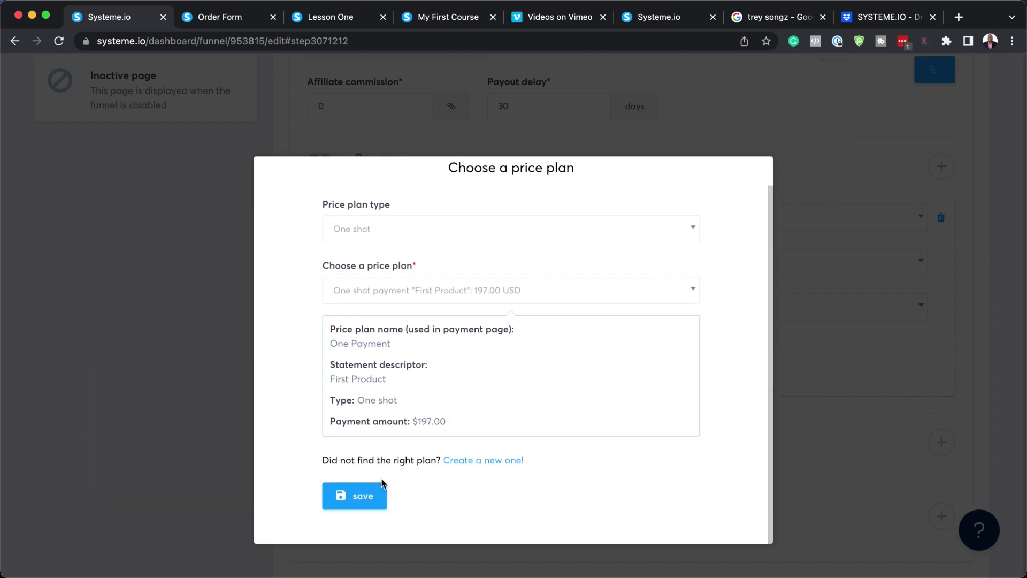
left_click(354, 496)
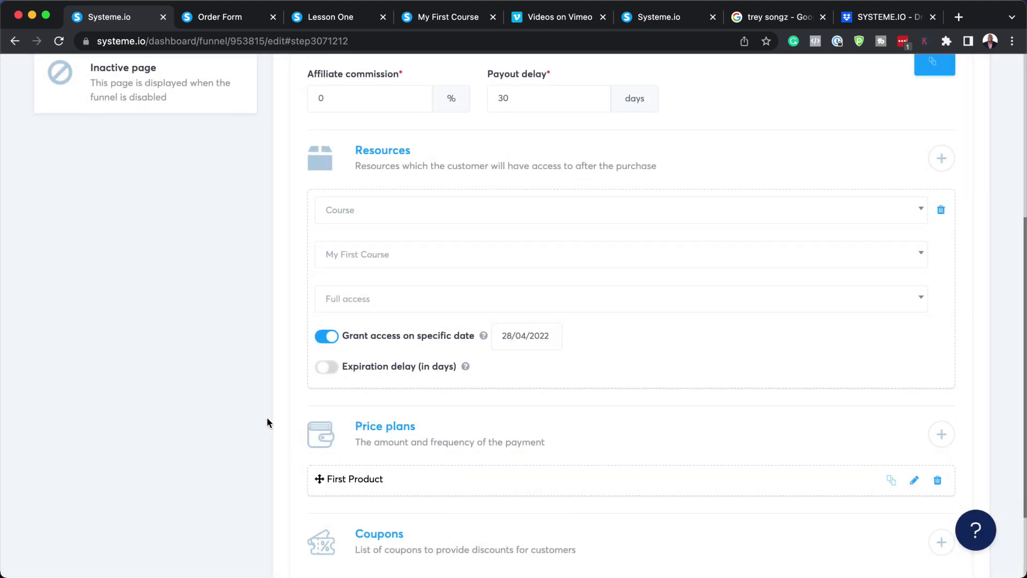
scroll("down", 3)
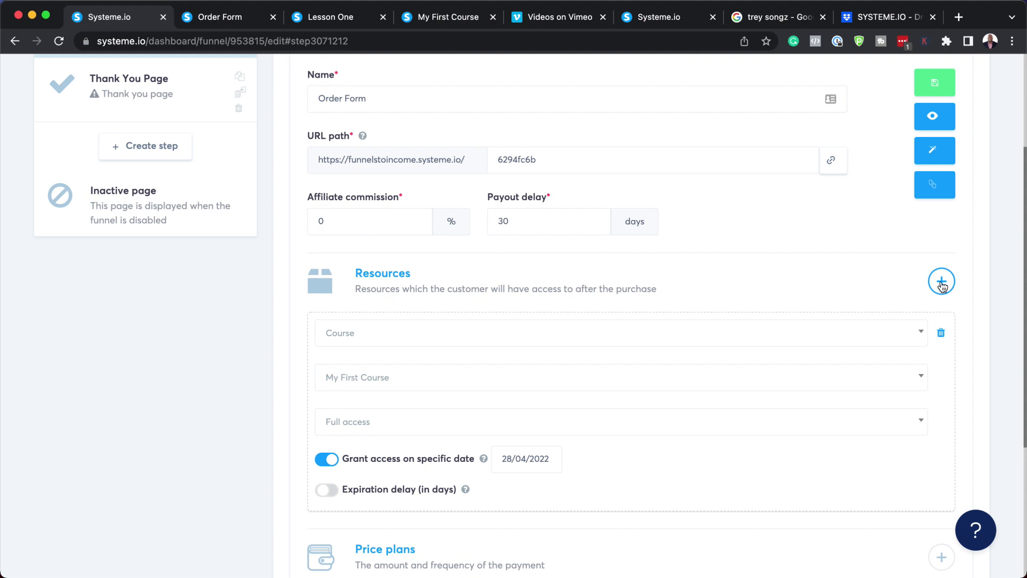
Add a Tag resource applying 'My First Product' to buyers
left_click(942, 282)
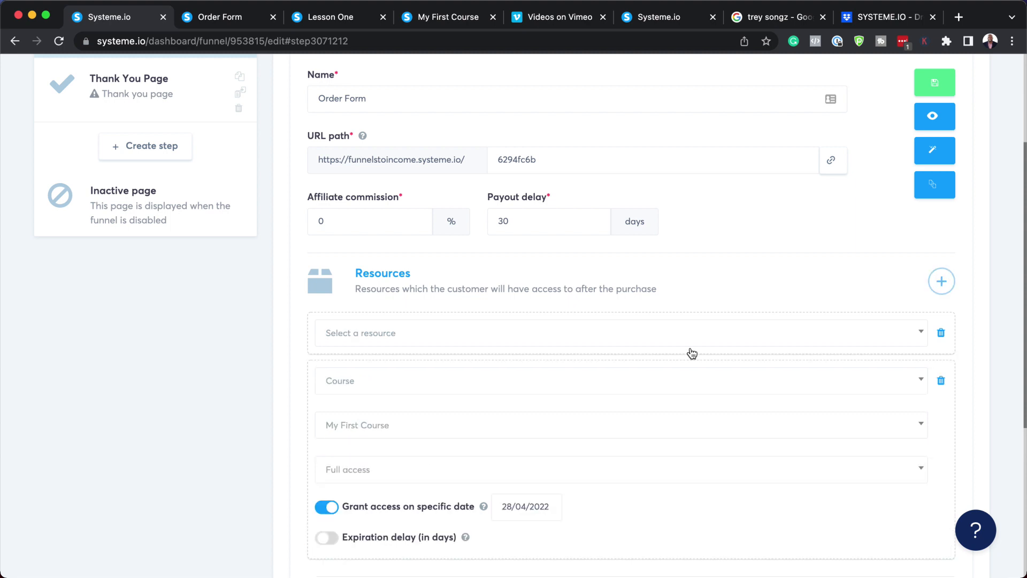
left_click(622, 333)
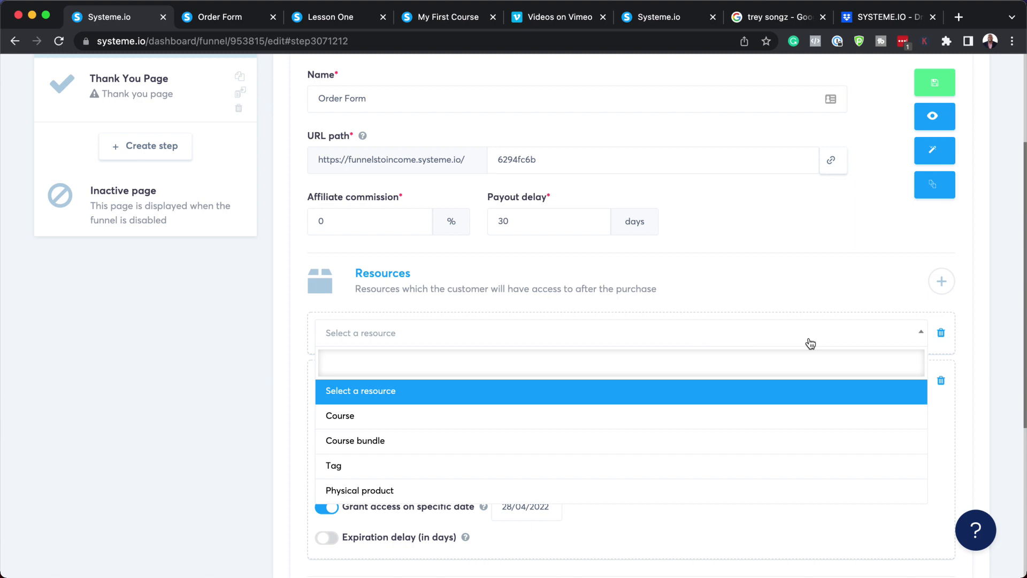
left_click(332, 465)
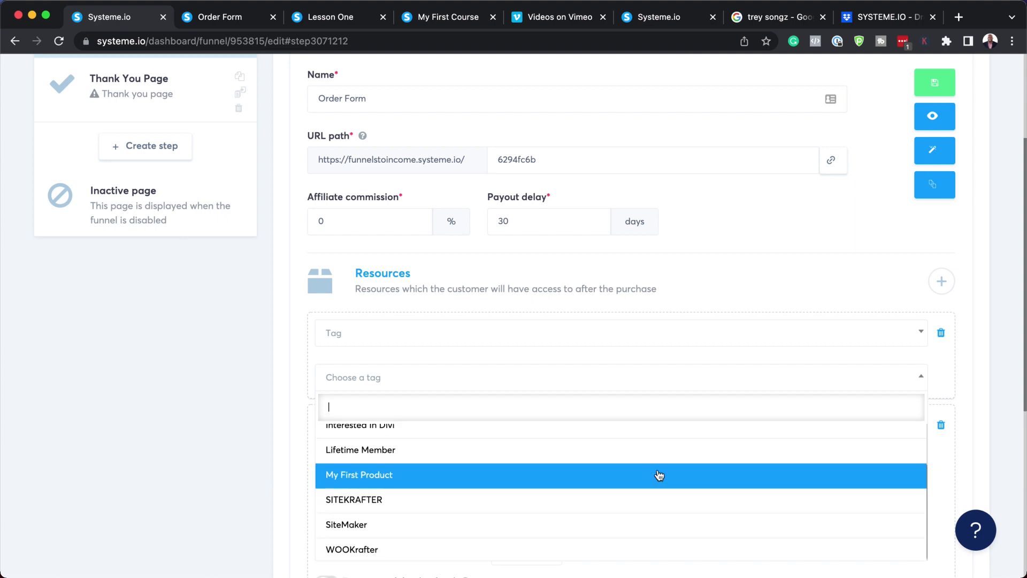
mouse_move(555, 504)
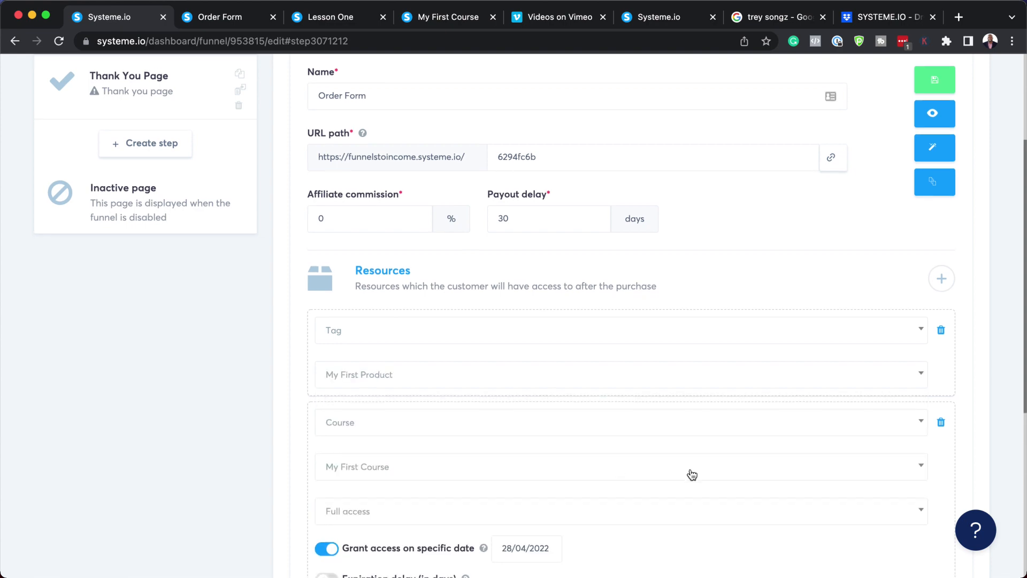
Save the order form step, then head toward the Contacts menu
scroll("up", 3)
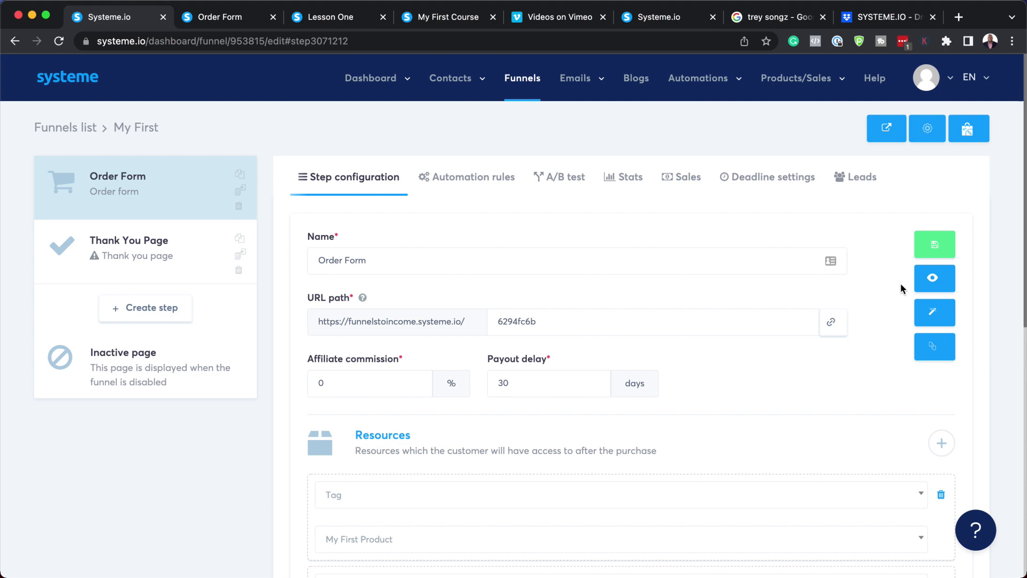
left_click(933, 244)
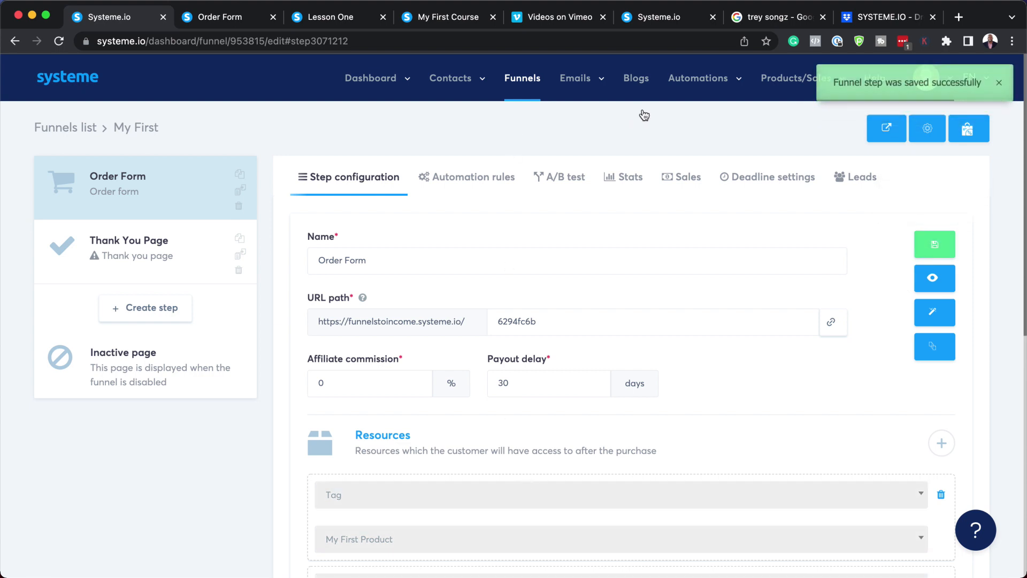
mouse_move(778, 135)
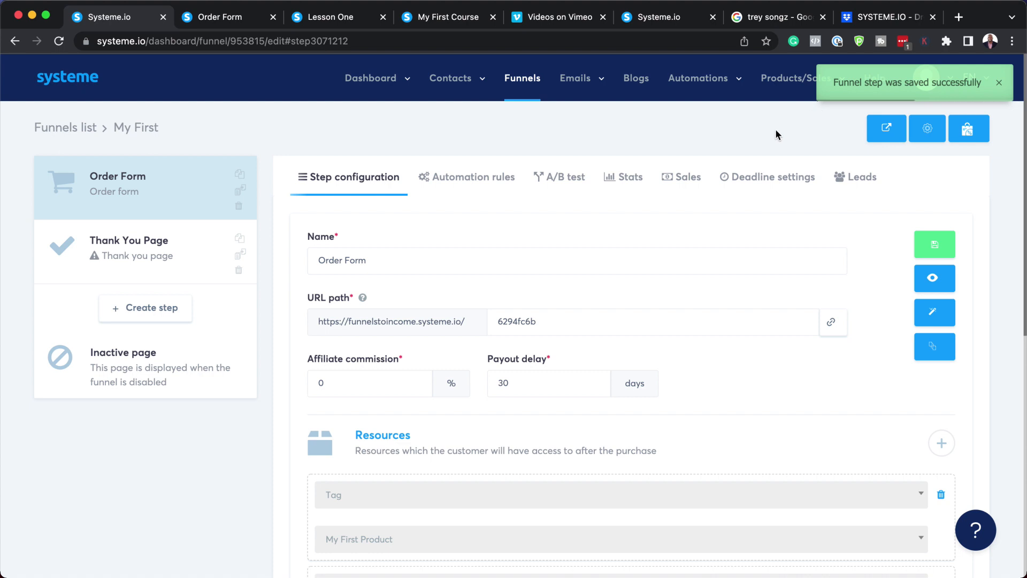
left_click(451, 78)
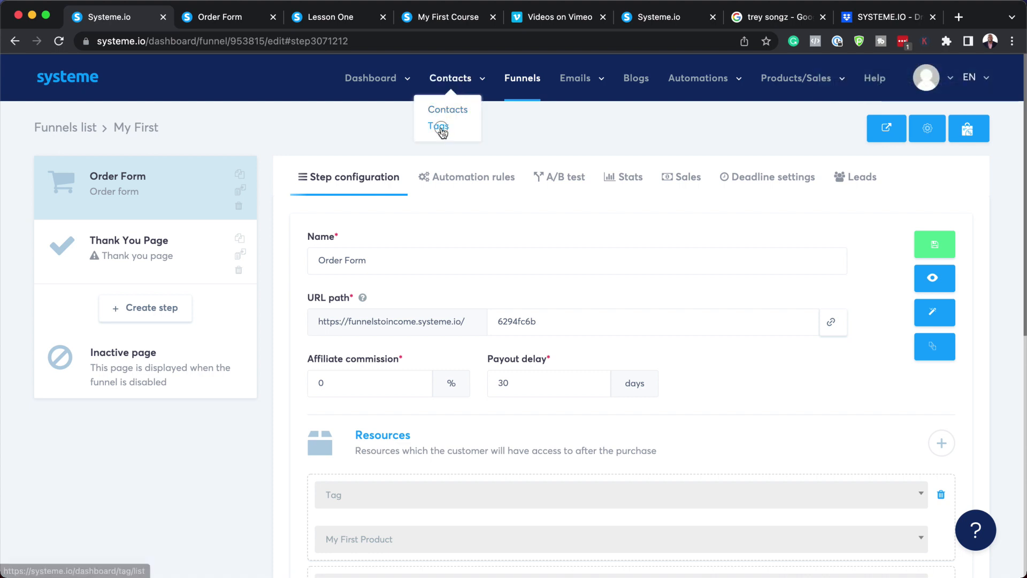
Show the Tags list and start adding a new tag
left_click(439, 127)
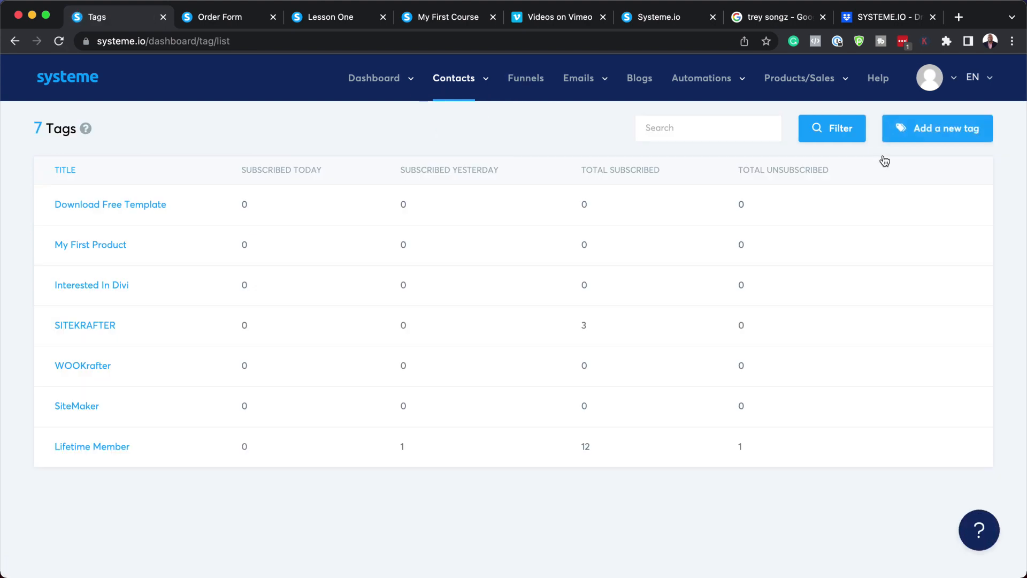
left_click(937, 128)
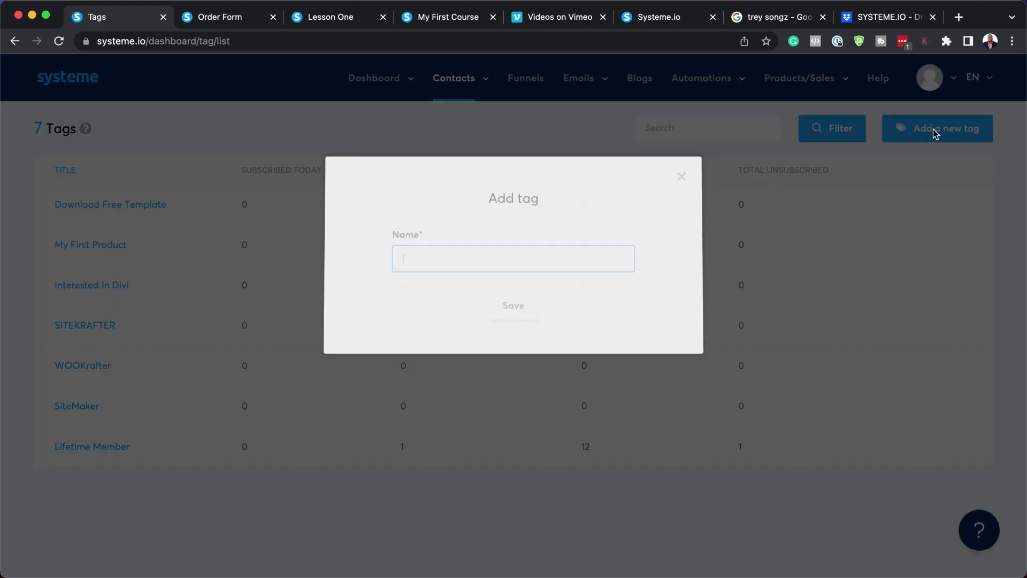